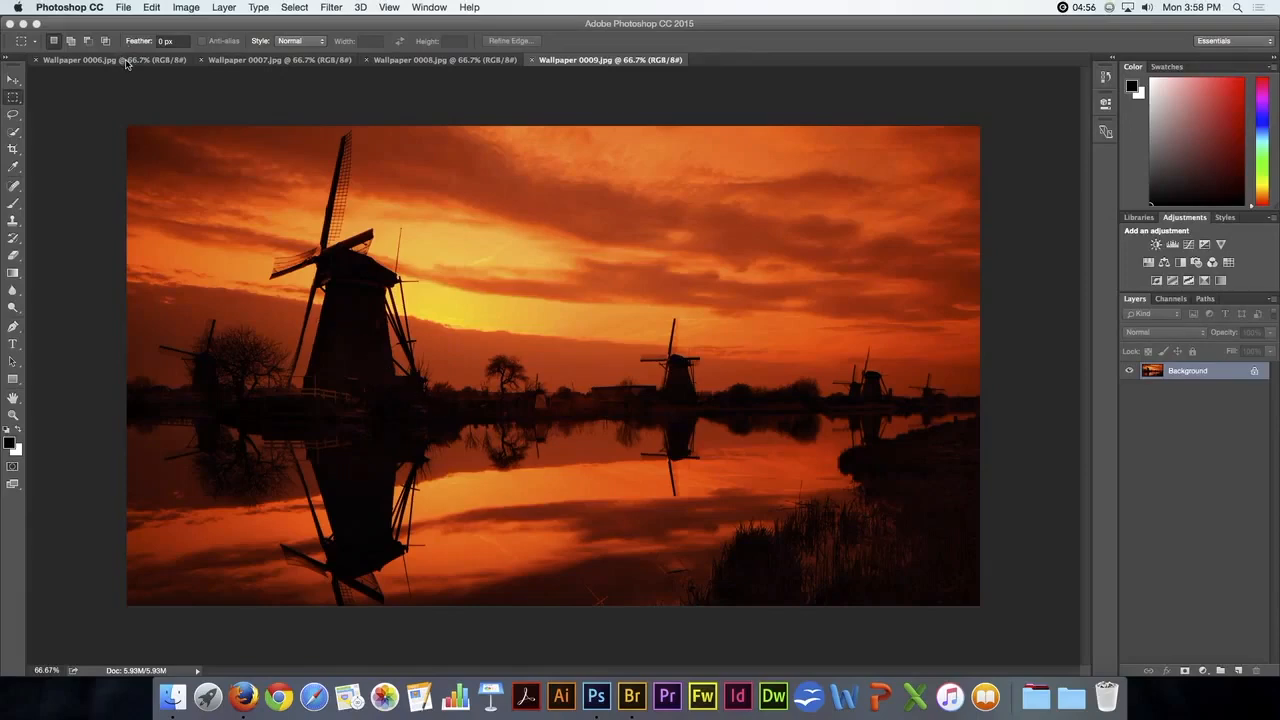
# Look through the bridge at dusk, flower and windmill sunset photo documents
pyautogui.click(278, 59)
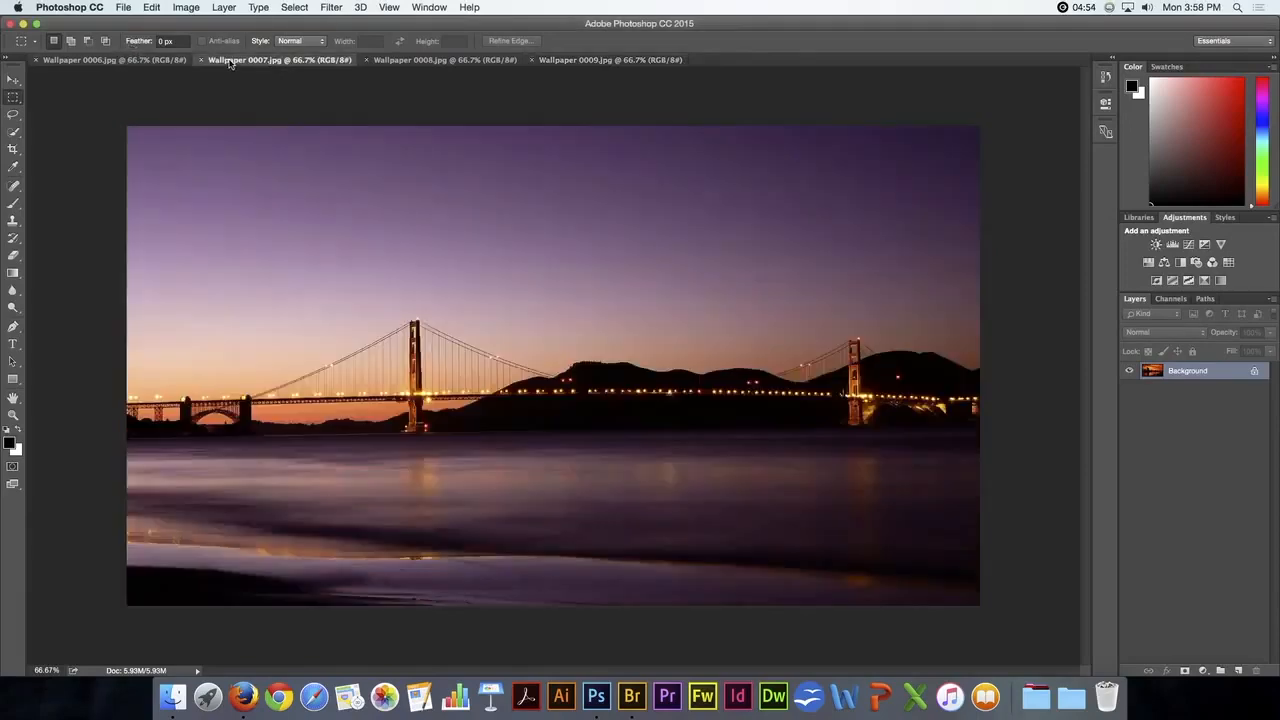
pyautogui.click(440, 59)
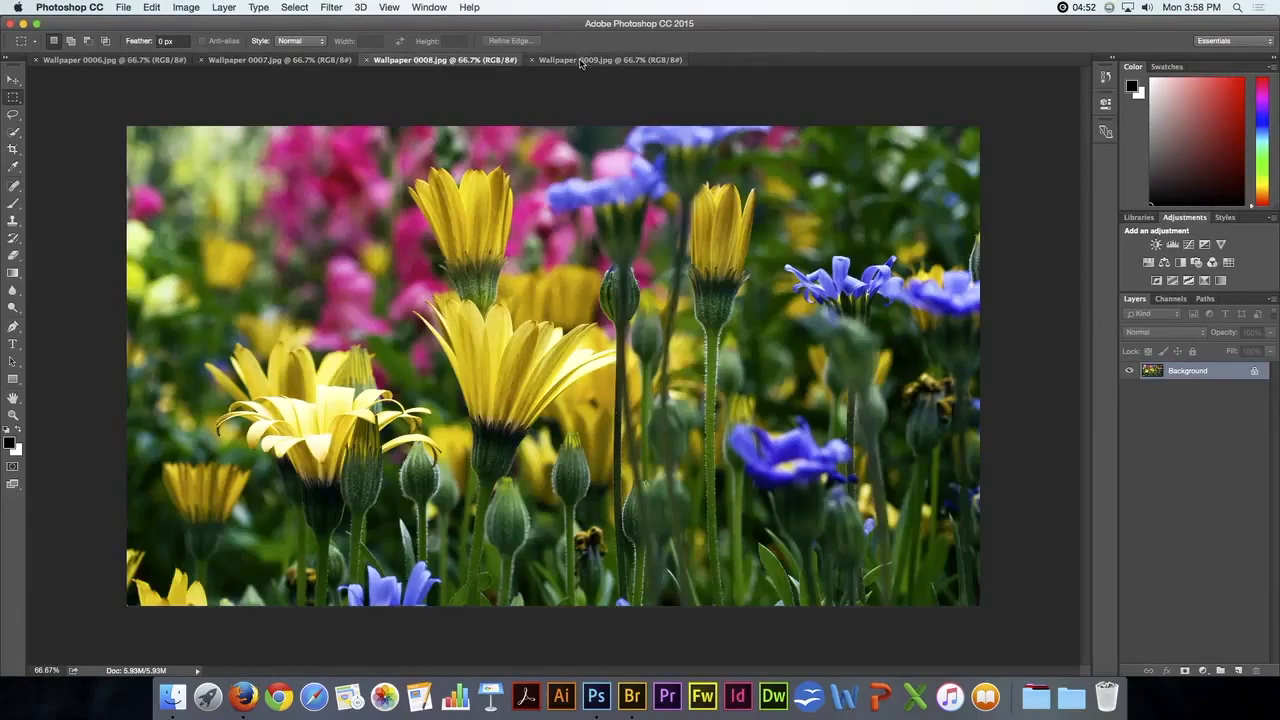
pyautogui.click(608, 59)
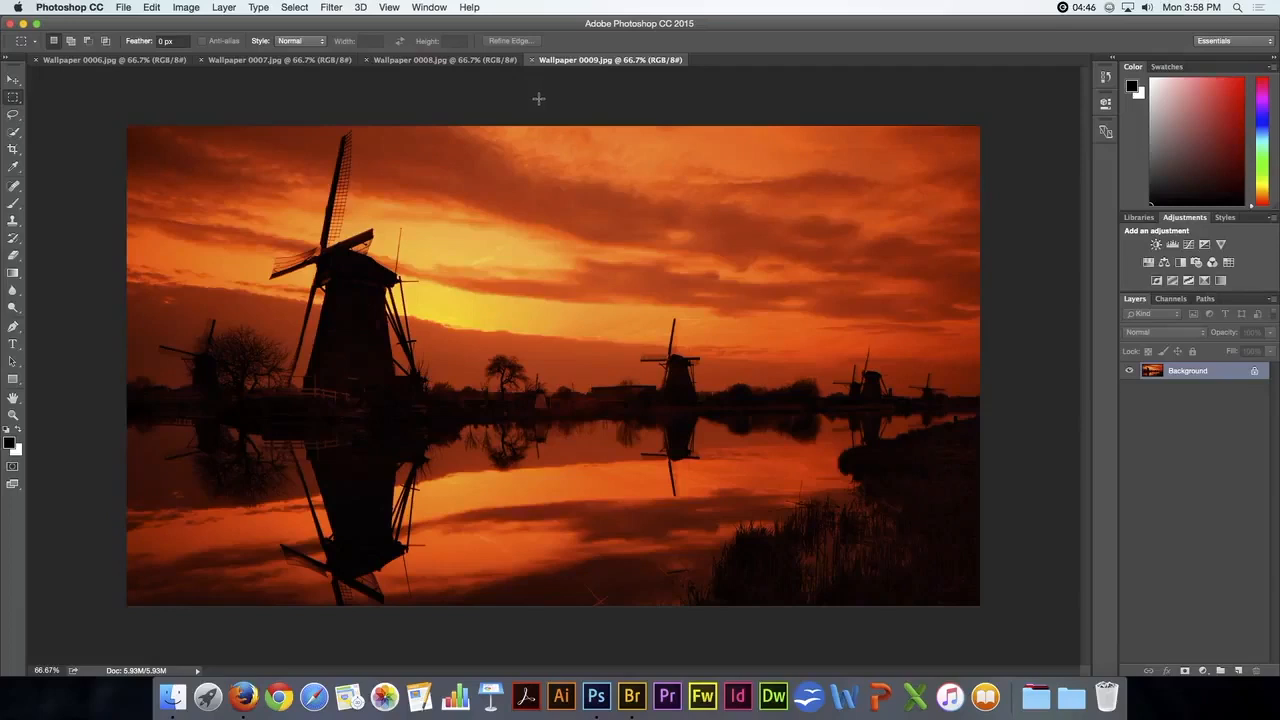
pyautogui.moveTo(410, 138)
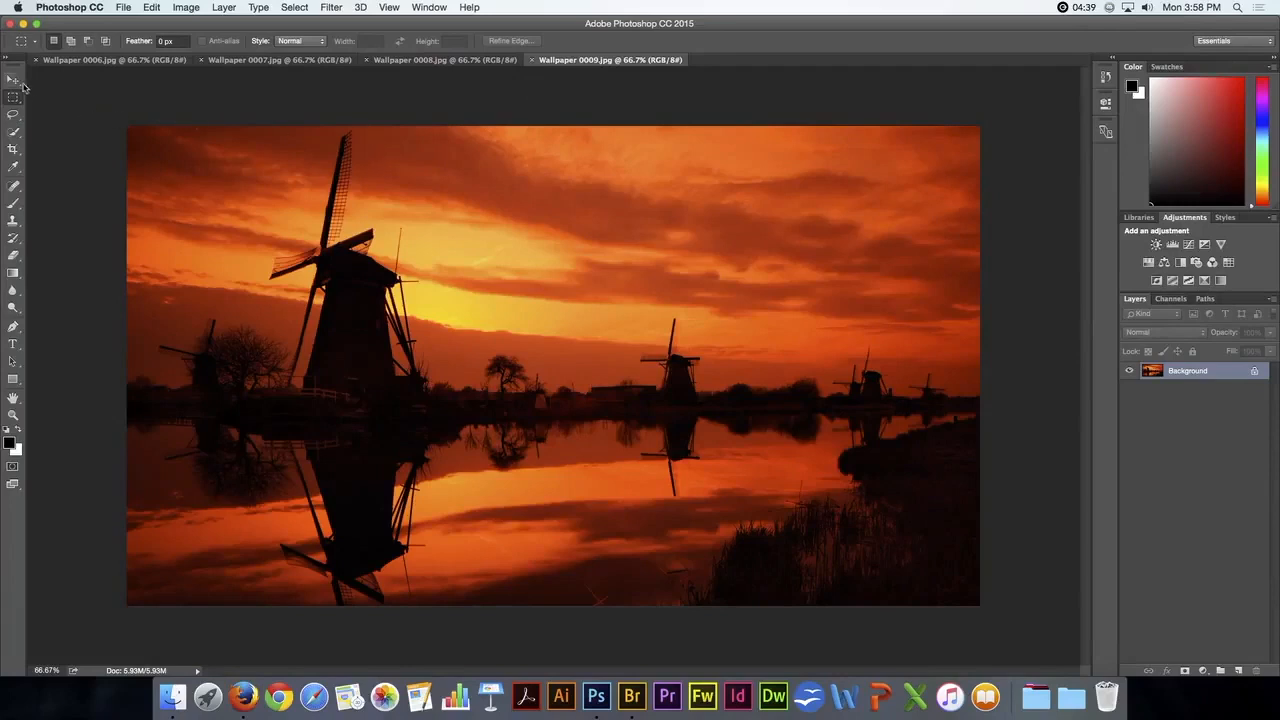
# With the Move tool, drag the windmill sunset photo onto the flower document tab
pyautogui.click(13, 80)
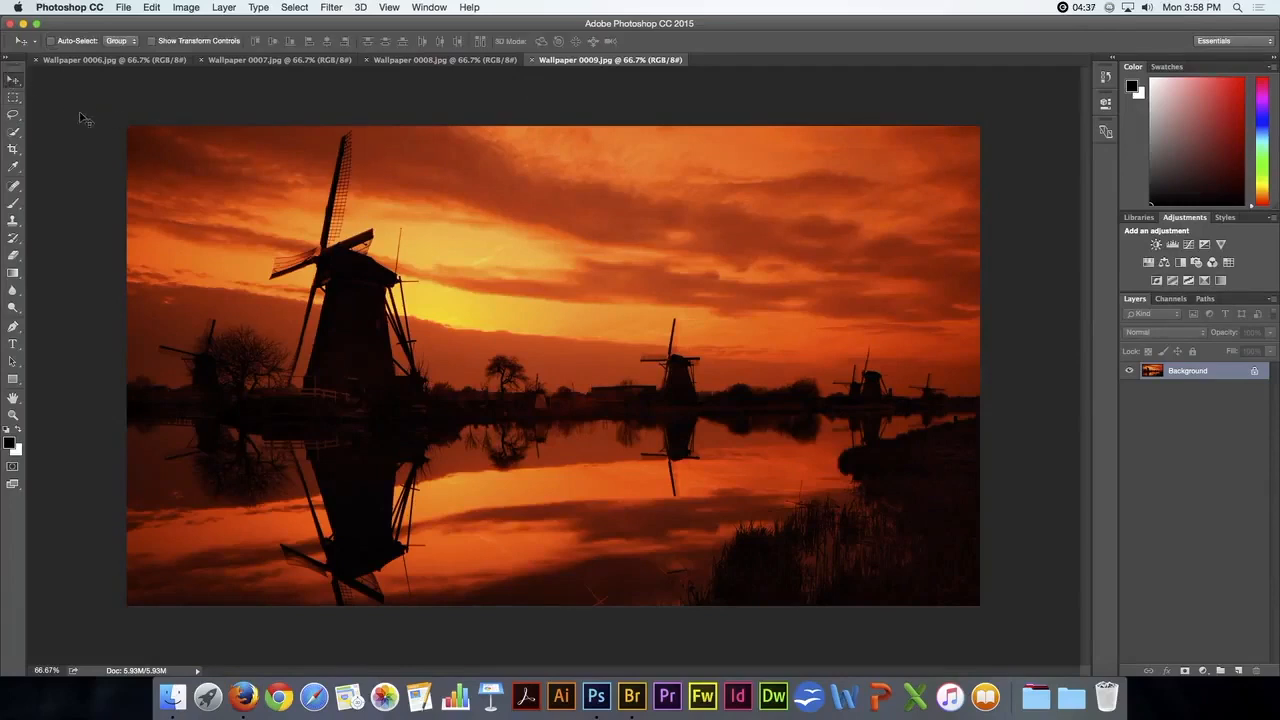
pyautogui.moveTo(447, 168)
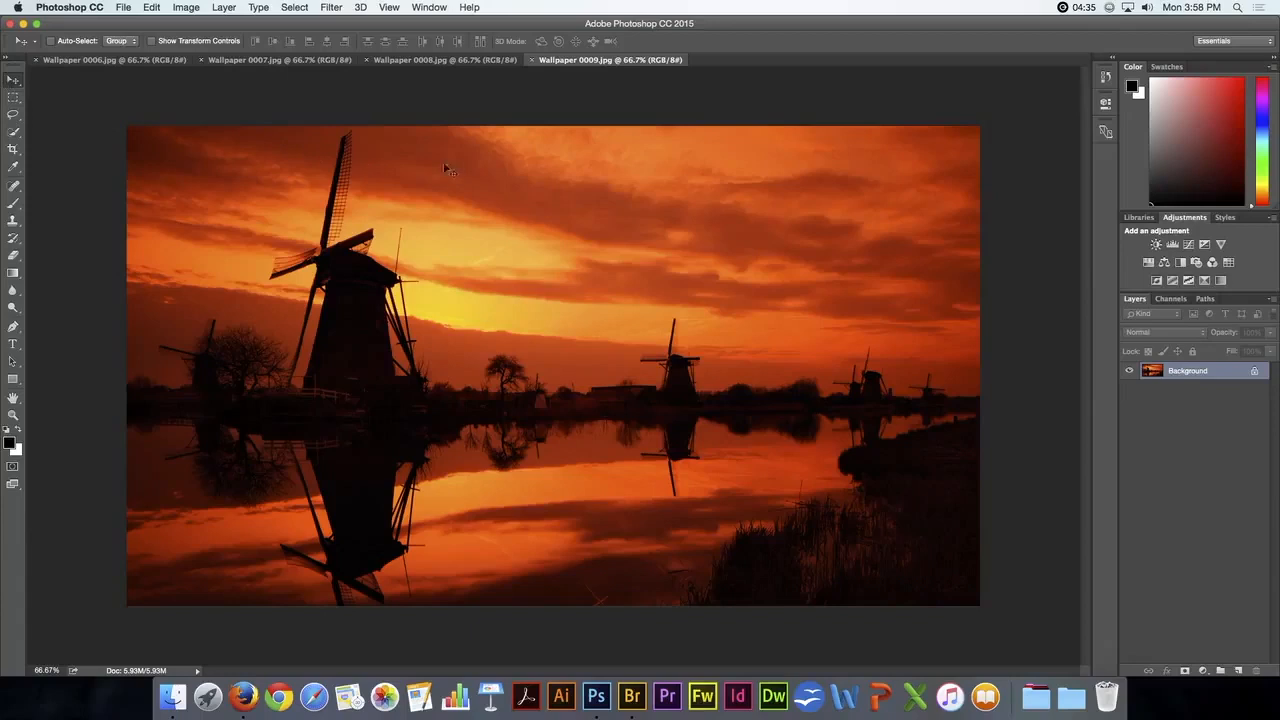
pyautogui.moveTo(588, 75)
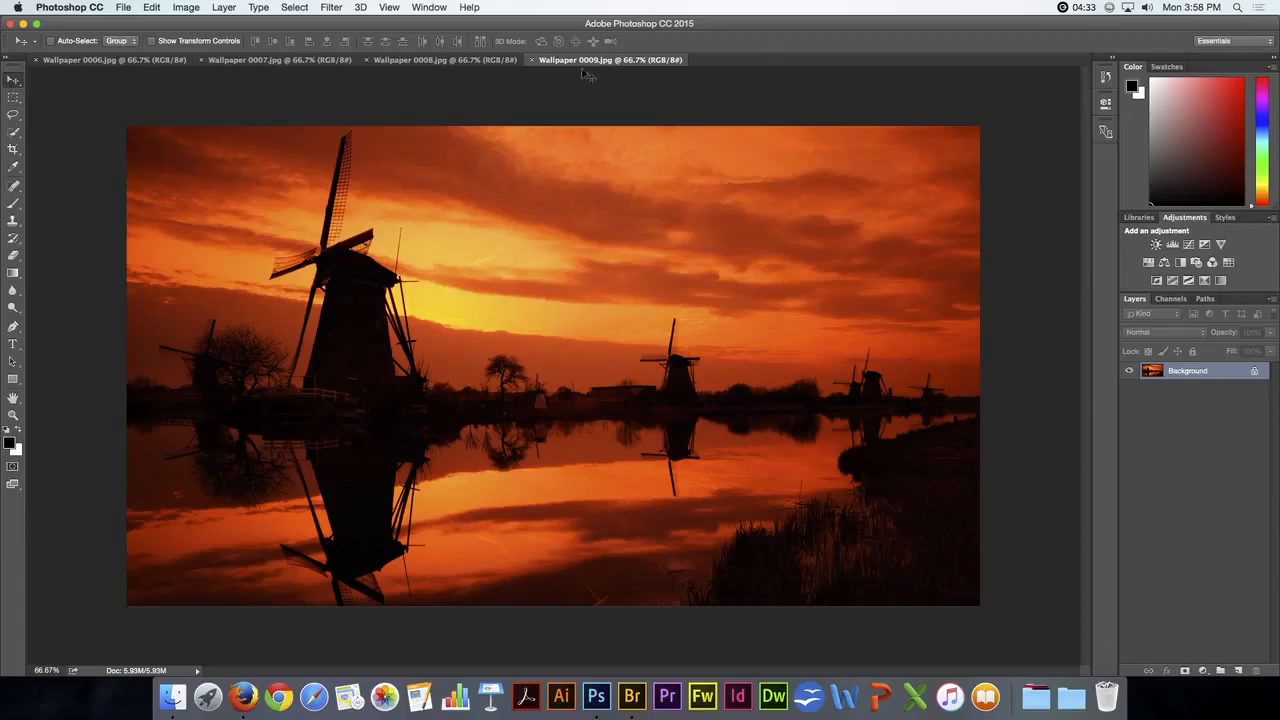
pyautogui.moveTo(445, 60)
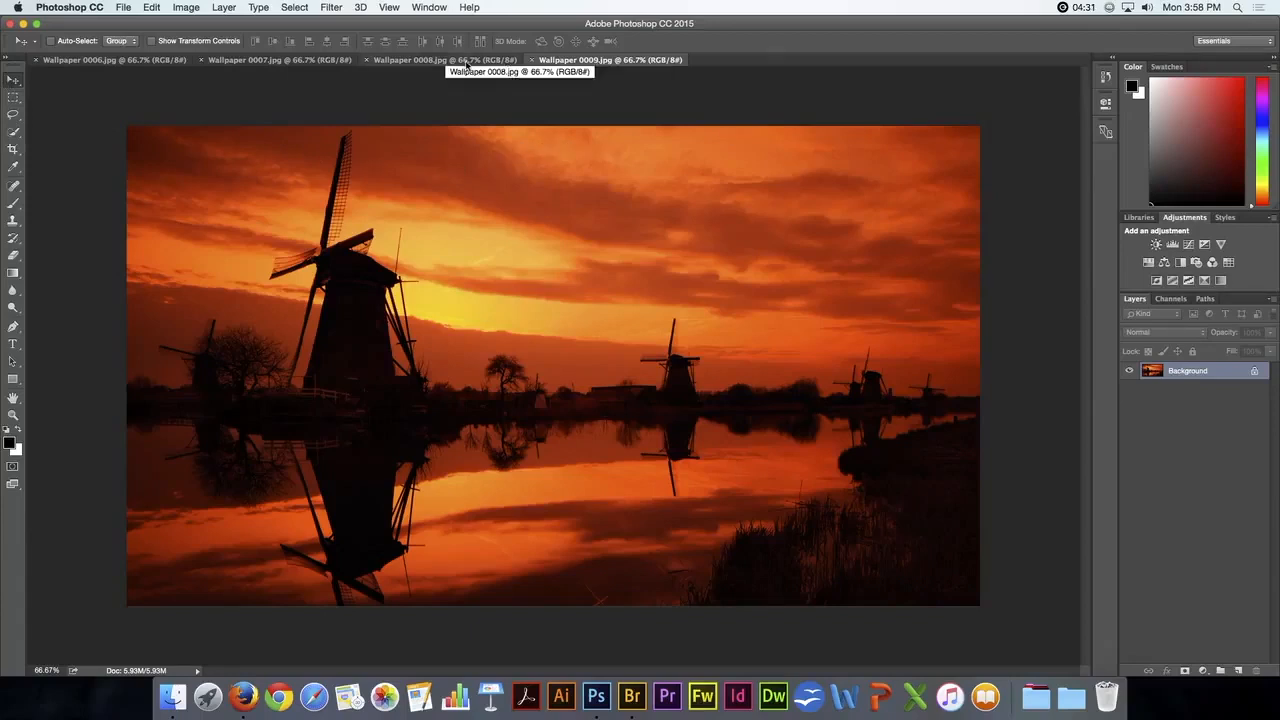
pyautogui.click(437, 59)
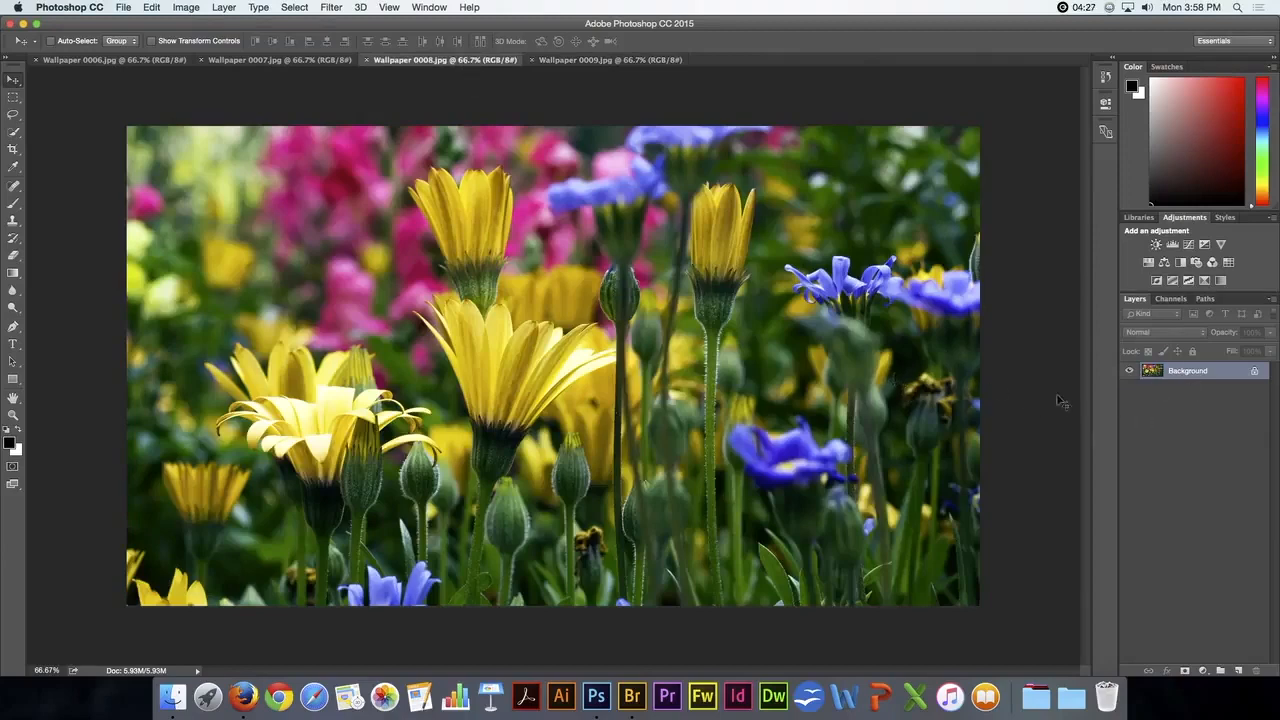
pyautogui.moveTo(1132, 392)
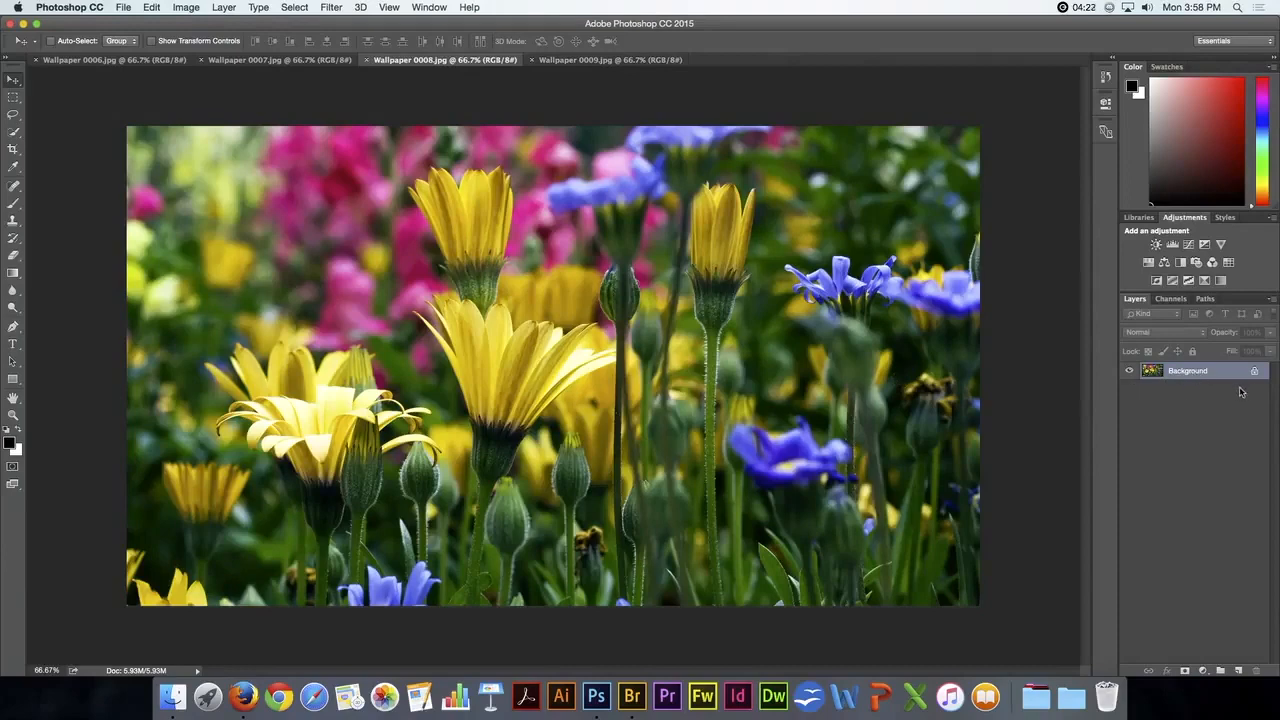
pyautogui.moveTo(1175, 350)
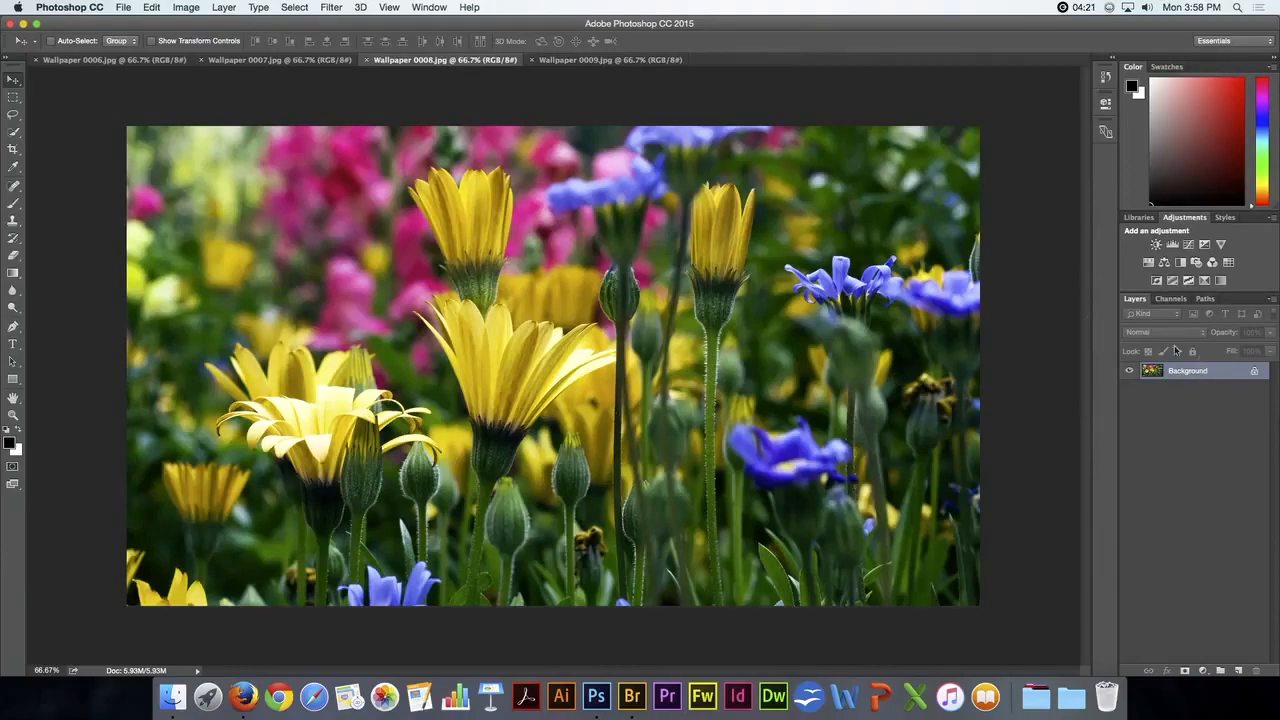
pyautogui.click(605, 59)
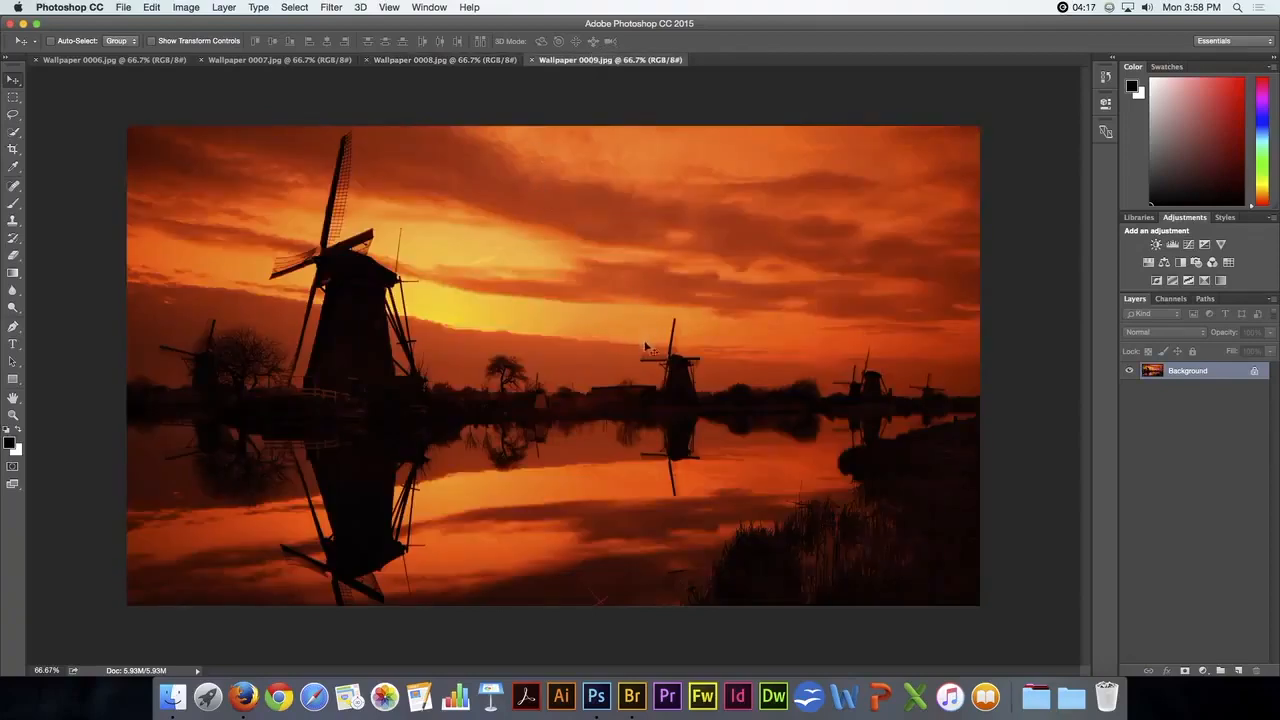
pyautogui.moveTo(627, 349)
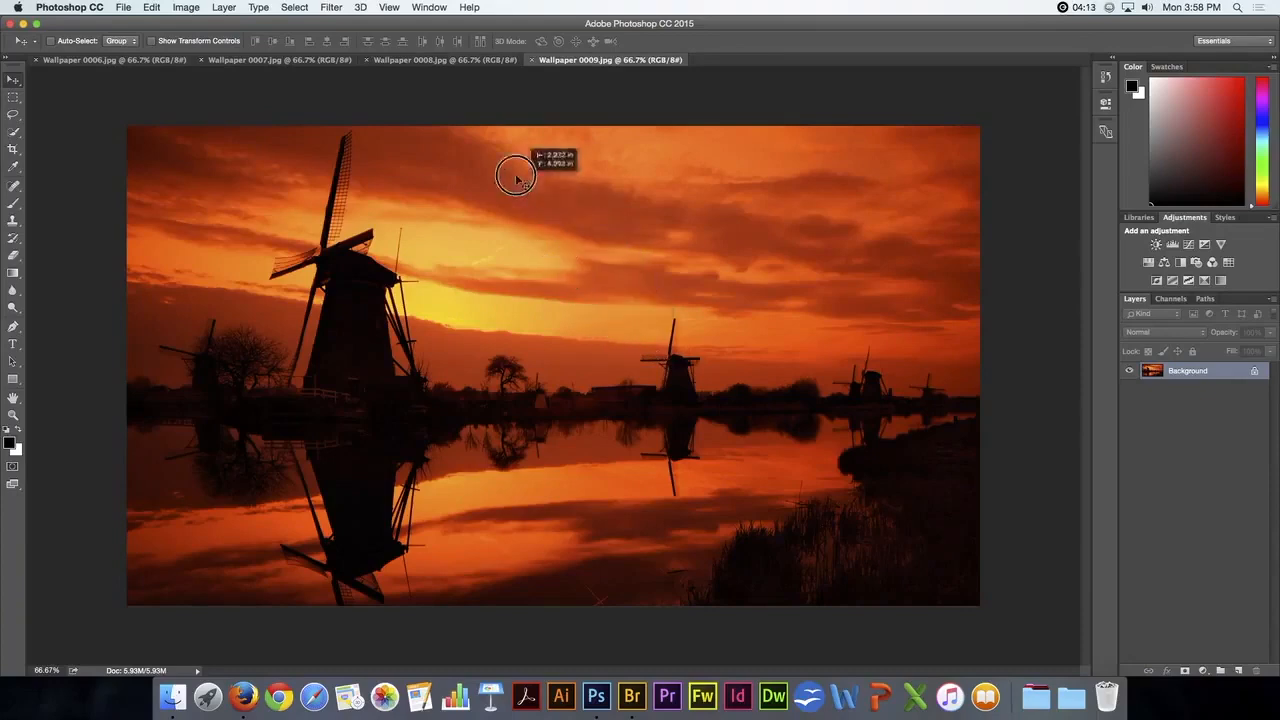
pyautogui.click(440, 59)
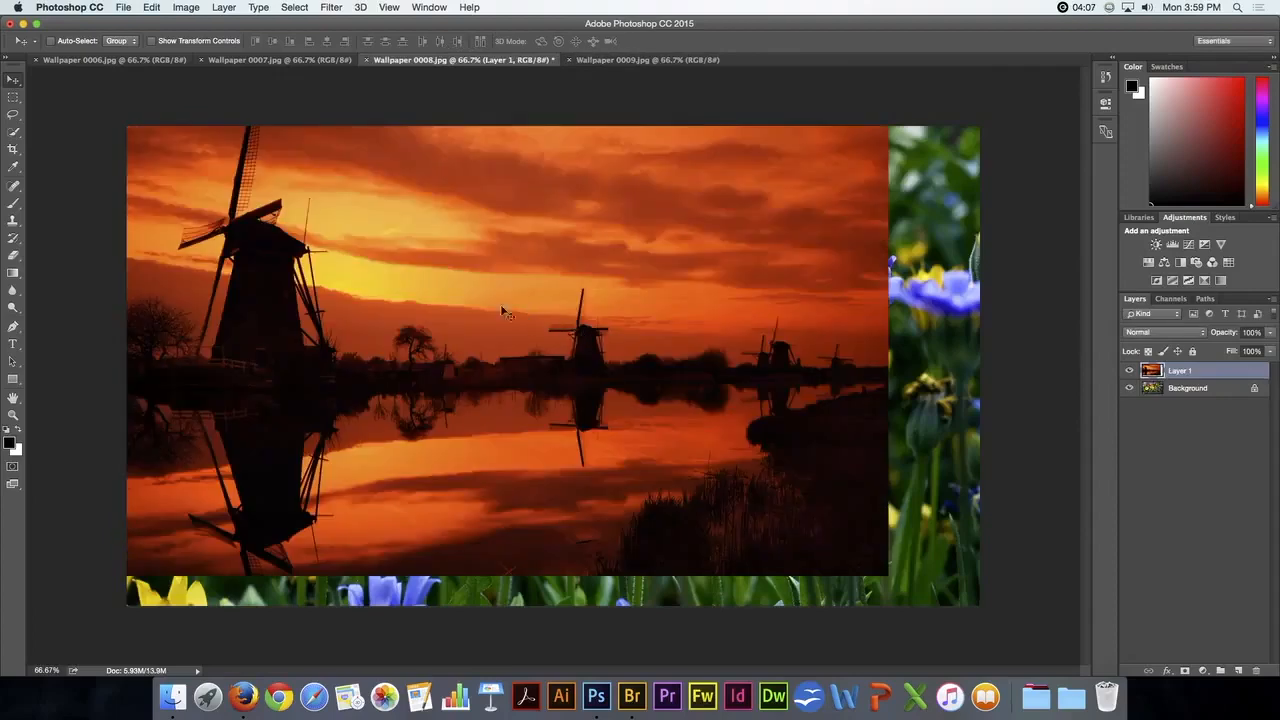
pyautogui.moveTo(513, 247)
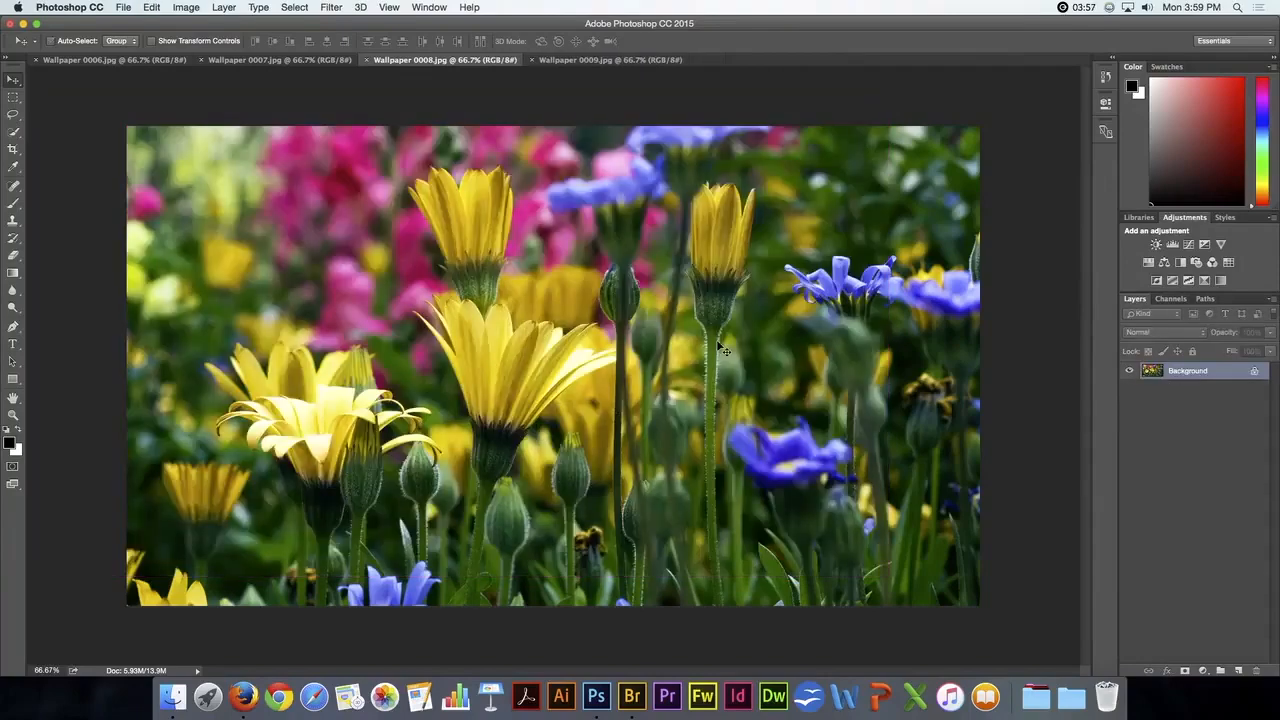
# Shift-drag the windmill sunset photo into the Wallpaper 0008 flower document as Layer 1
pyautogui.click(609, 60)
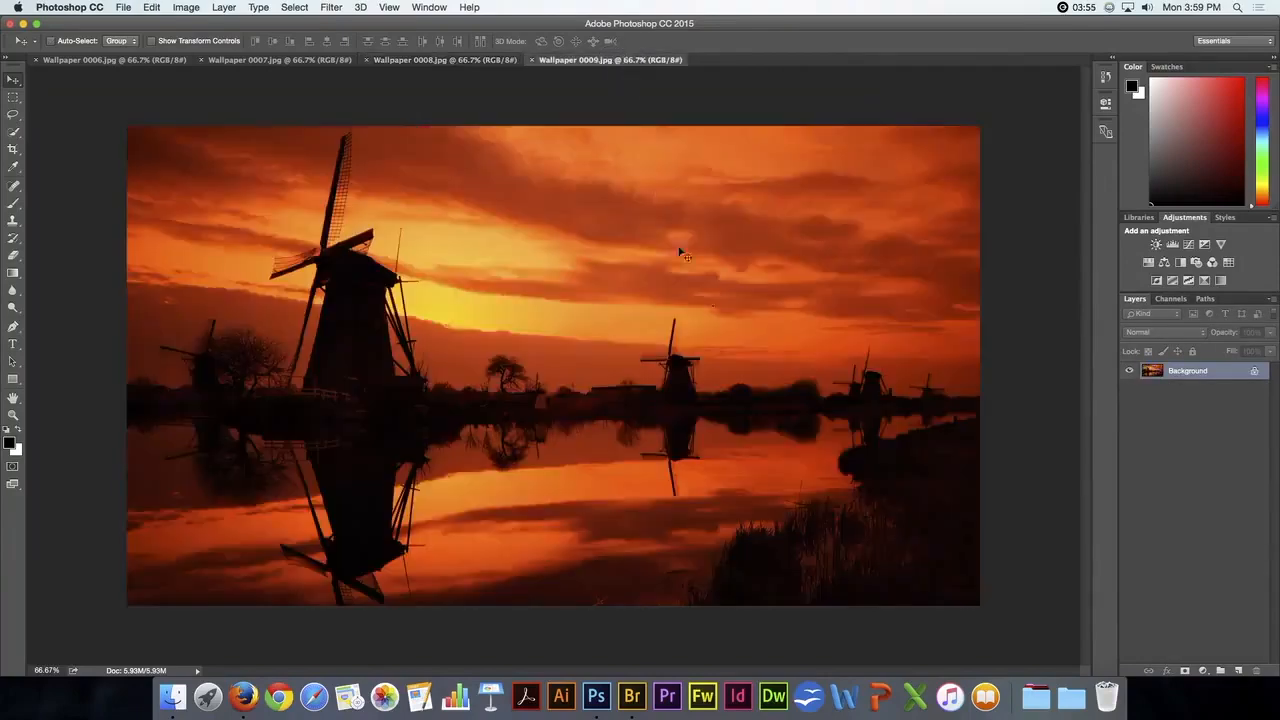
pyautogui.moveTo(615, 390)
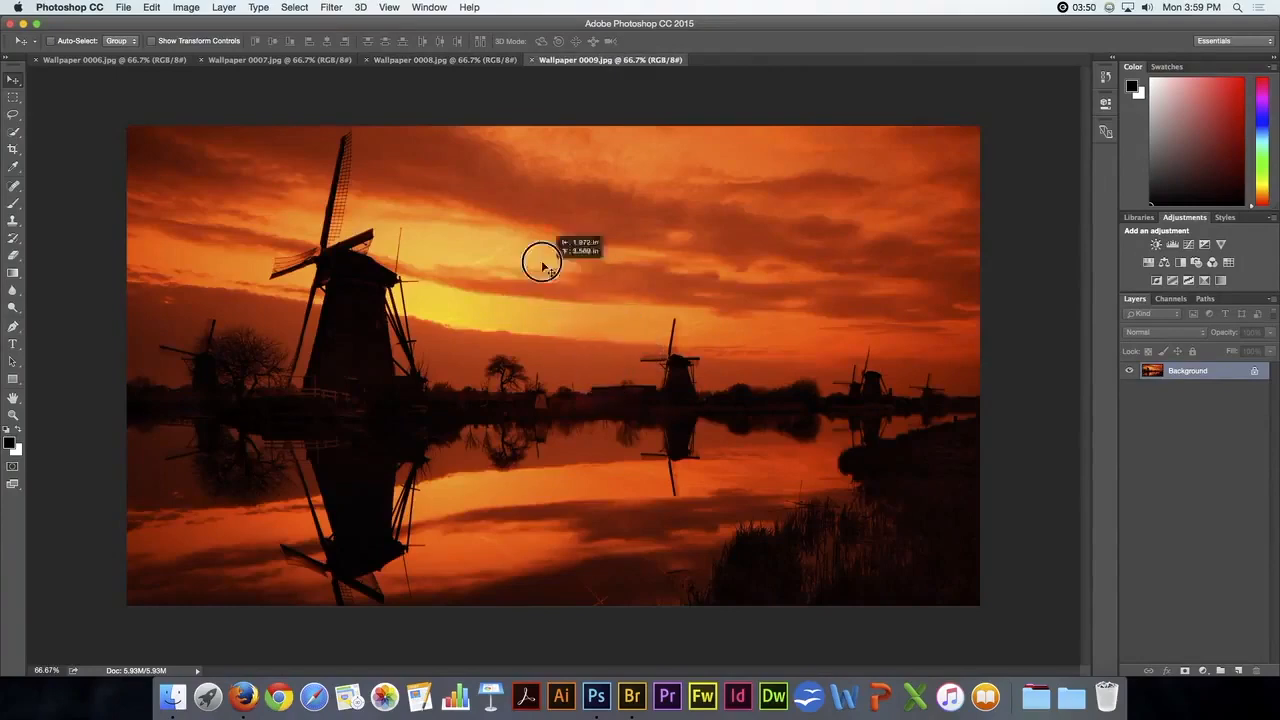
pyautogui.click(440, 59)
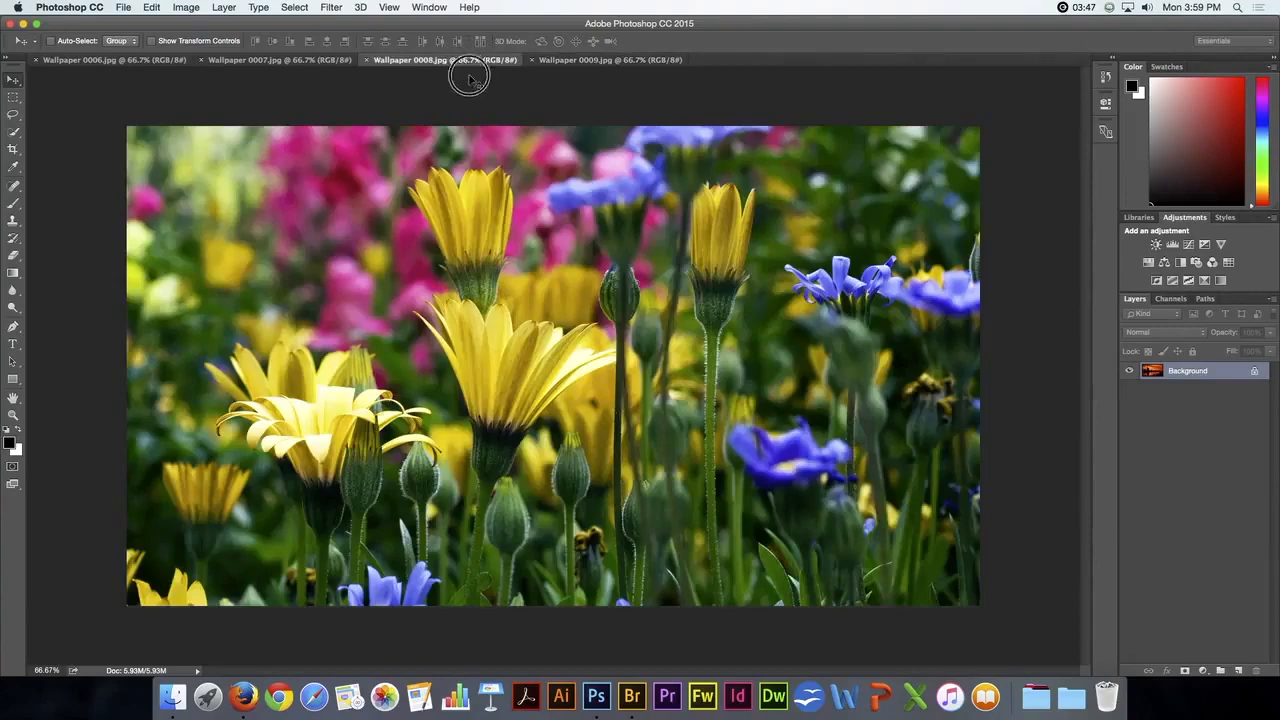
pyautogui.moveTo(547, 282)
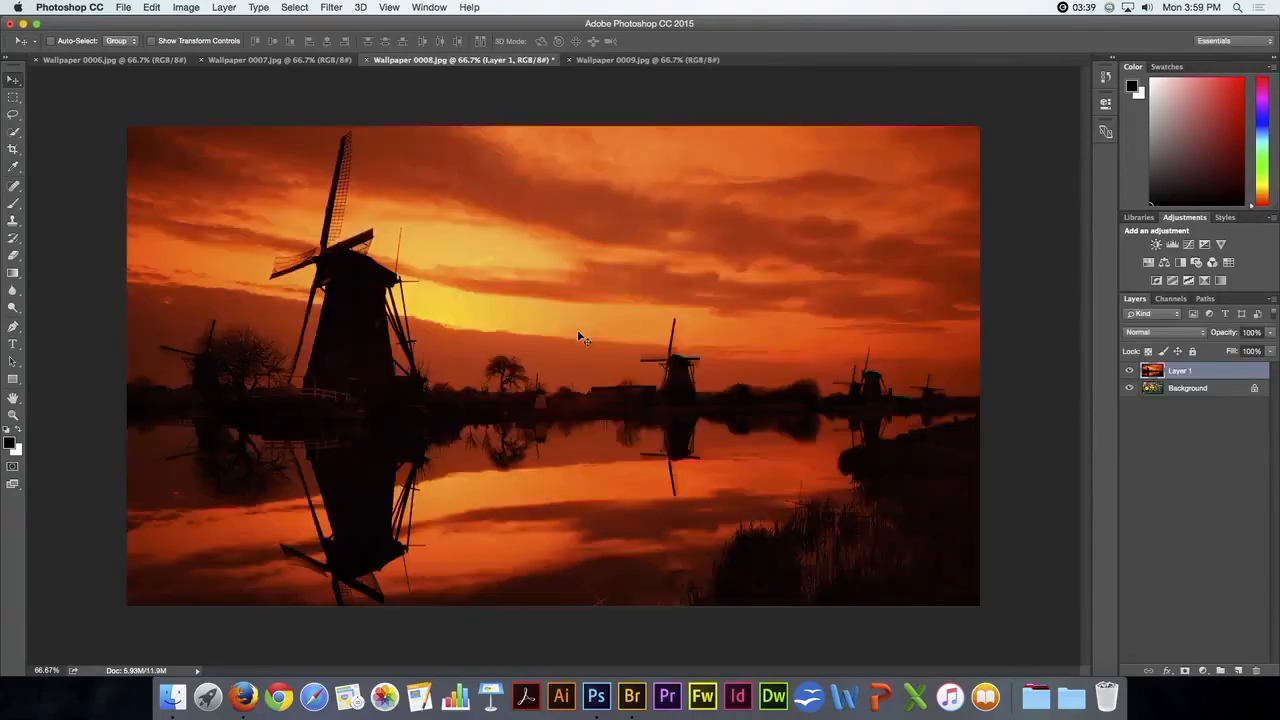
pyautogui.moveTo(630, 292)
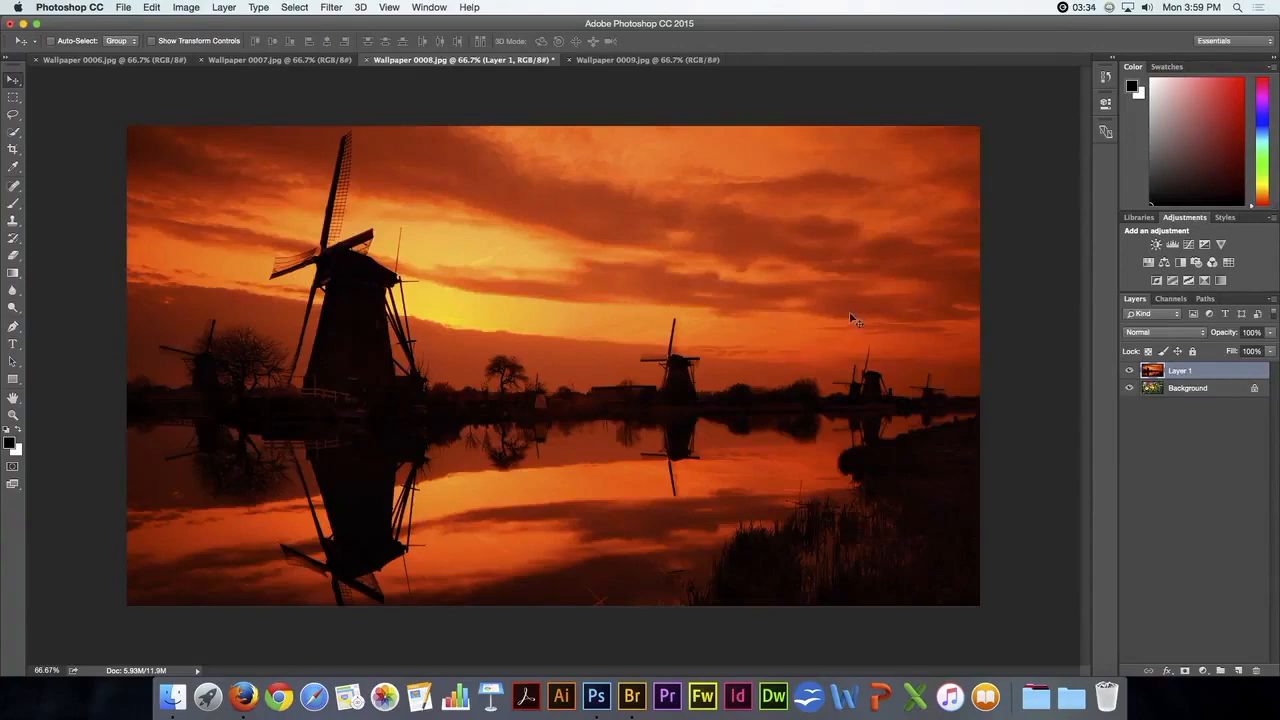
pyautogui.moveTo(1161, 375)
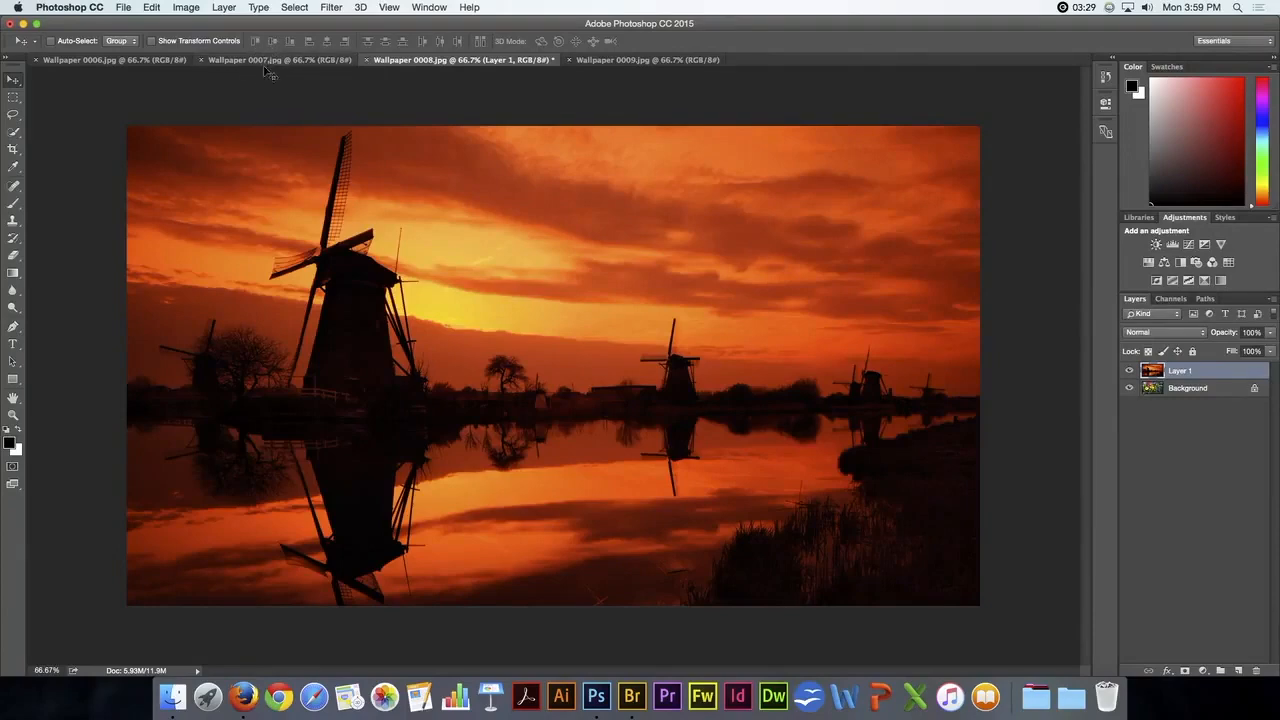
# Bring up the Wallpaper 0007 bridge at dusk photo to add as Layer 2
pyautogui.click(278, 59)
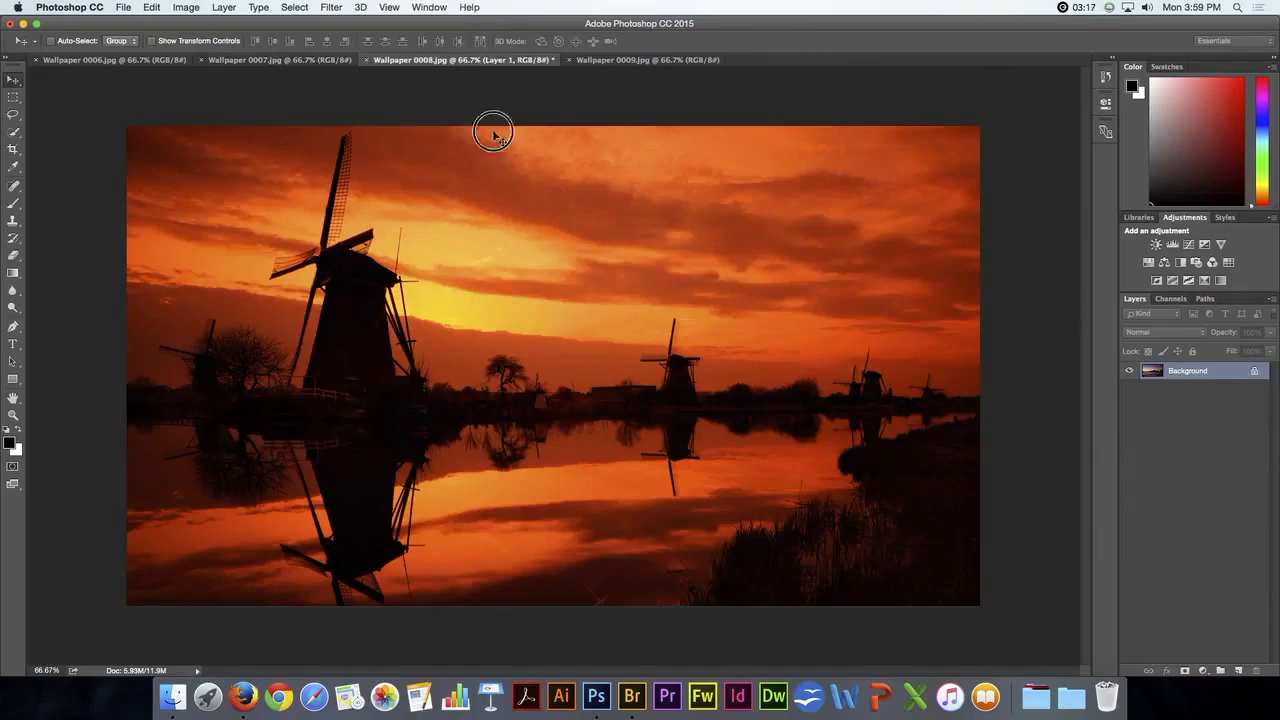
pyautogui.moveTo(528, 291)
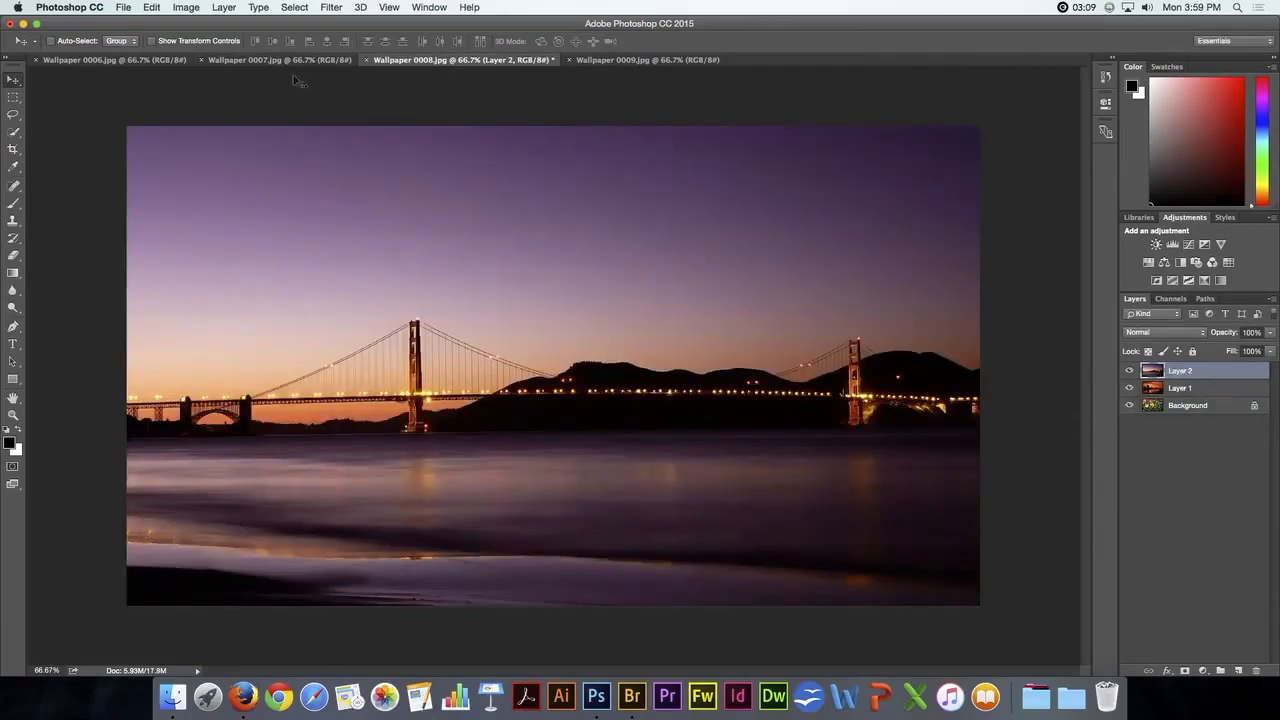
pyautogui.moveTo(110, 59)
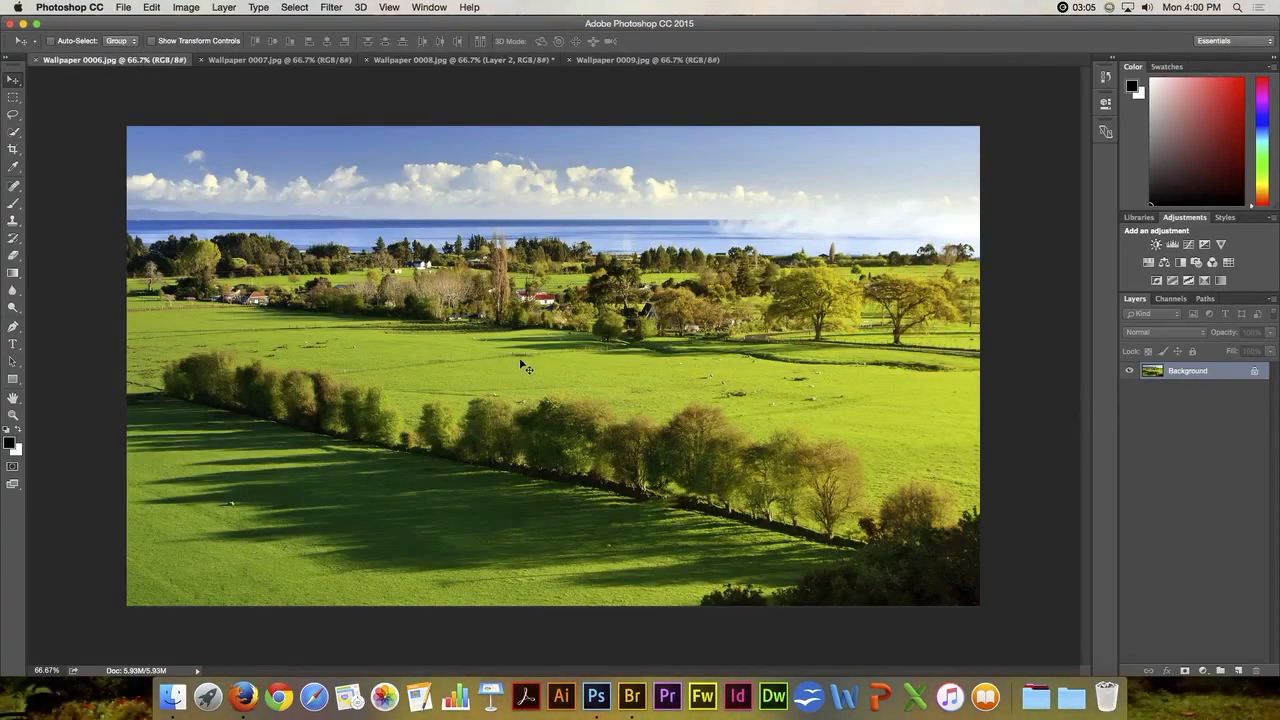
pyautogui.moveTo(615, 383)
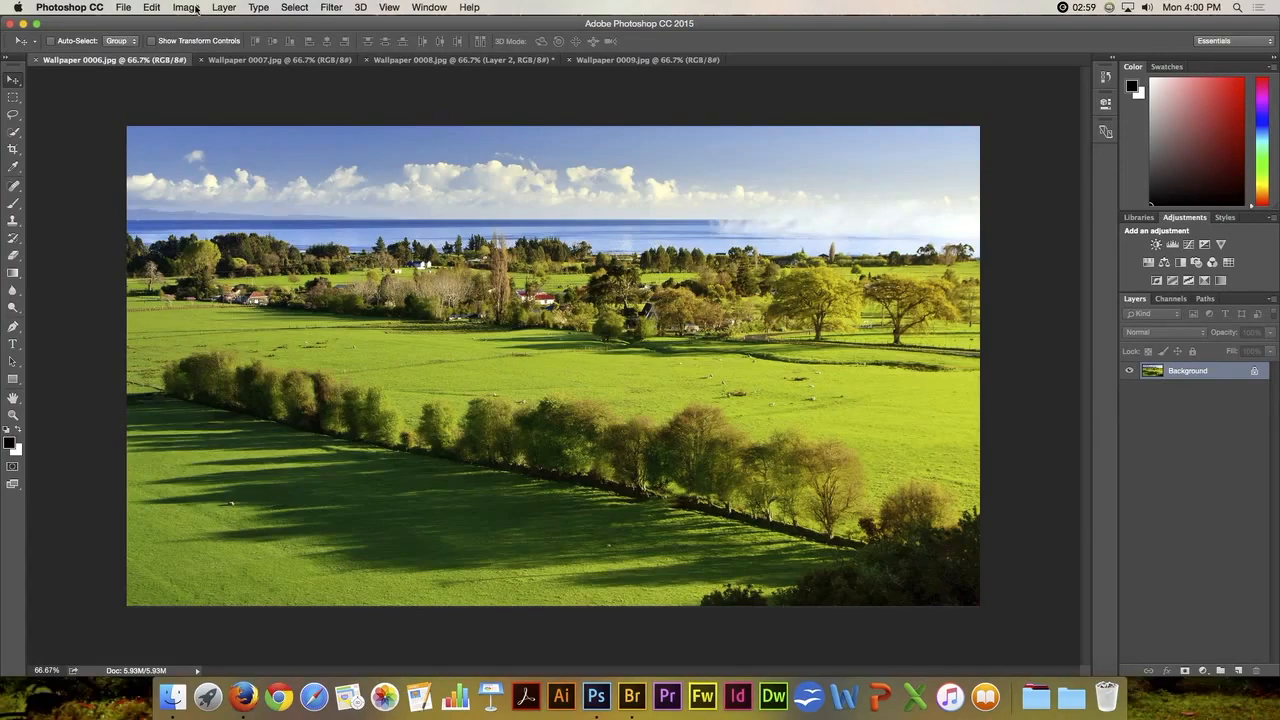
# Resize the green landscape image to 50 percent width and height, giving 960 by 540 px
pyautogui.click(186, 7)
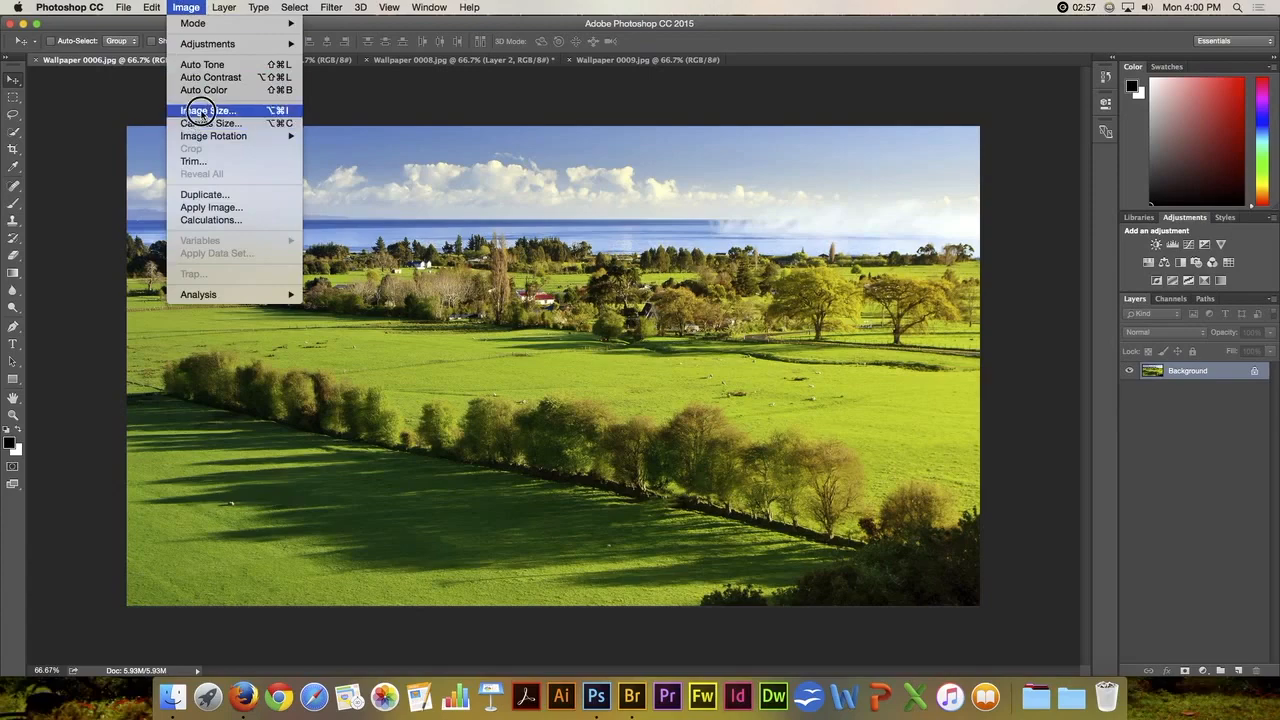
pyautogui.click(210, 110)
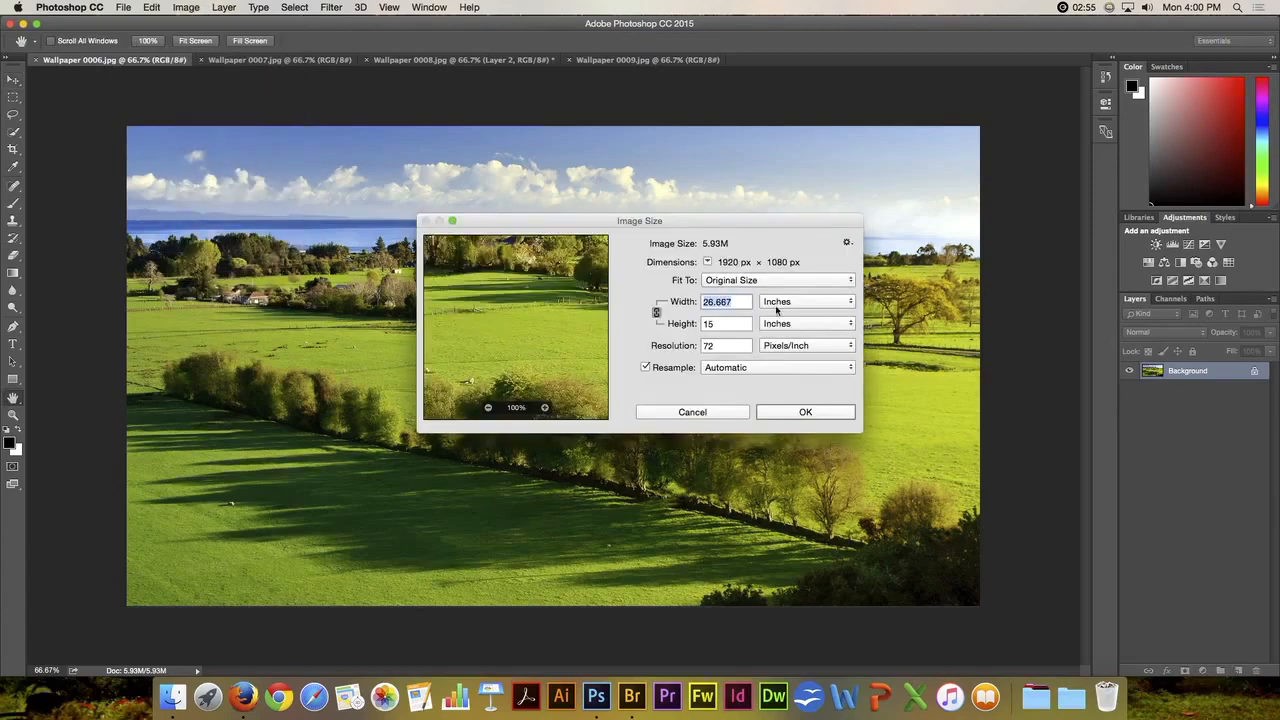
pyautogui.click(806, 301)
pyautogui.write('50')
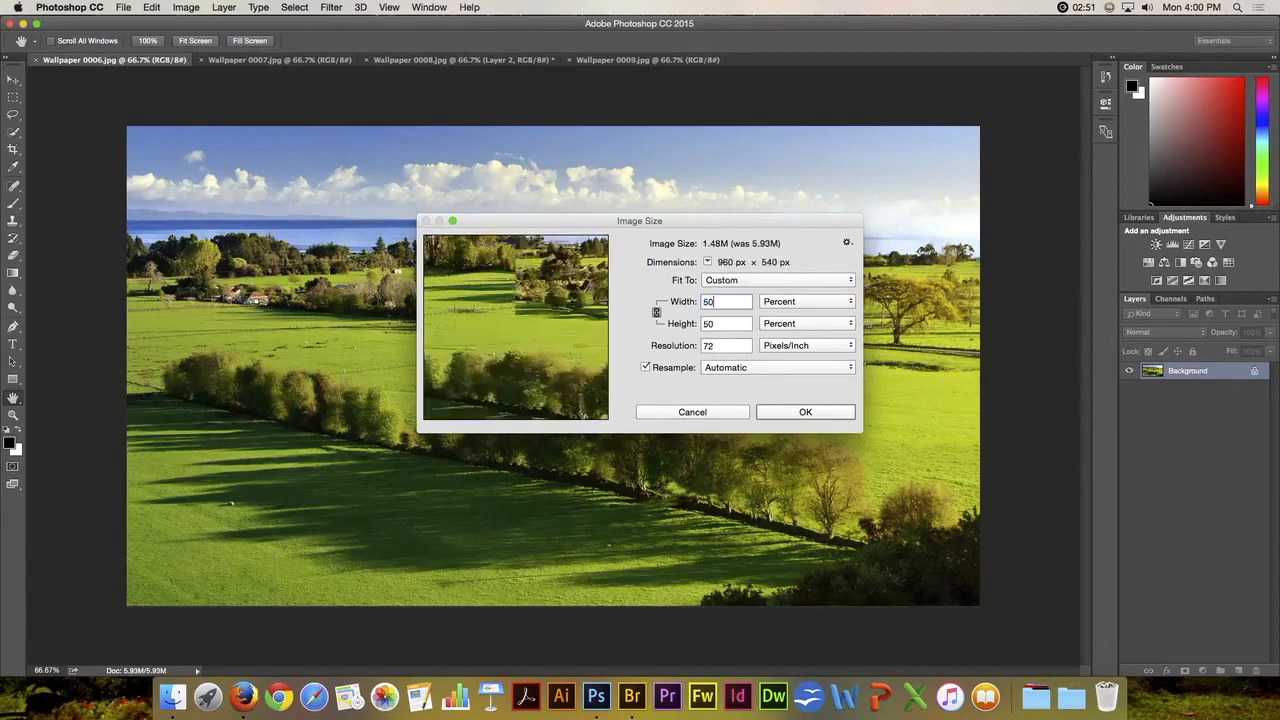
pyautogui.click(805, 411)
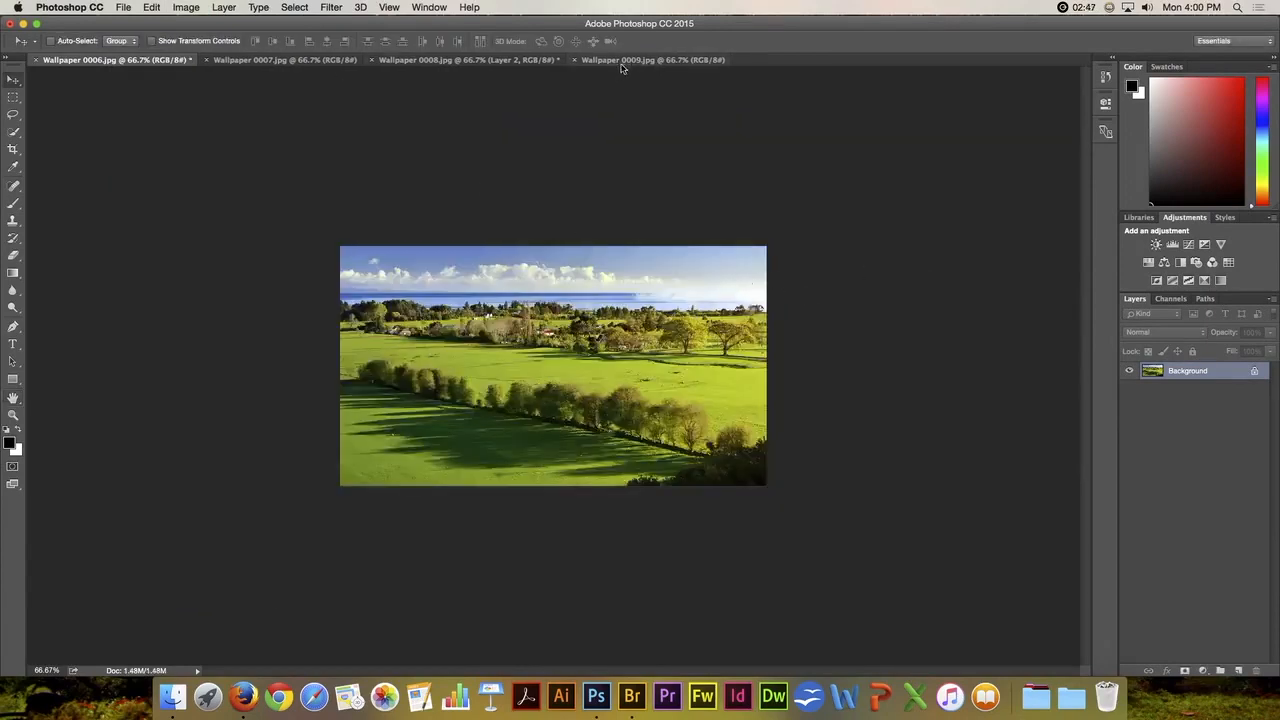
# Drag the Wallpaper 0009 windmill photo onto the Wallpaper 0006 landscape document
pyautogui.click(650, 59)
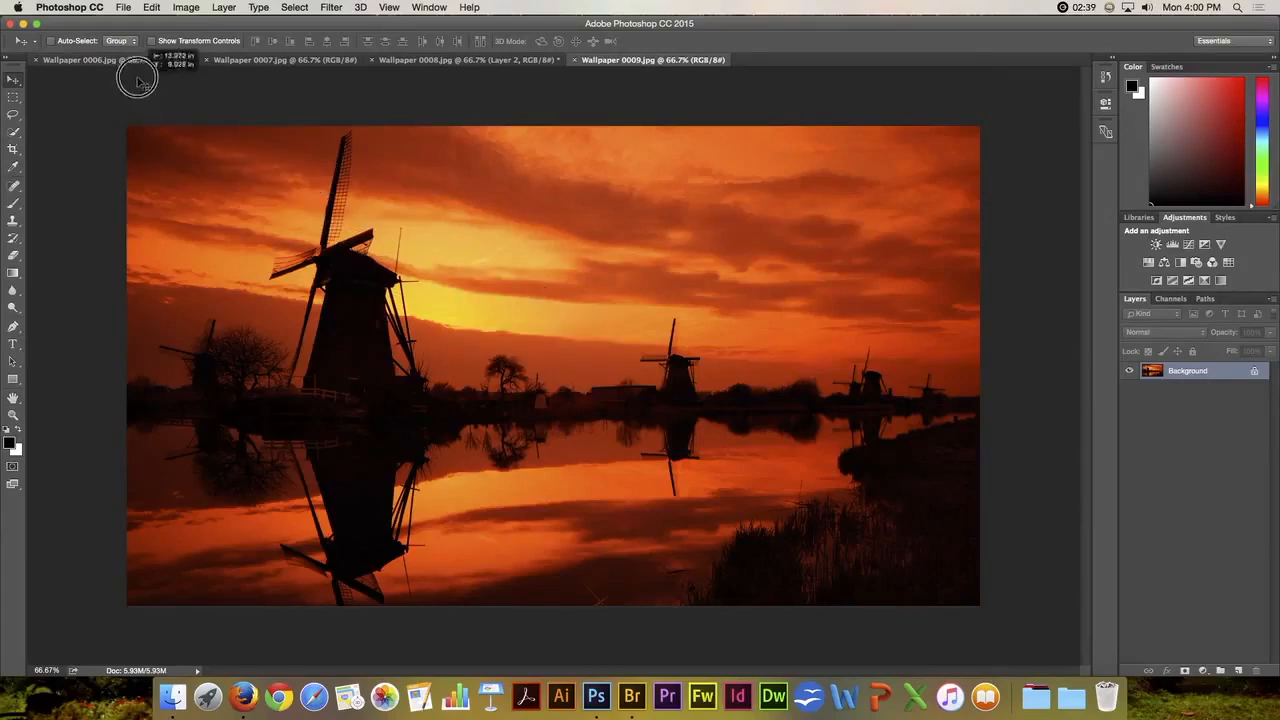
pyautogui.click(90, 59)
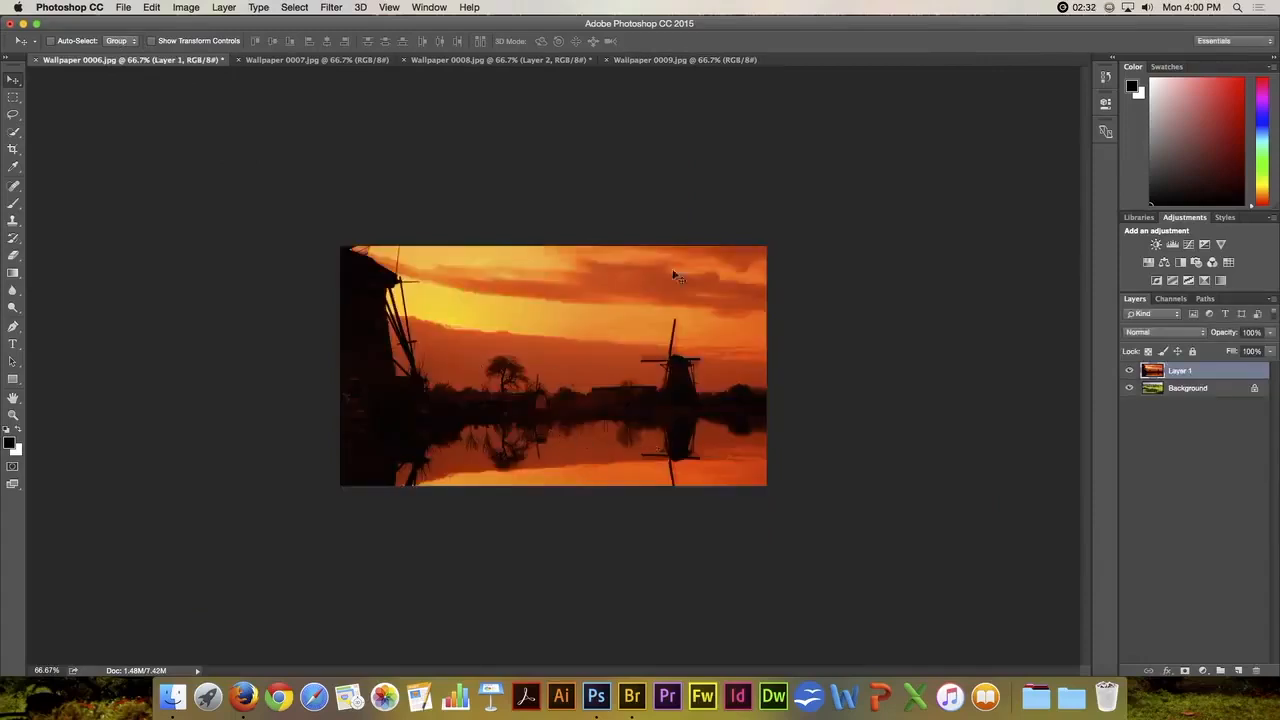
pyautogui.moveTo(620, 418)
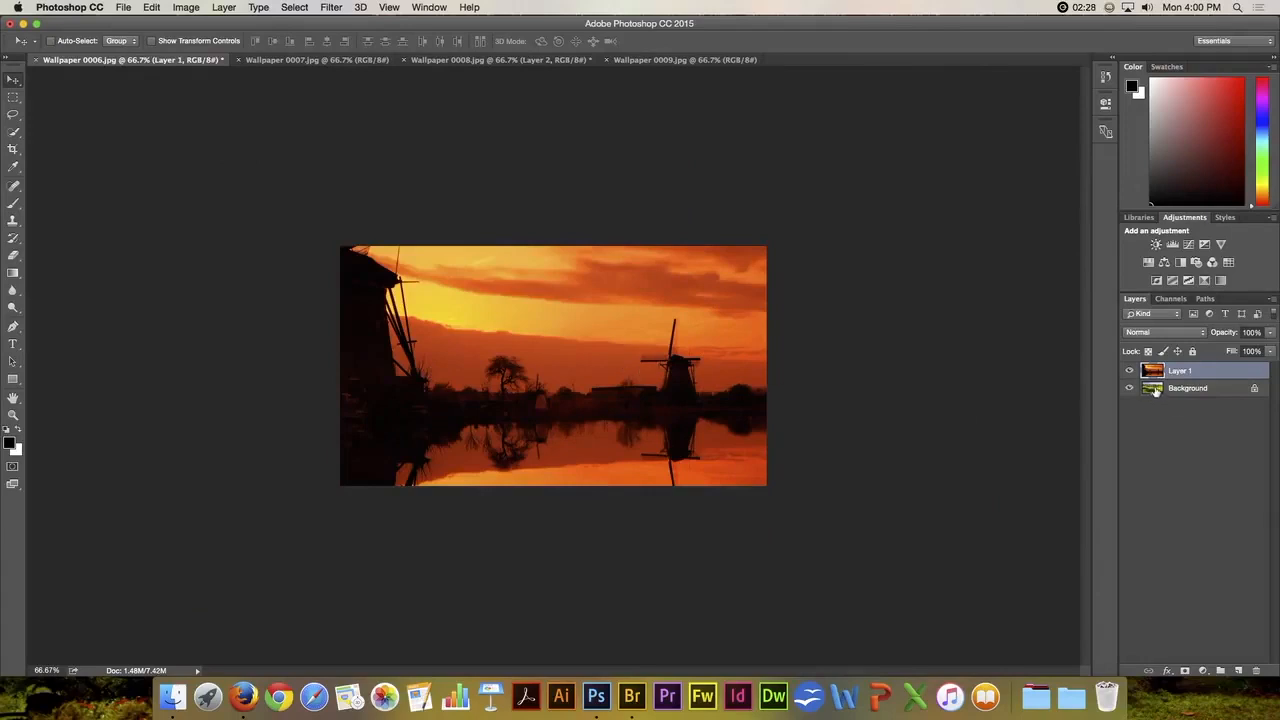
pyautogui.moveTo(980, 440)
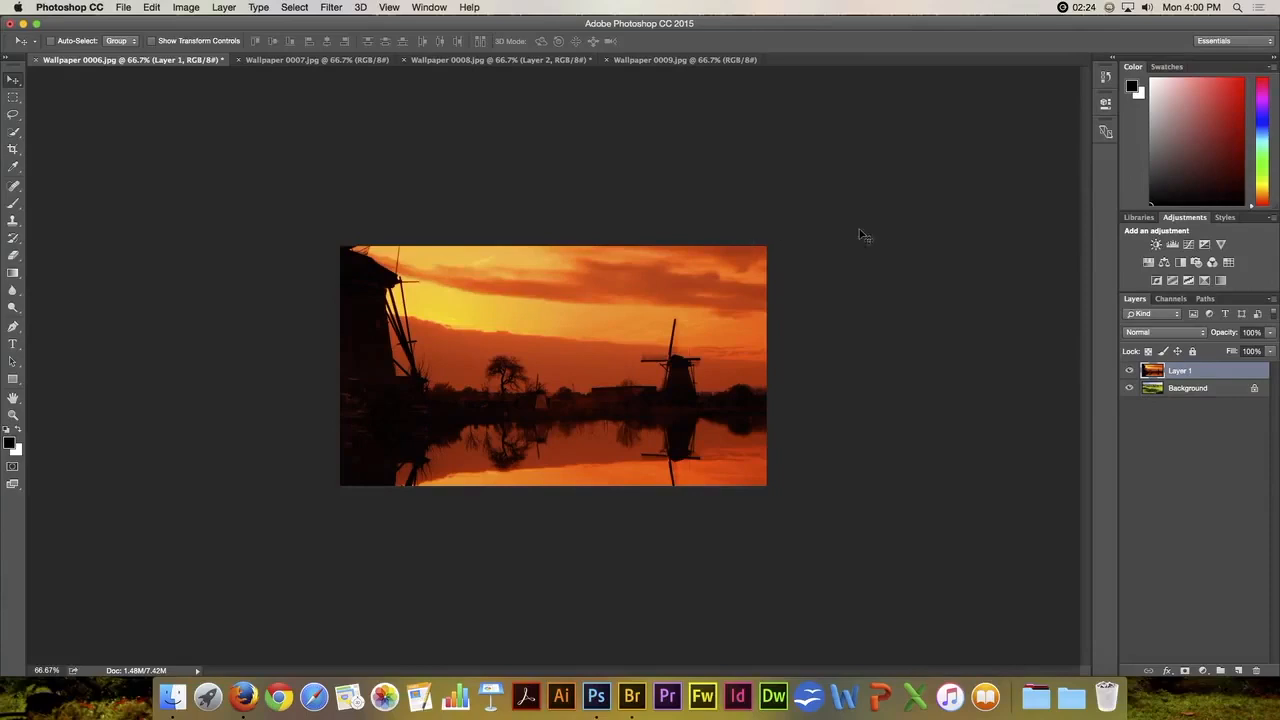
pyautogui.moveTo(890, 240)
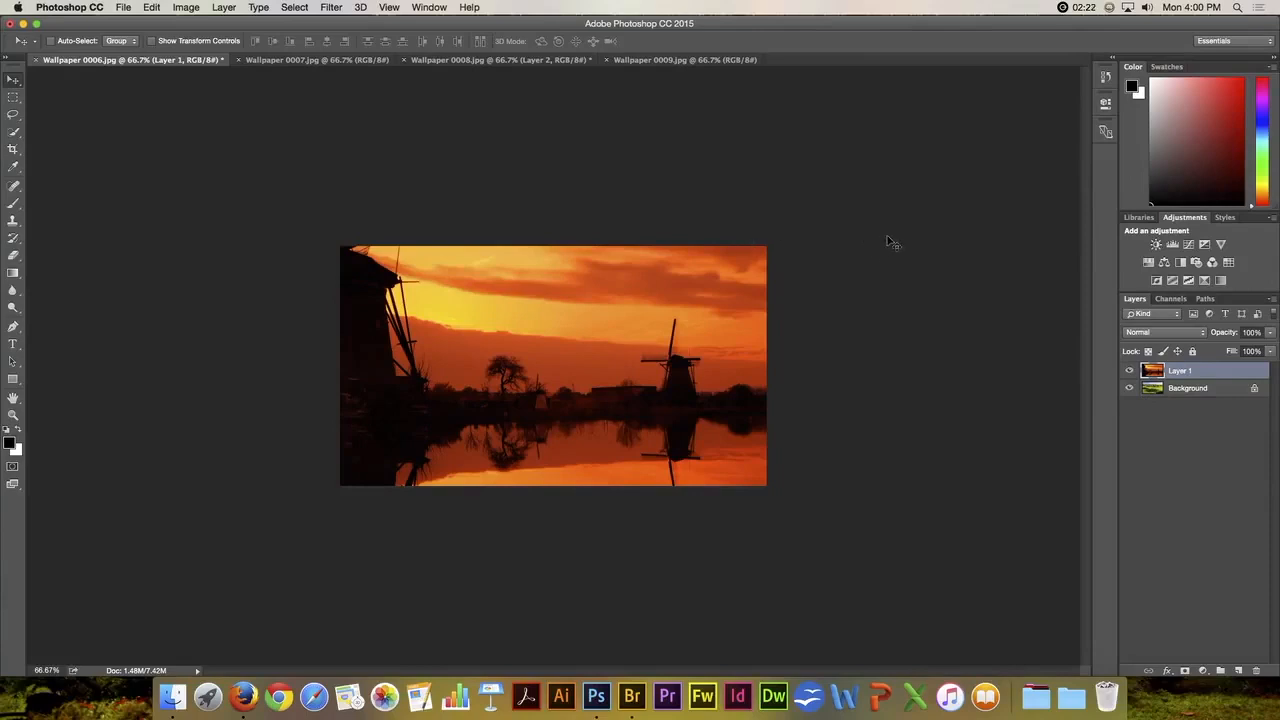
pyautogui.moveTo(945, 184)
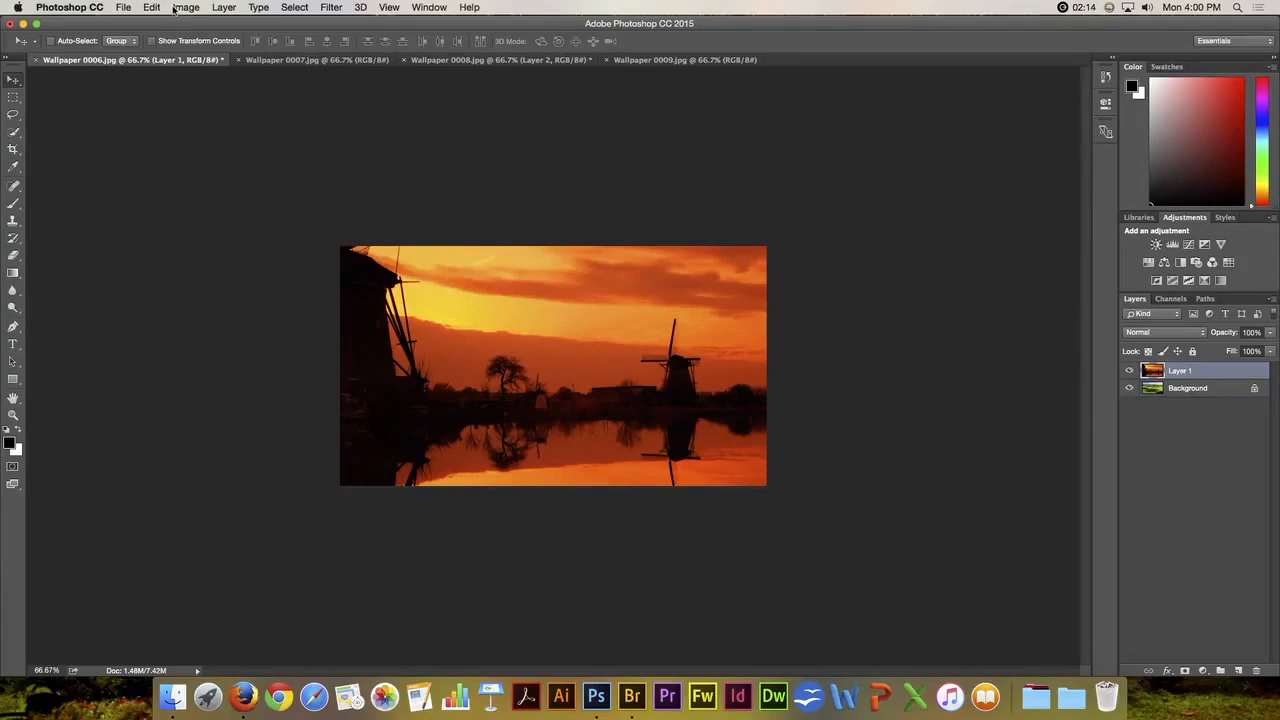
# Free Transform the windmill layer, dragging a corner inward until it fits the landscape canvas
pyautogui.click(152, 7)
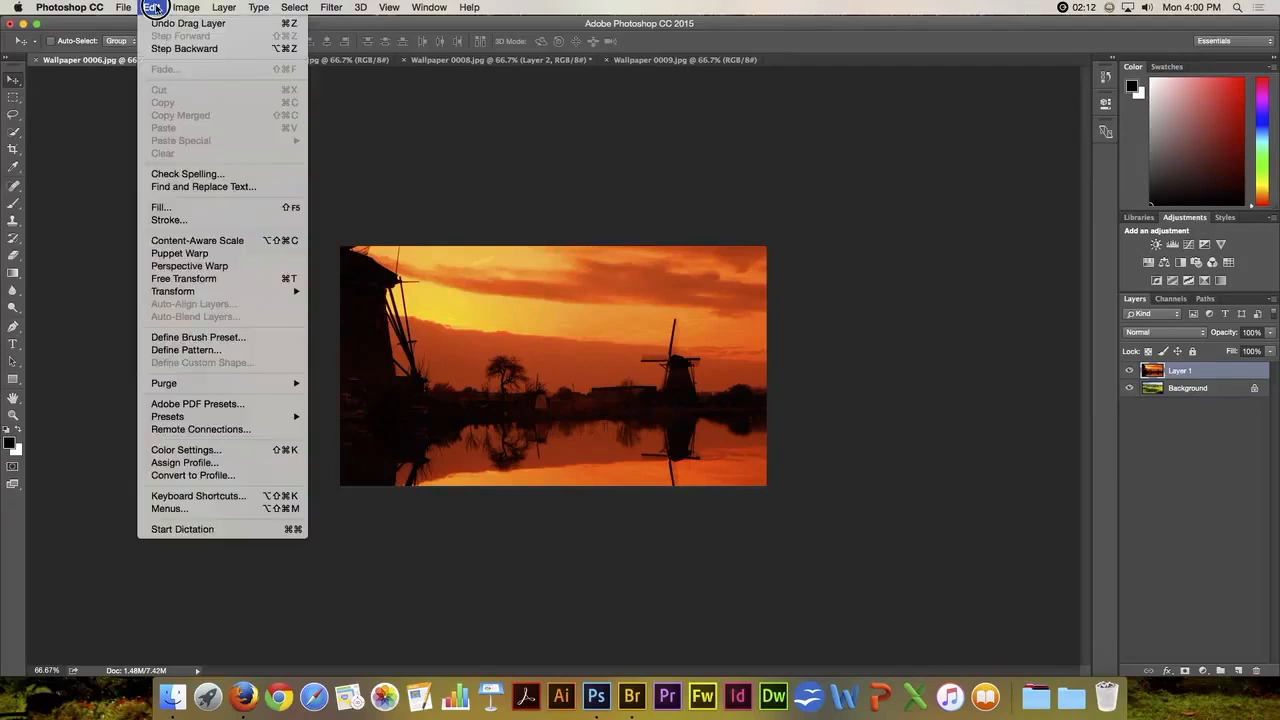
pyautogui.moveTo(183, 278)
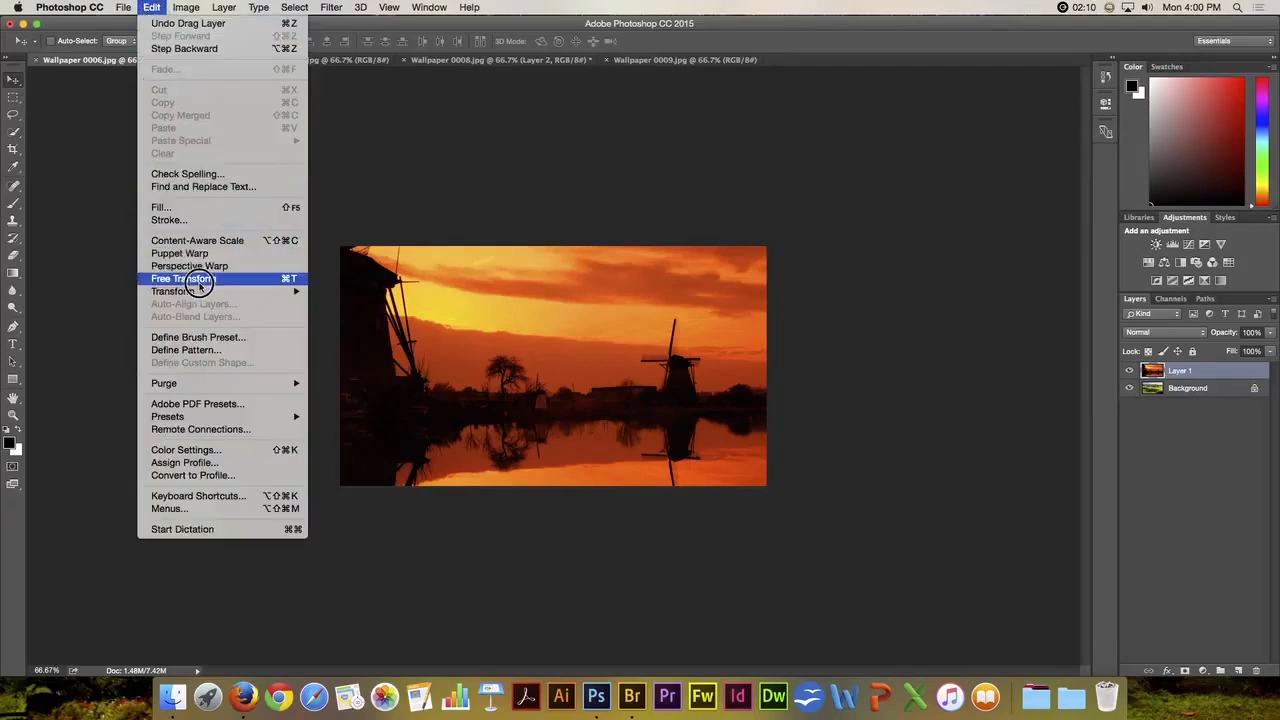
pyautogui.click(183, 278)
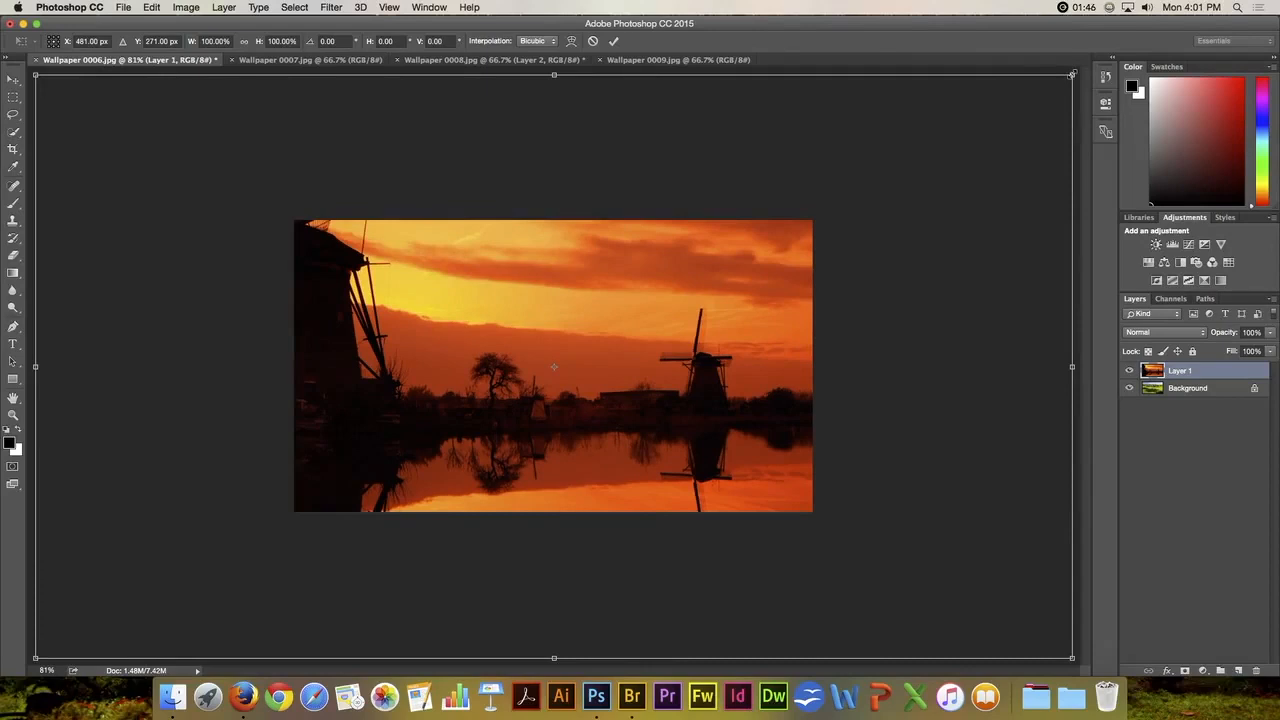
pyautogui.moveTo(1072, 75); pyautogui.dragTo(975, 148)
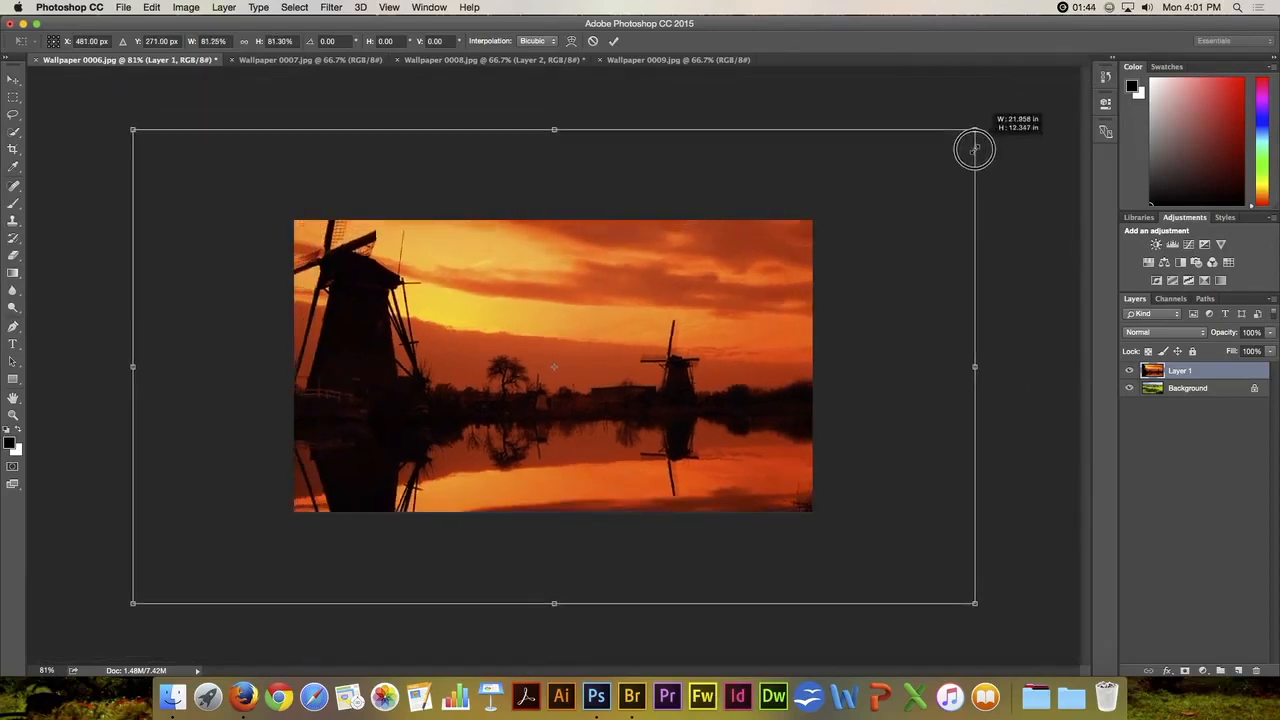
pyautogui.moveTo(975, 150); pyautogui.dragTo(845, 245)
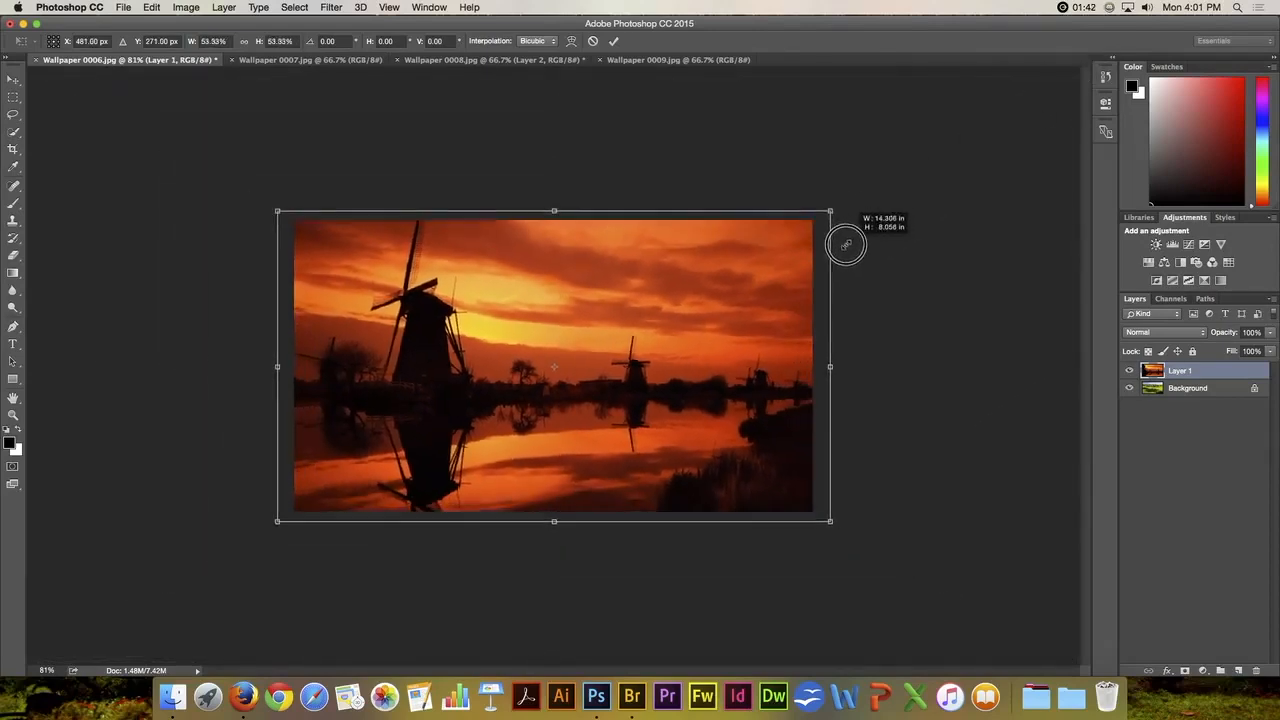
pyautogui.moveTo(847, 245); pyautogui.dragTo(833, 252)
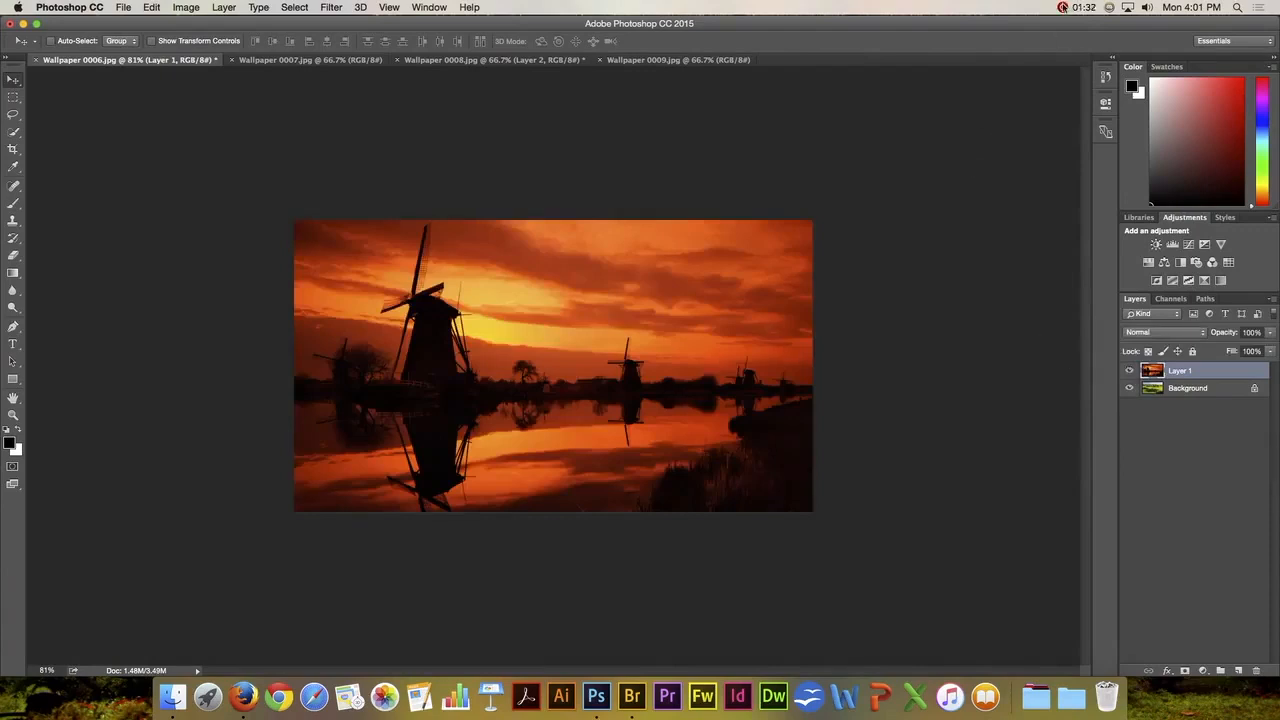
# Cycle through the windmill, bridge and landscape tabs, then tile all documents vertically
pyautogui.click(620, 59)
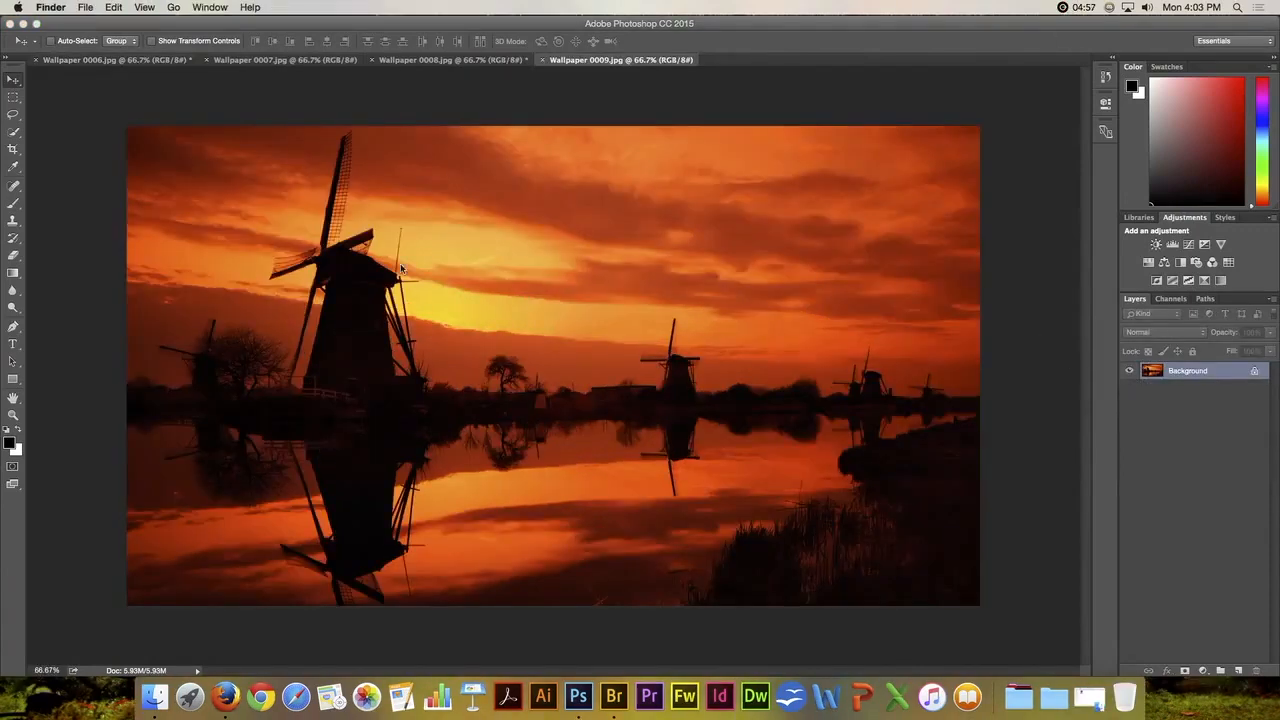
pyautogui.moveTo(490, 251)
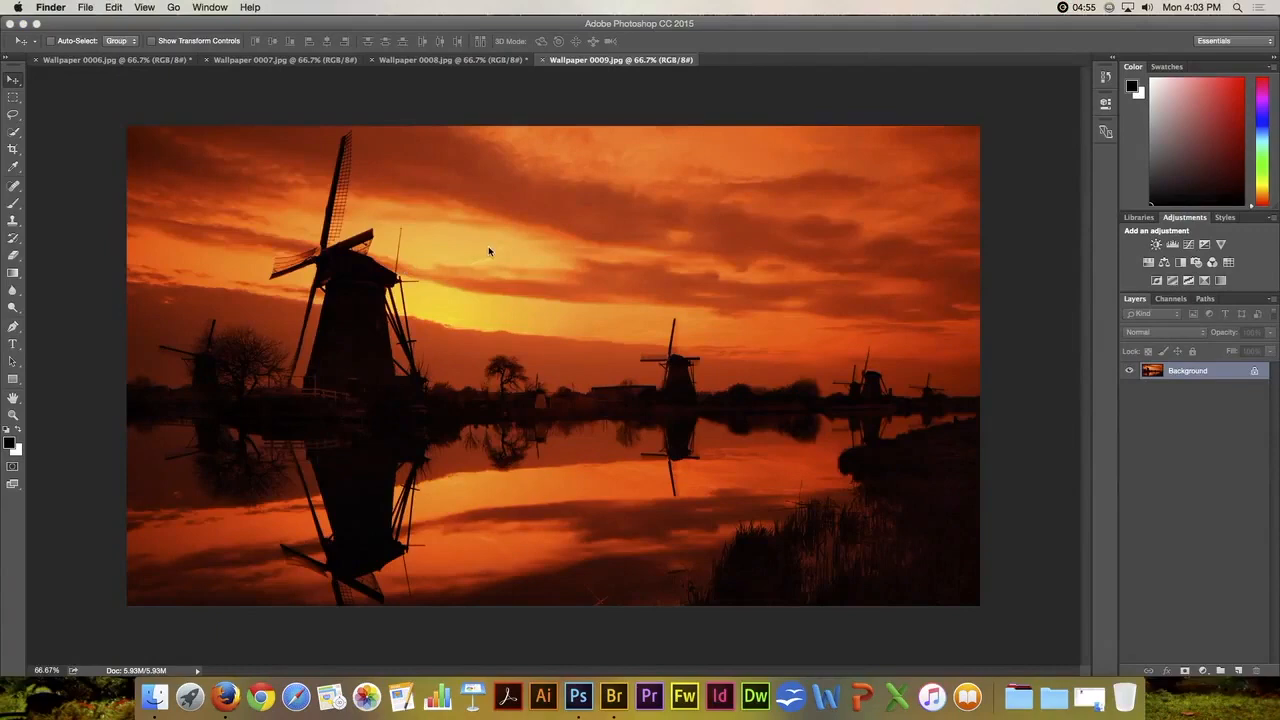
pyautogui.moveTo(427, 207)
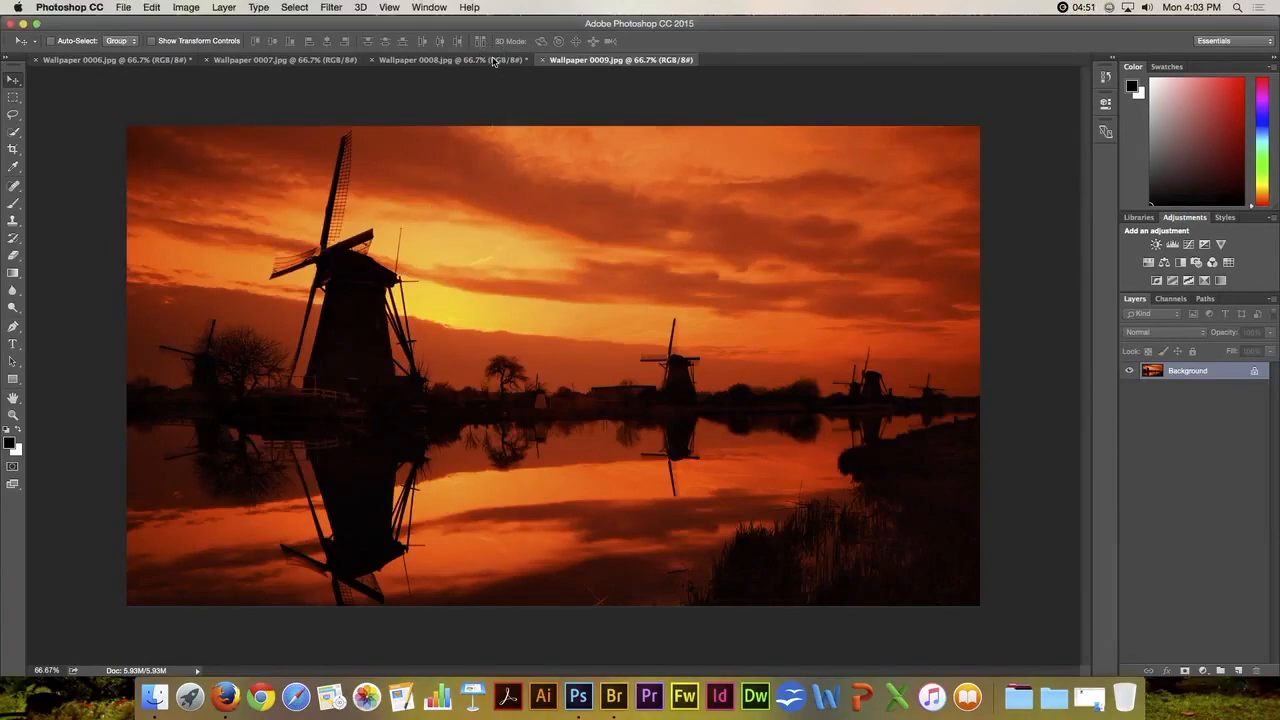
pyautogui.click(284, 59)
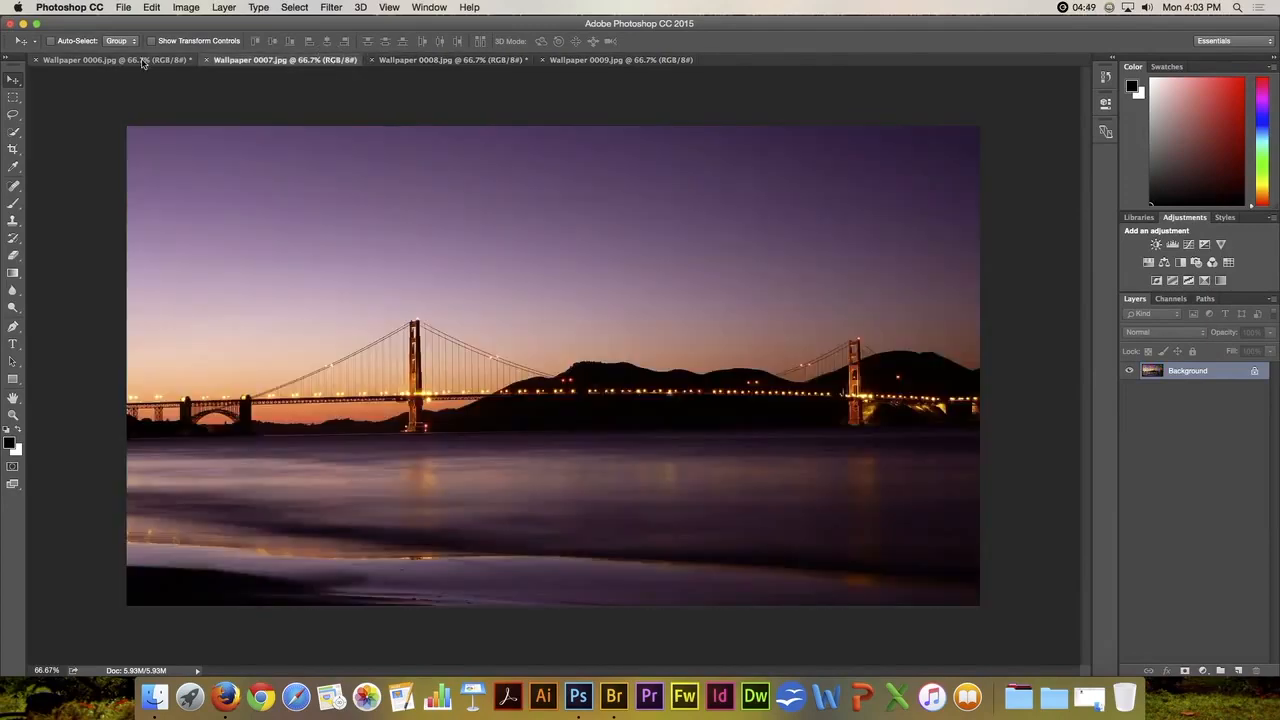
pyautogui.click(100, 59)
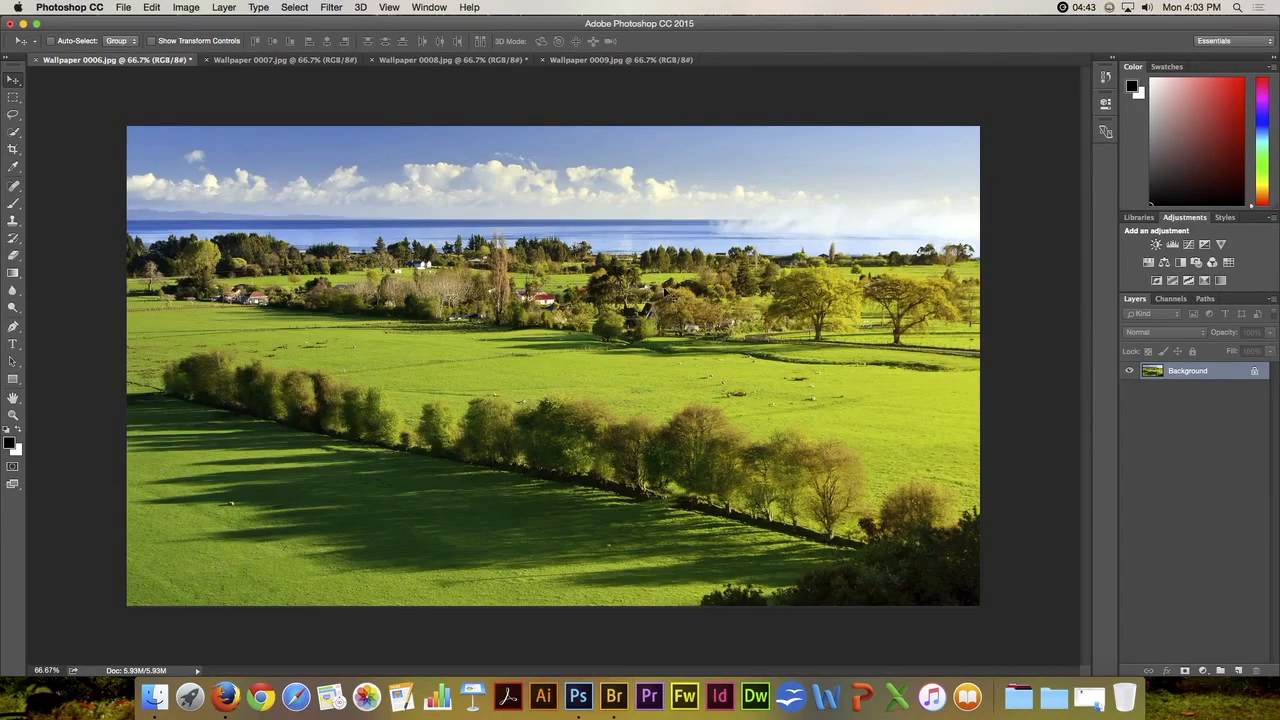
pyautogui.moveTo(332, 8)
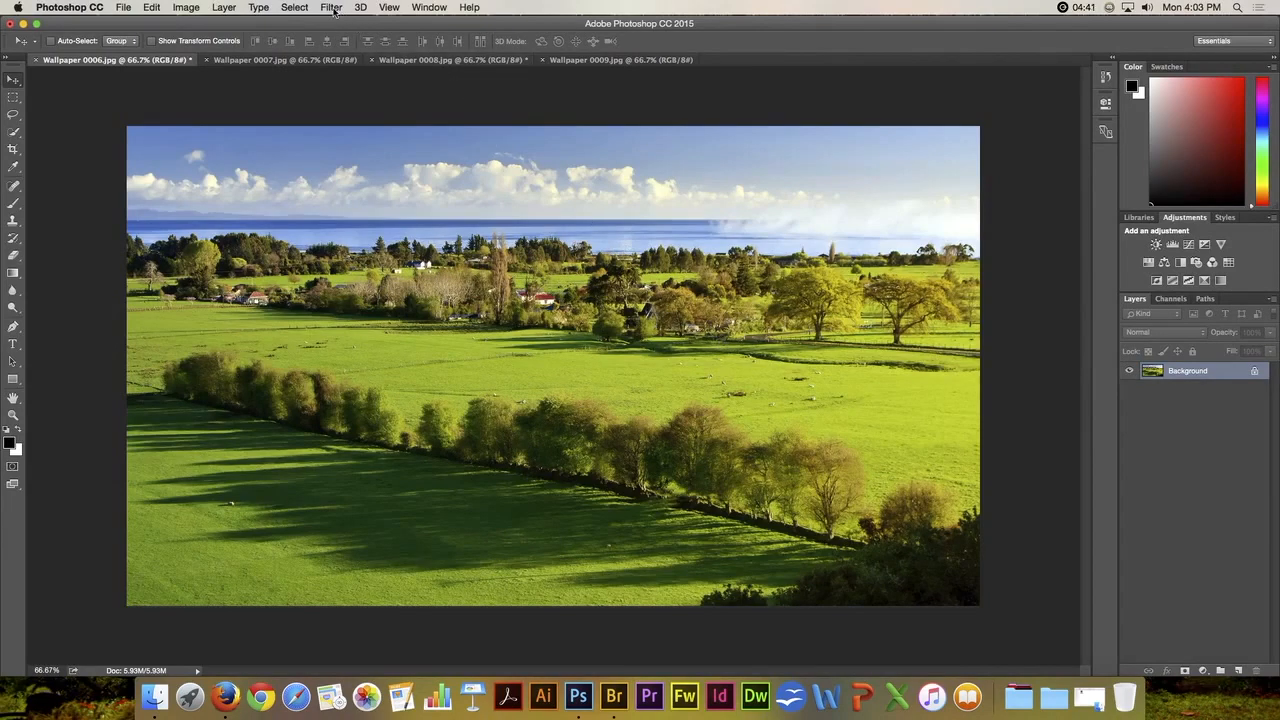
pyautogui.click(388, 7)
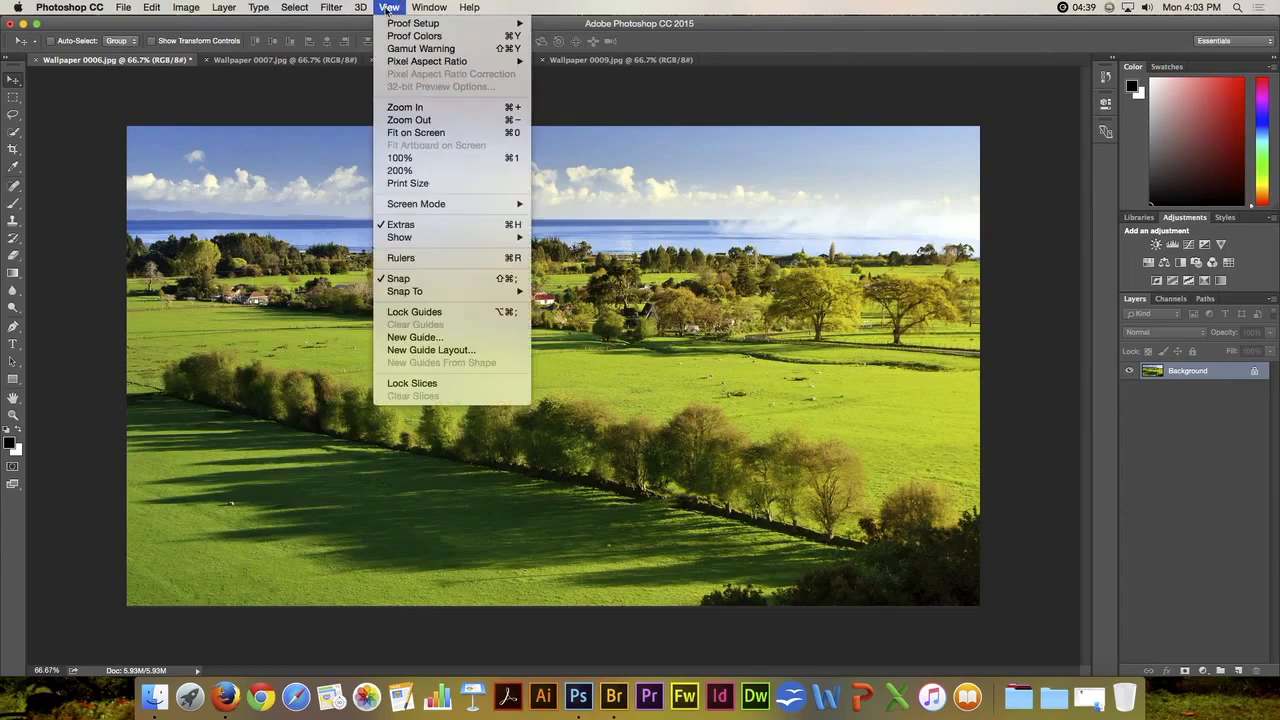
pyautogui.click(428, 7)
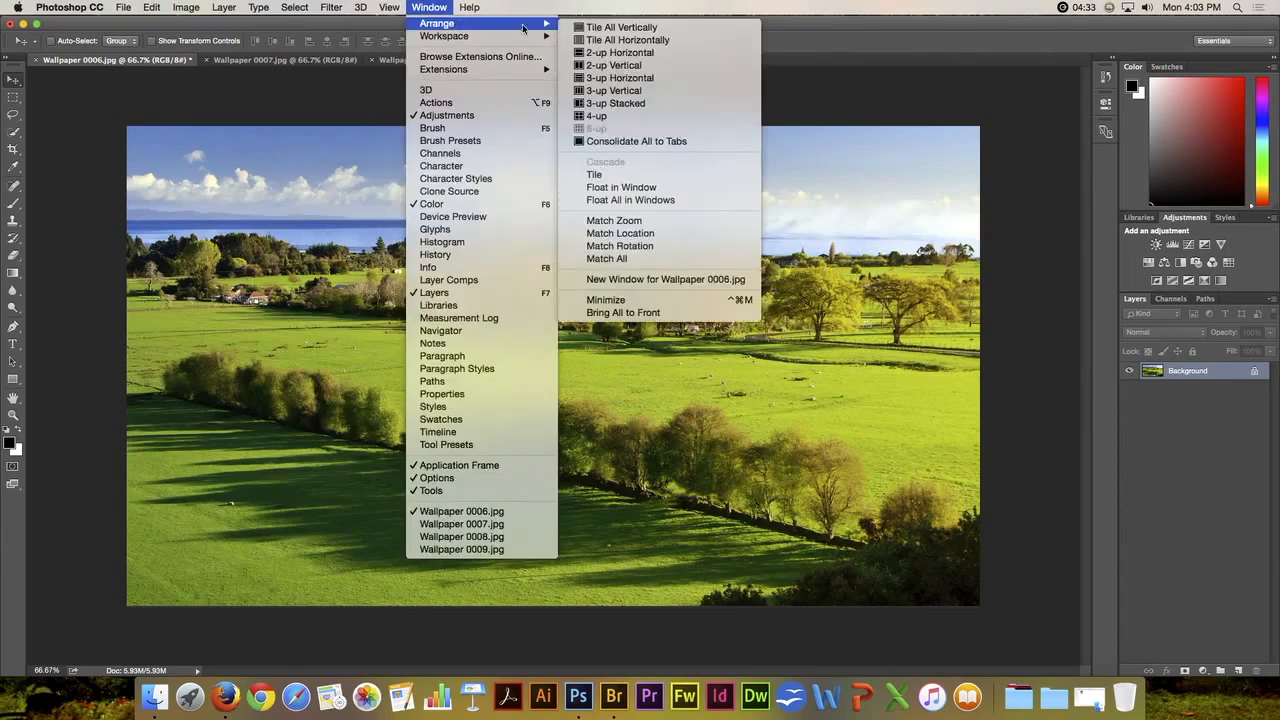
pyautogui.moveTo(621, 27)
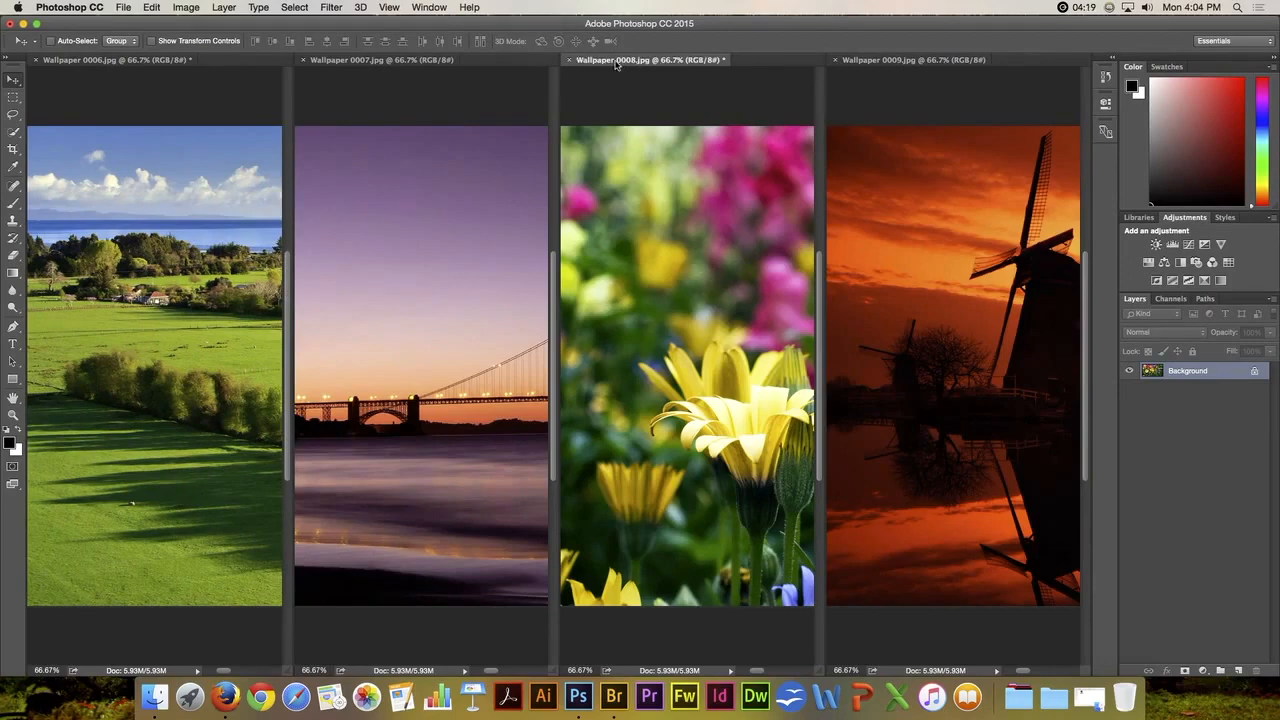
pyautogui.moveTo(620, 60)
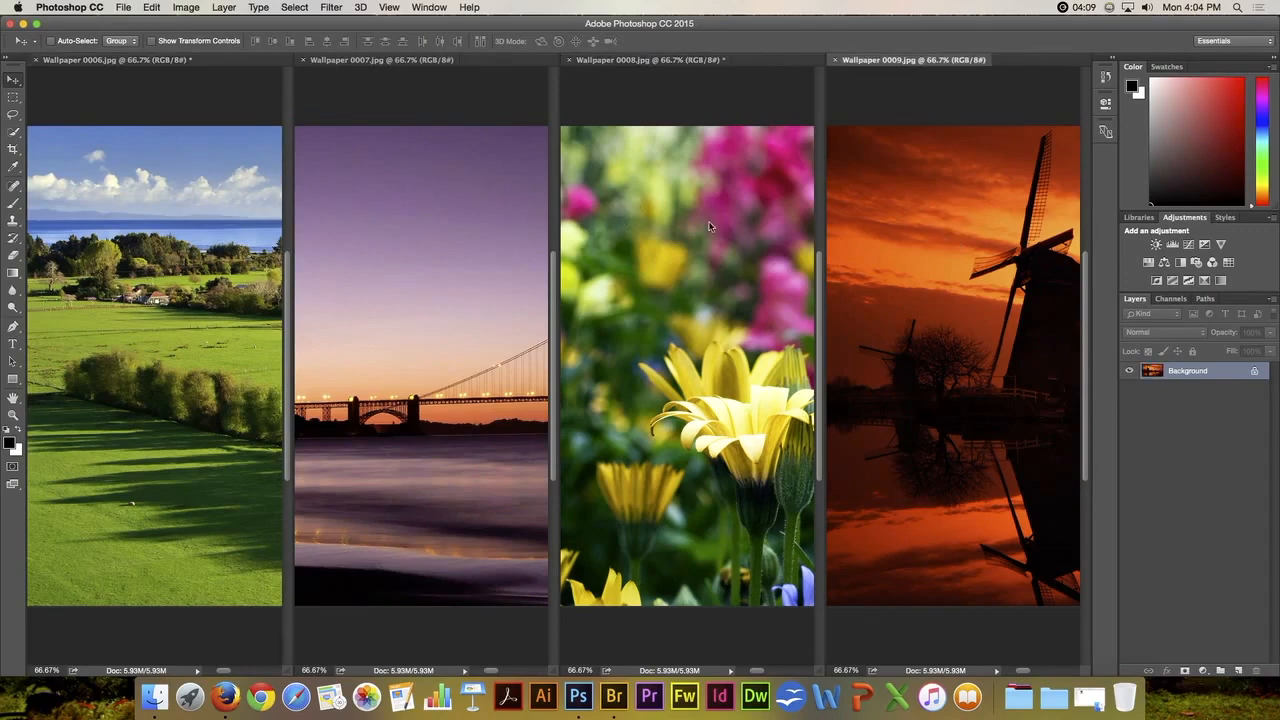
pyautogui.moveTo(882, 332)
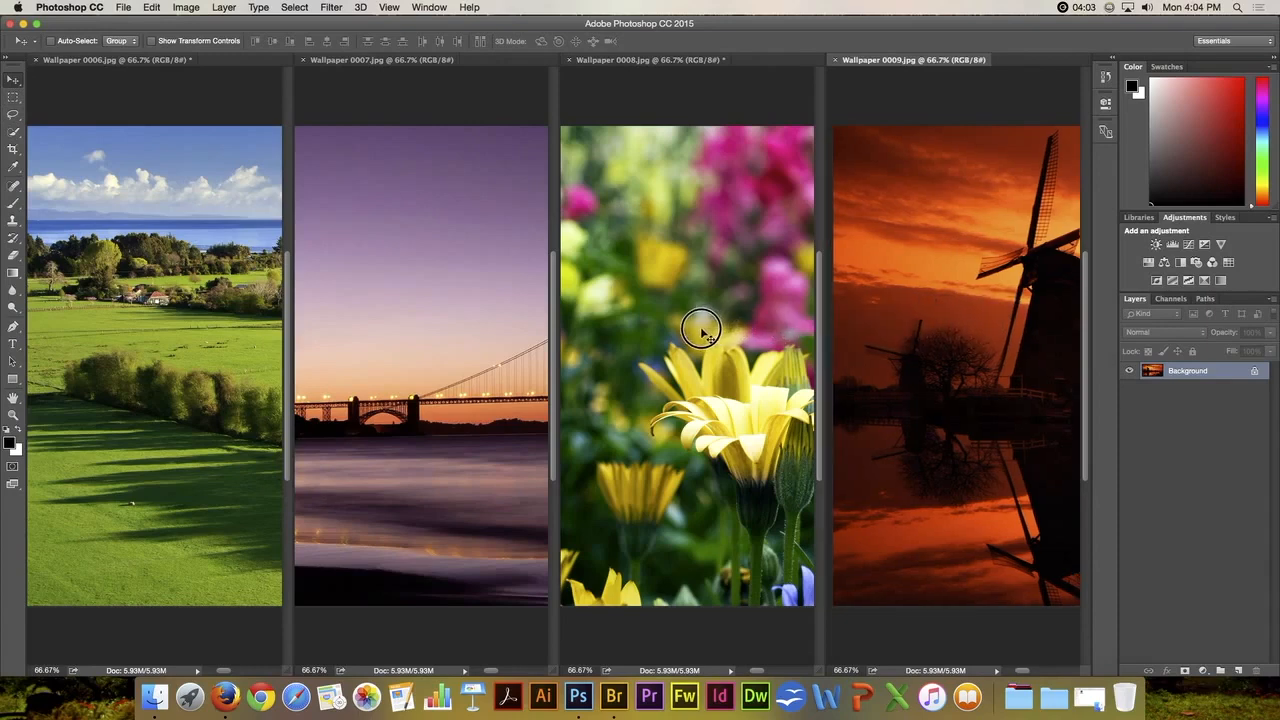
pyautogui.moveTo(702, 330)
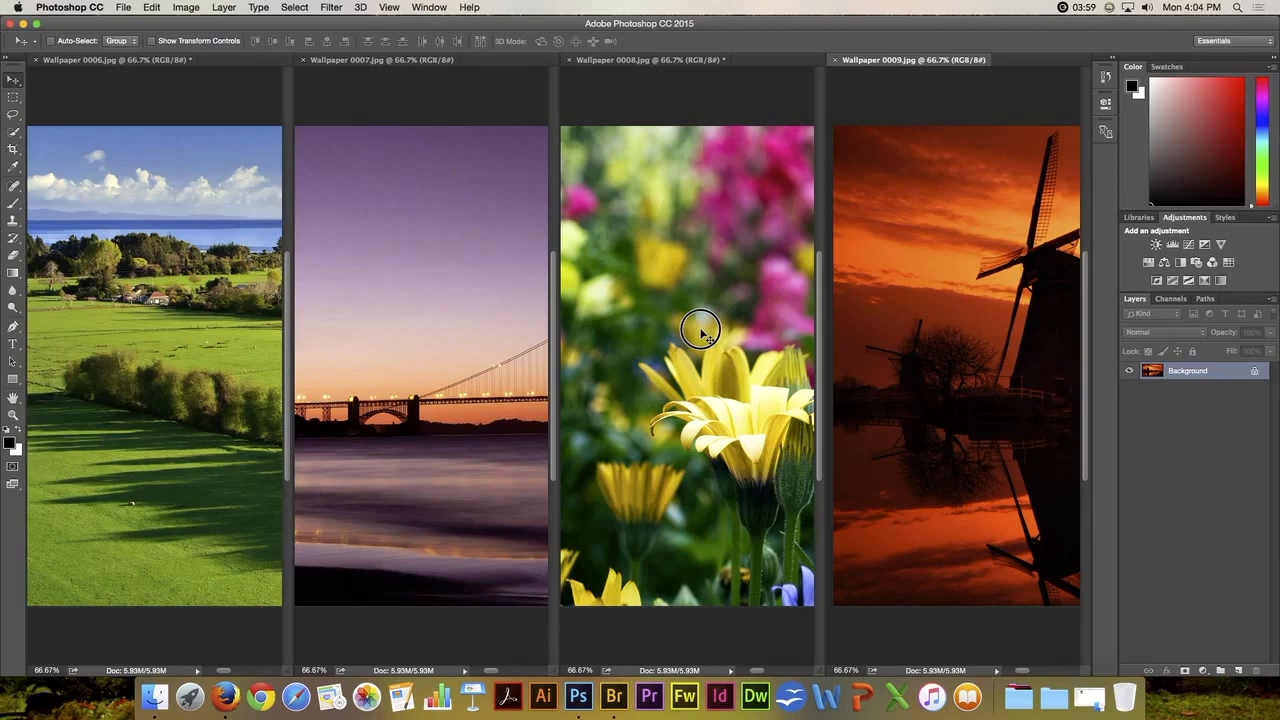
pyautogui.moveTo(701, 332)
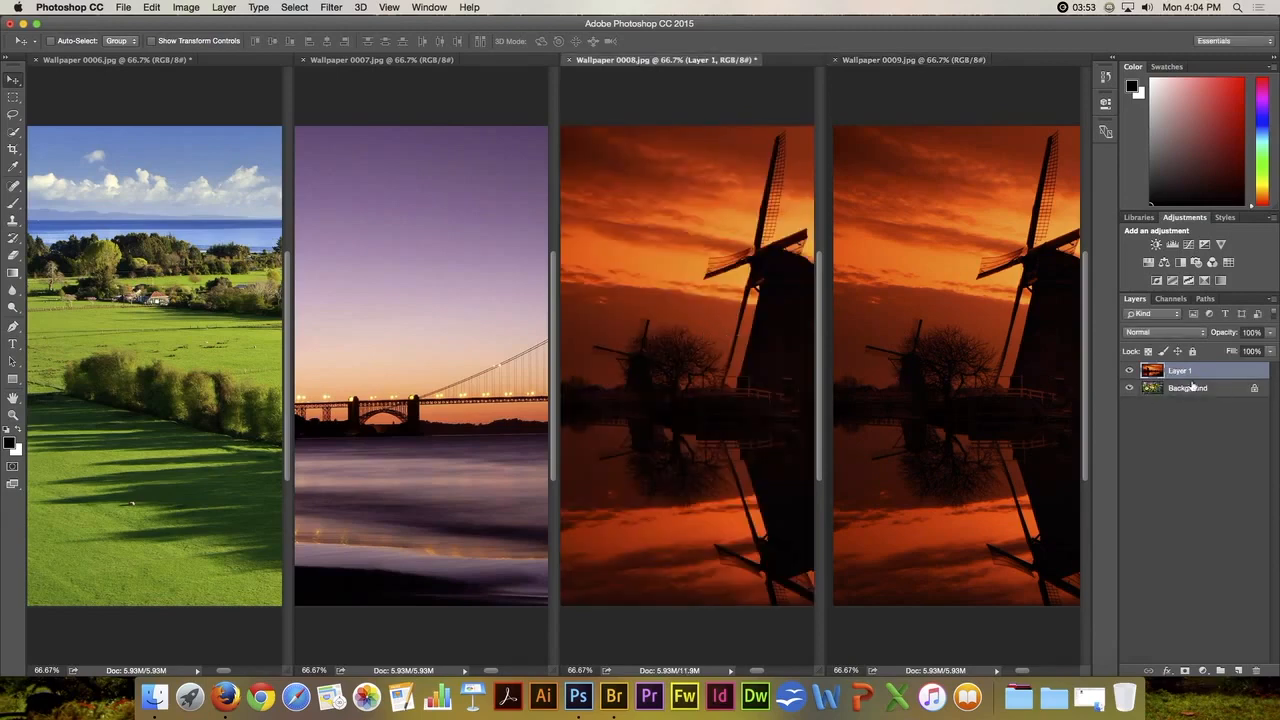
pyautogui.click(1180, 371)
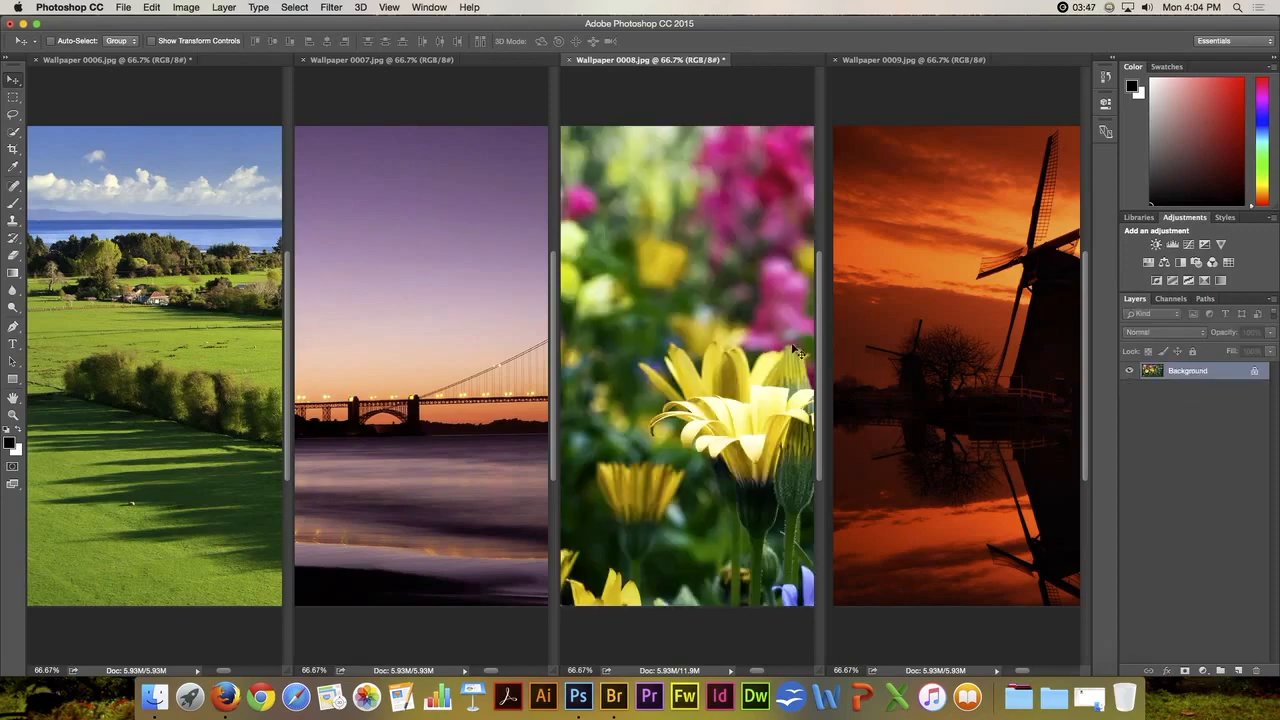
pyautogui.moveTo(1215, 381)
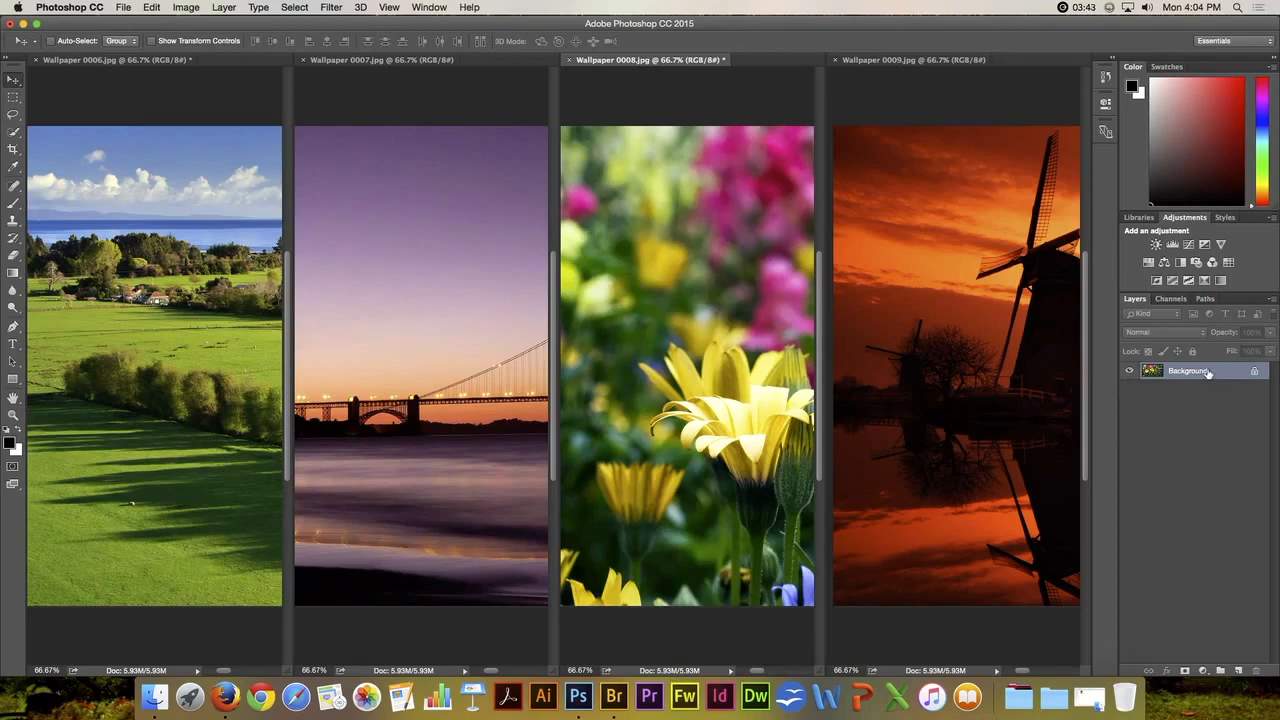
pyautogui.moveTo(1205, 373)
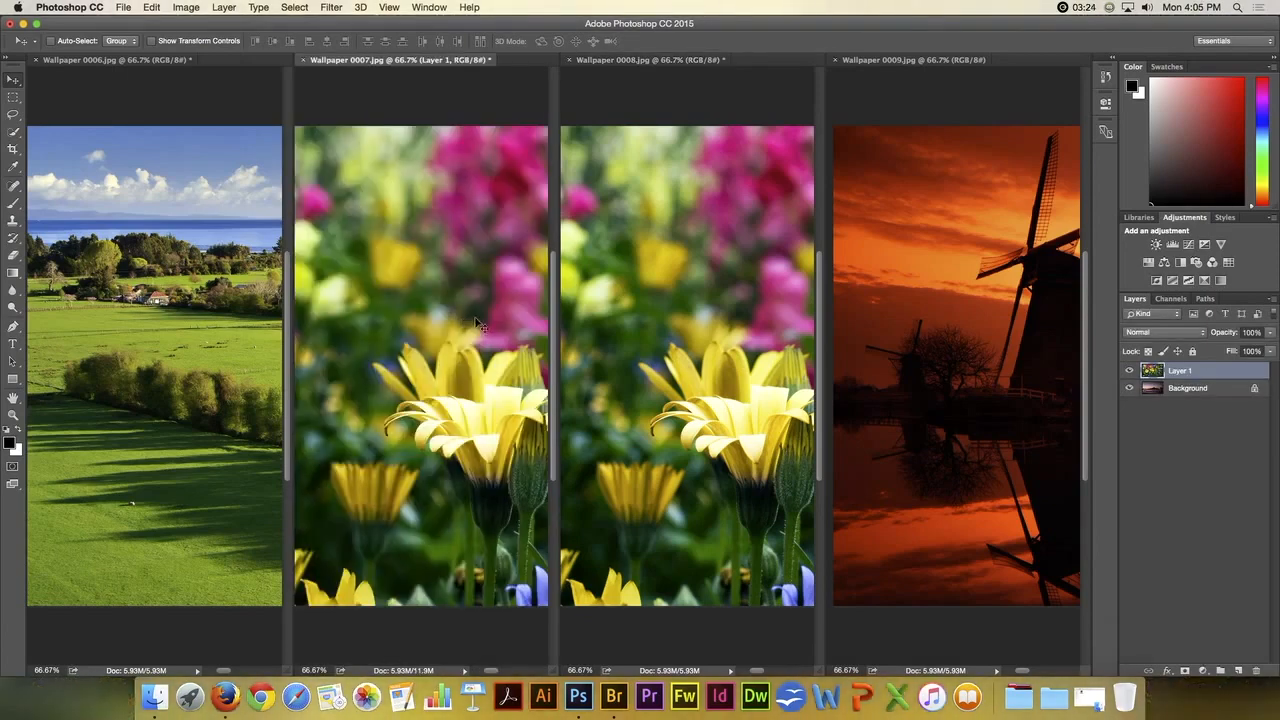
pyautogui.moveTo(600, 165)
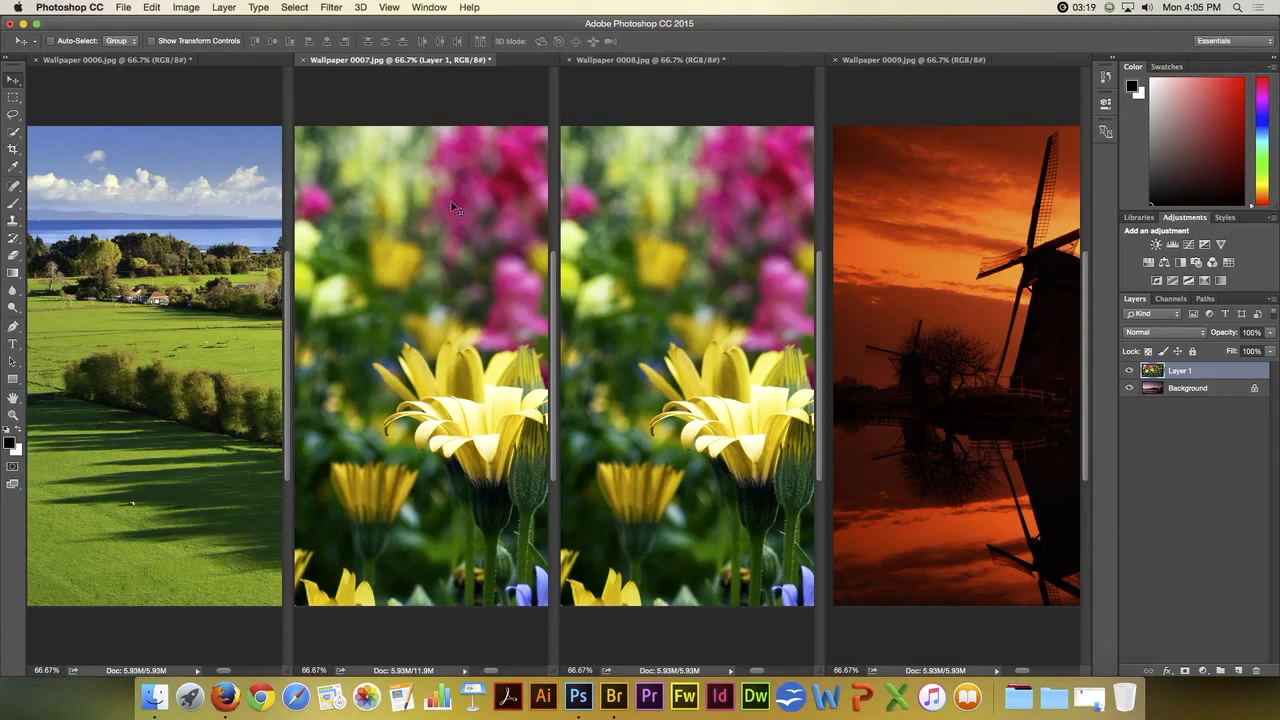
pyautogui.moveTo(1189, 360)
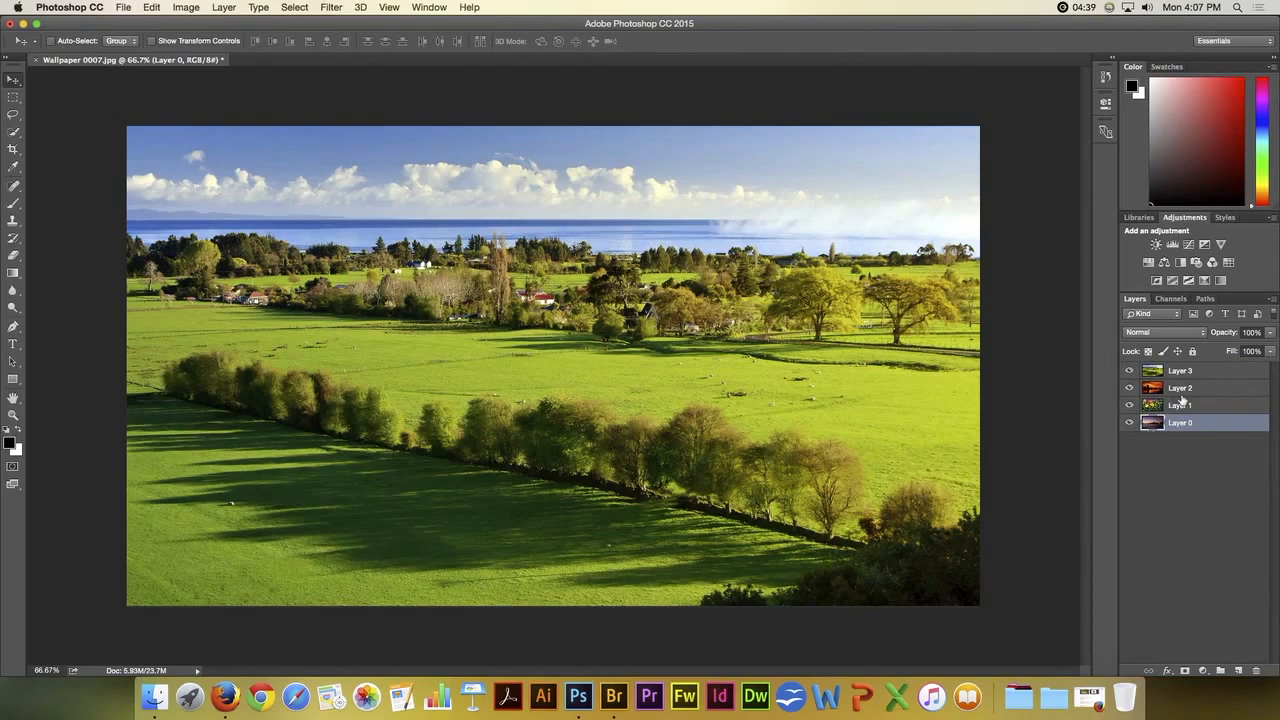
pyautogui.moveTo(1185, 380)
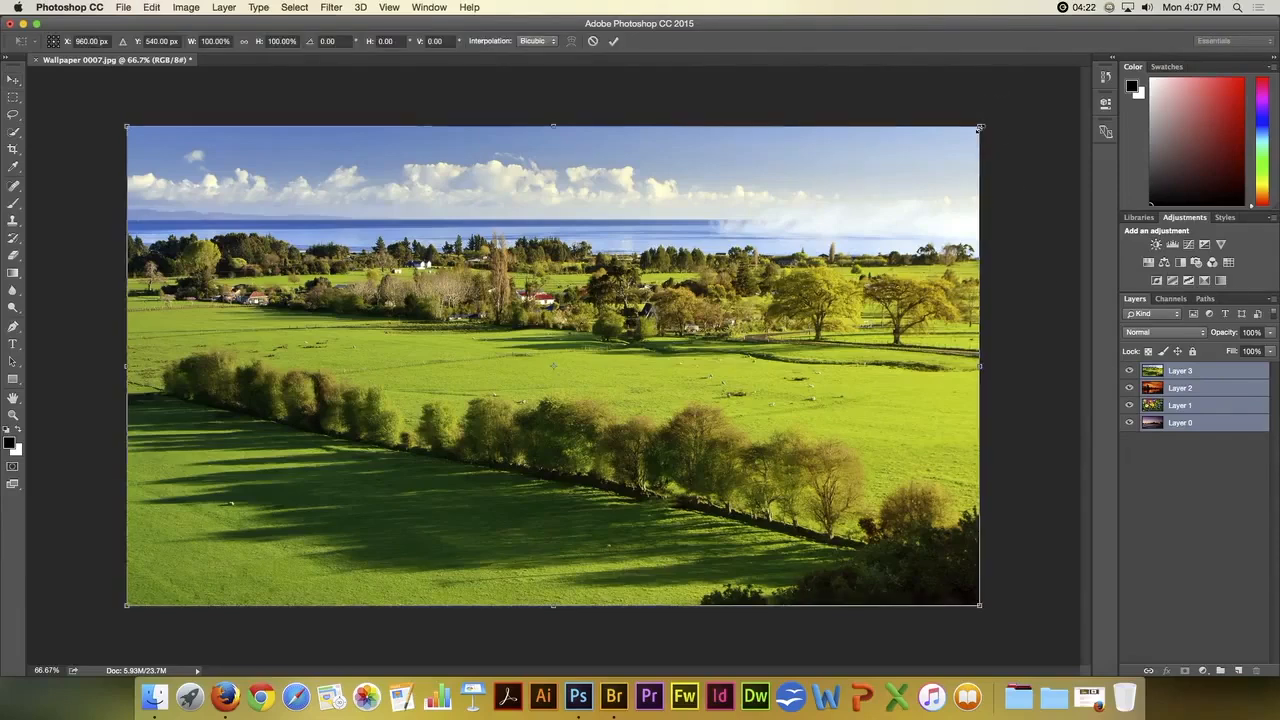
# Shift-drag a transform corner to shrink all four photo layers into a small centred rectangle
pyautogui.moveTo(978, 127); pyautogui.dragTo(965, 133)
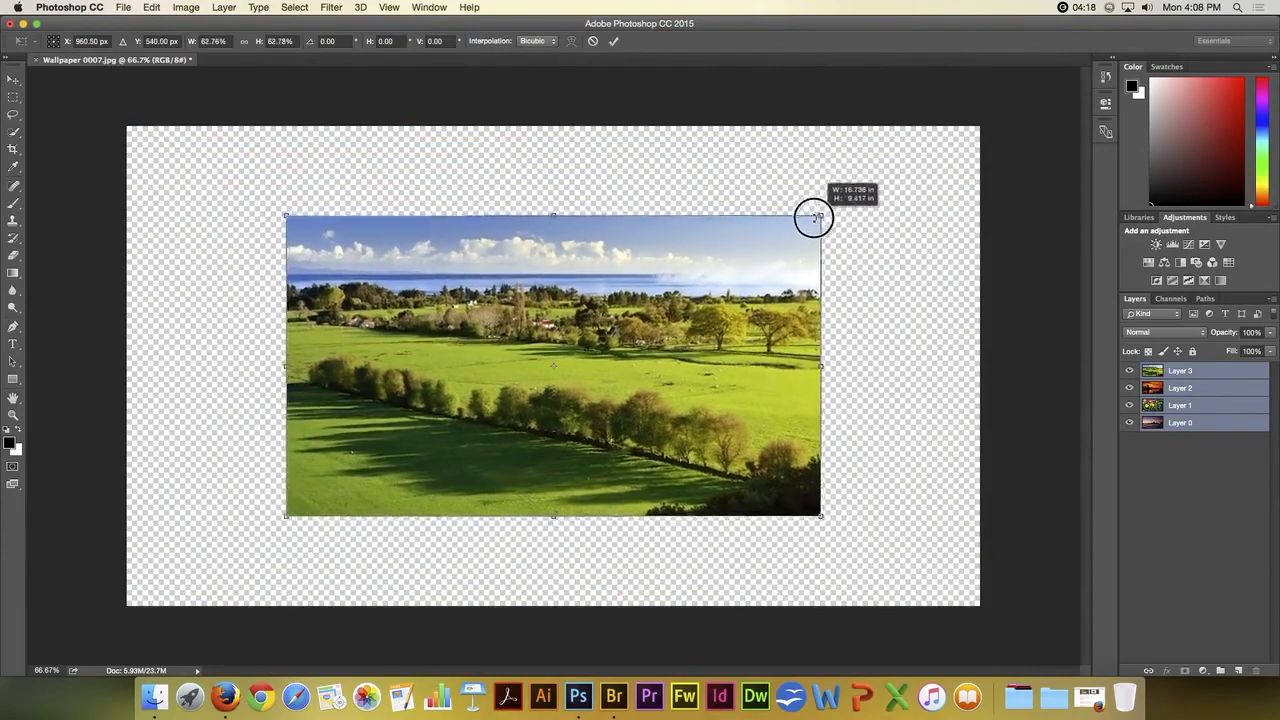
pyautogui.moveTo(815, 217); pyautogui.dragTo(730, 288)
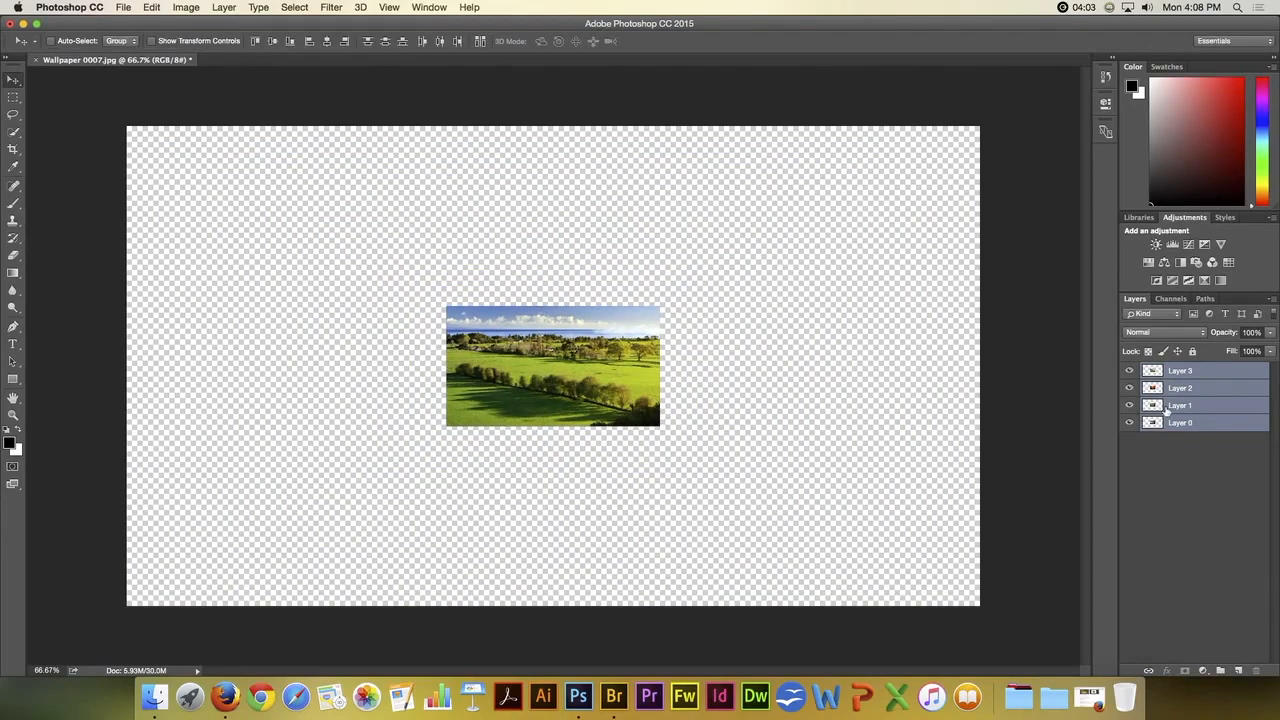
# Drag the field, windmill, flower and bridge photos to separate spots across the upper canvas
pyautogui.moveTo(553, 367); pyautogui.dragTo(418, 283)
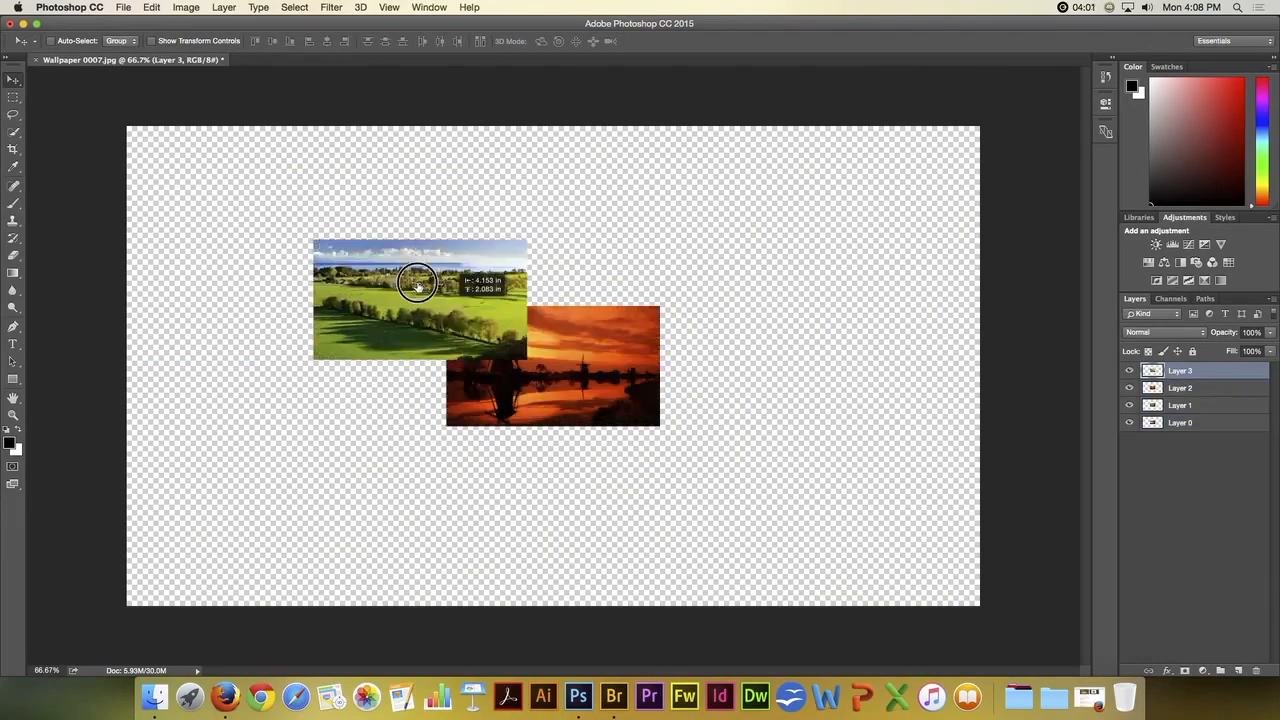
pyautogui.moveTo(418, 283); pyautogui.dragTo(262, 215)
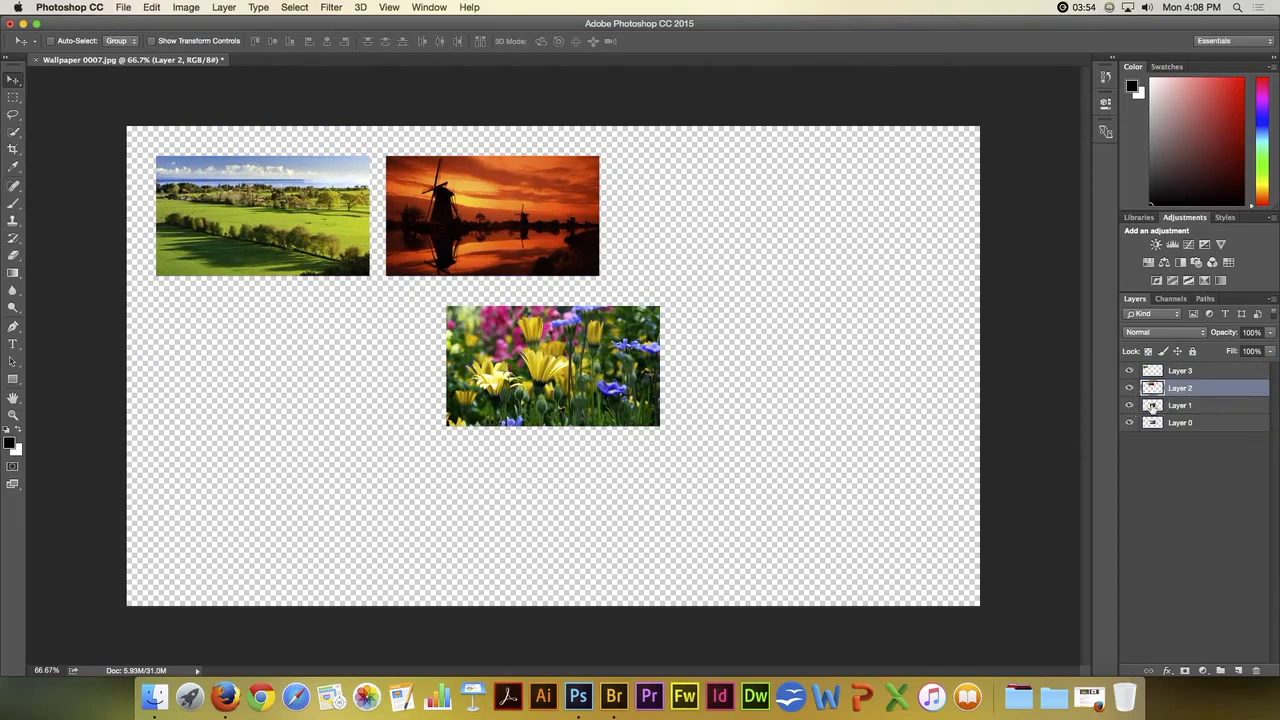
pyautogui.click(1180, 405)
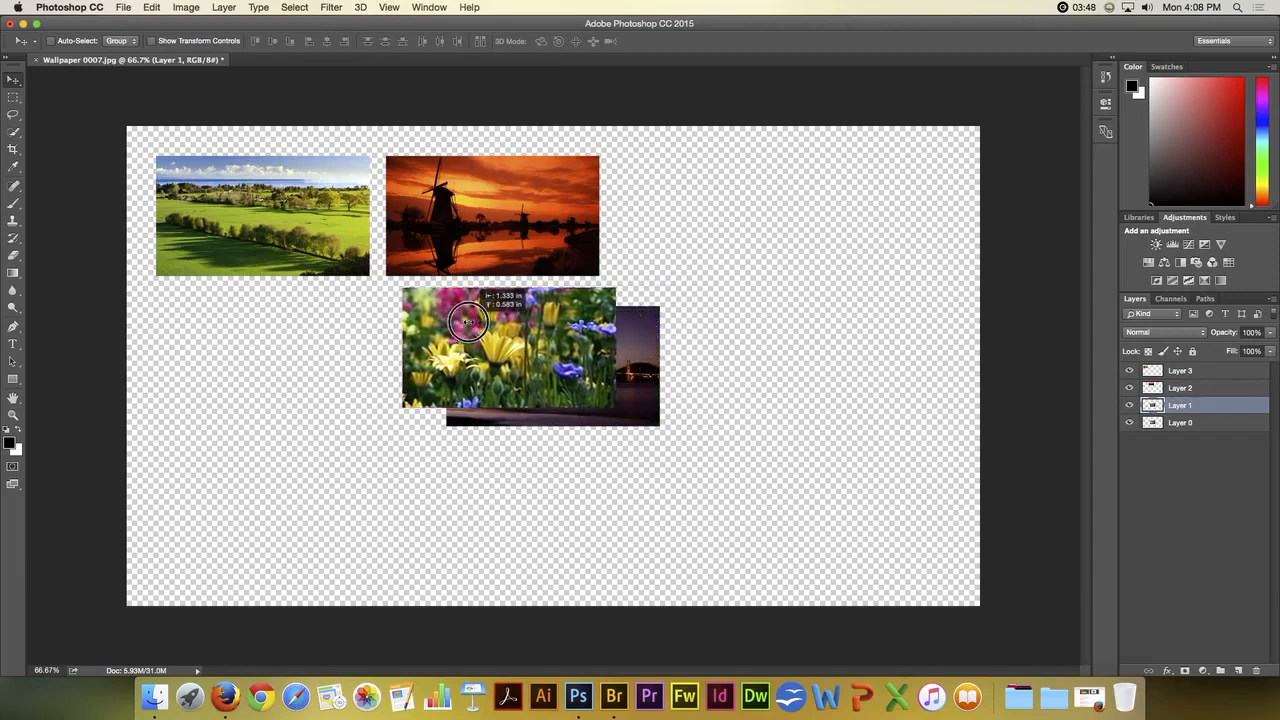
pyautogui.moveTo(468, 322); pyautogui.dragTo(453, 322)
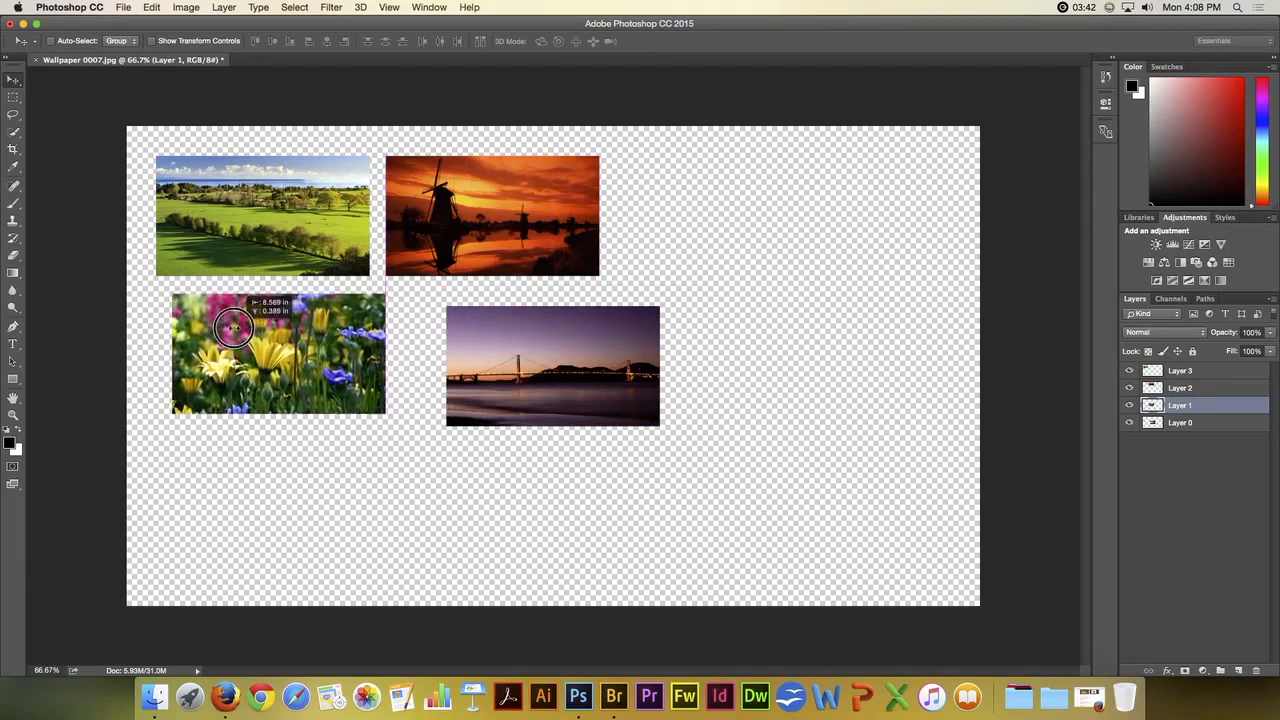
pyautogui.moveTo(235, 330); pyautogui.dragTo(688, 208)
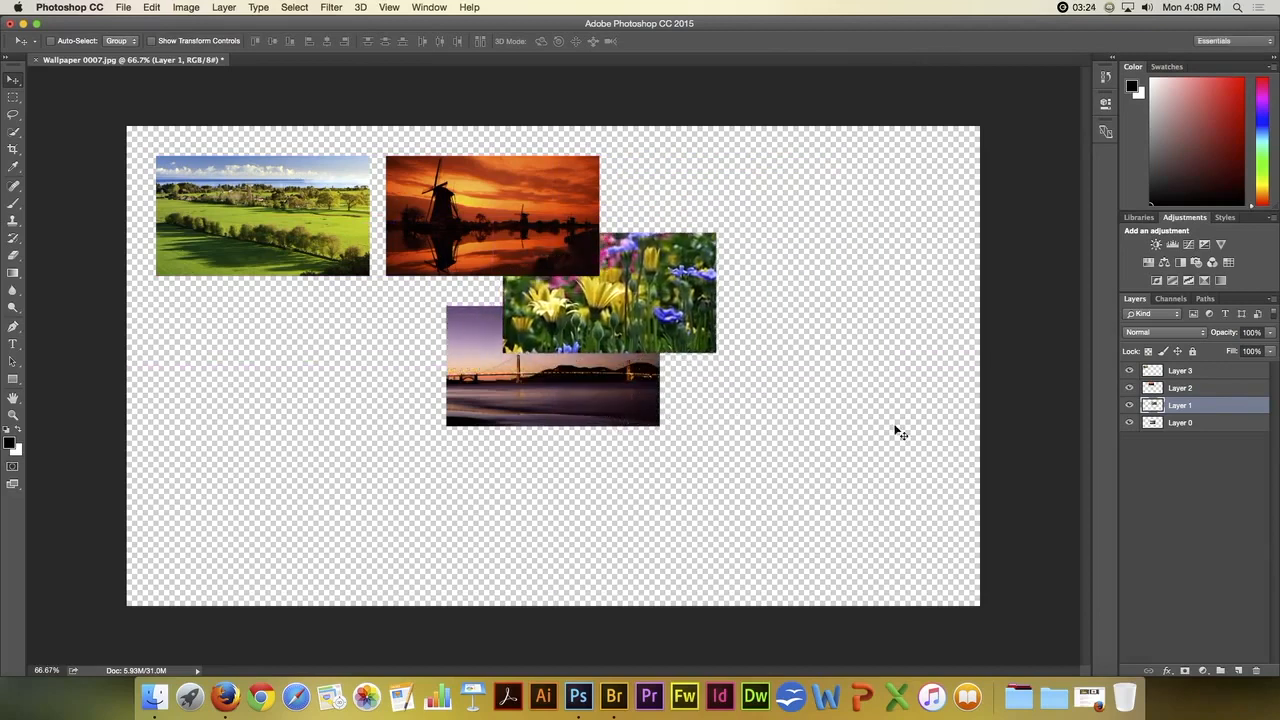
pyautogui.moveTo(553, 387); pyautogui.dragTo(840, 277)
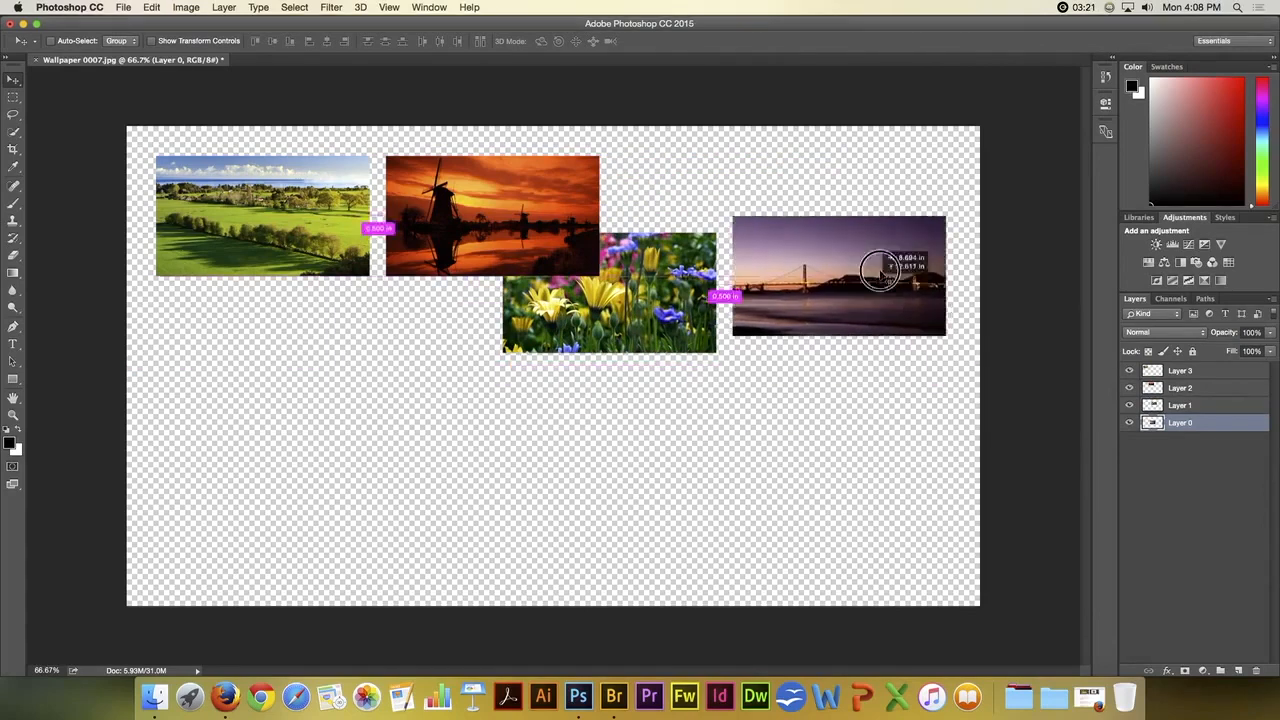
pyautogui.moveTo(840, 275); pyautogui.dragTo(847, 232)
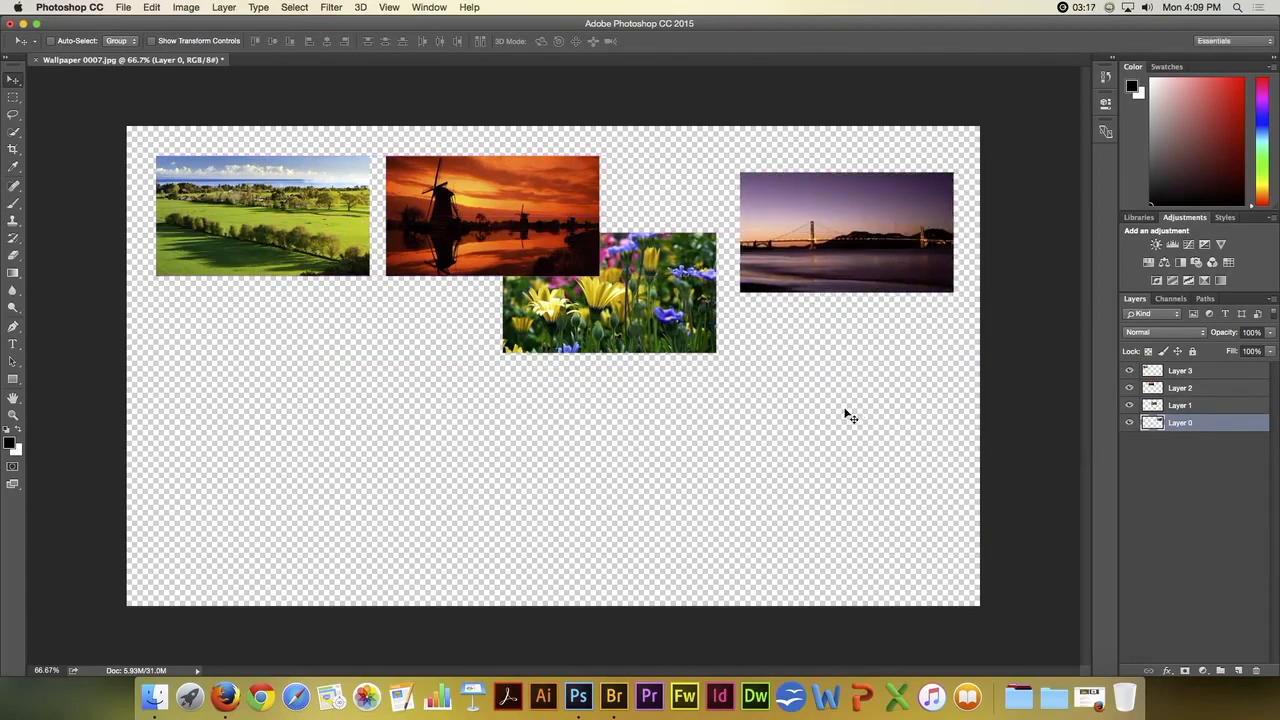
pyautogui.moveTo(895, 360)
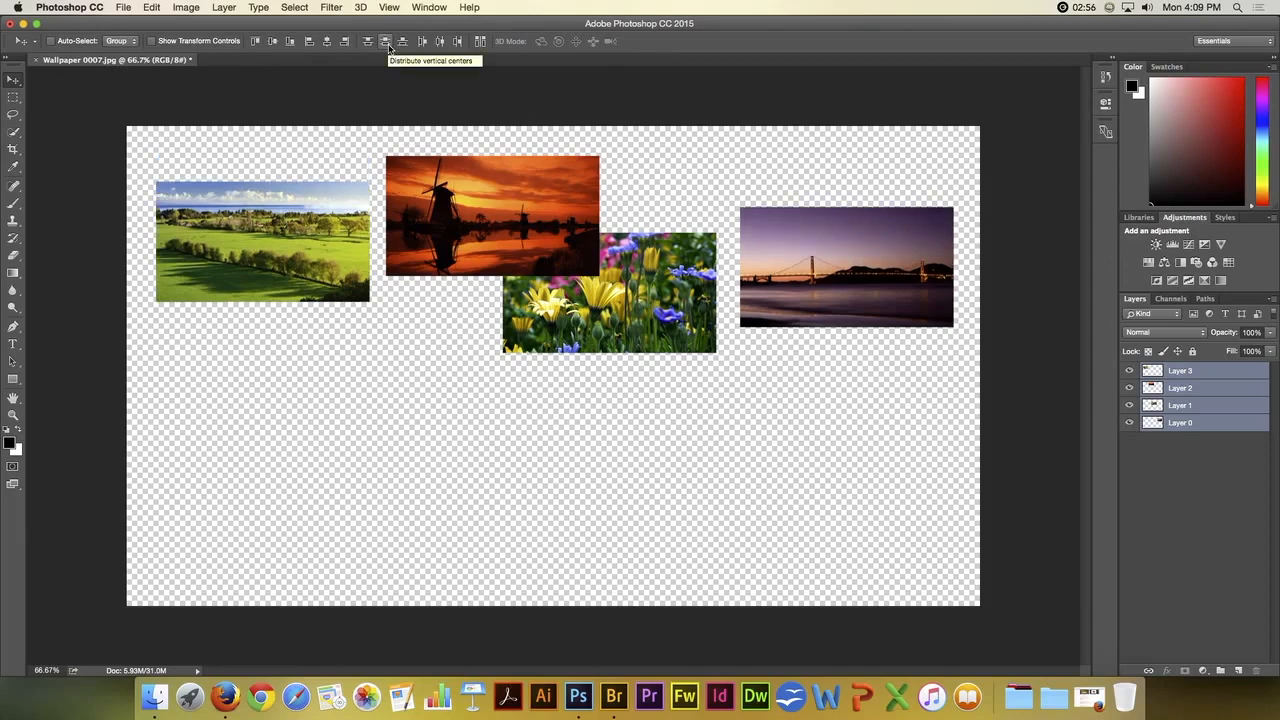
pyautogui.moveTo(421, 41)
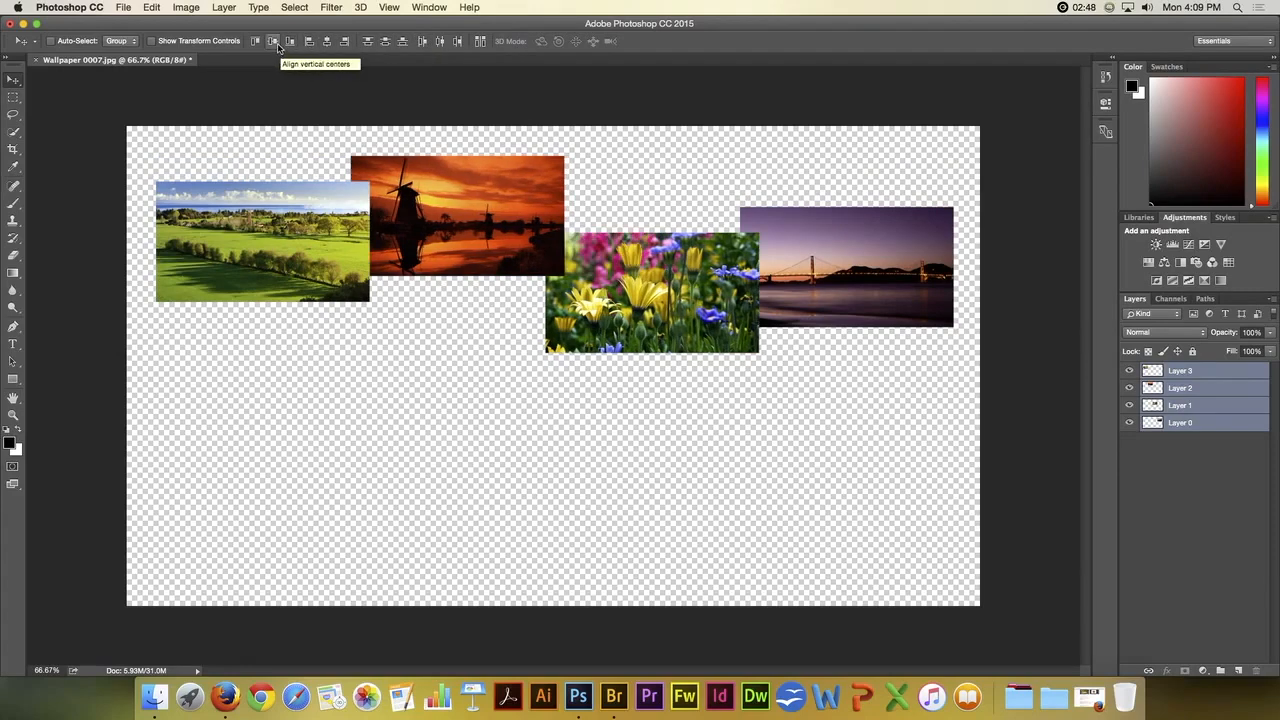
# Apply Align Vertical Centers to the four selected photo layers
pyautogui.click(272, 41)
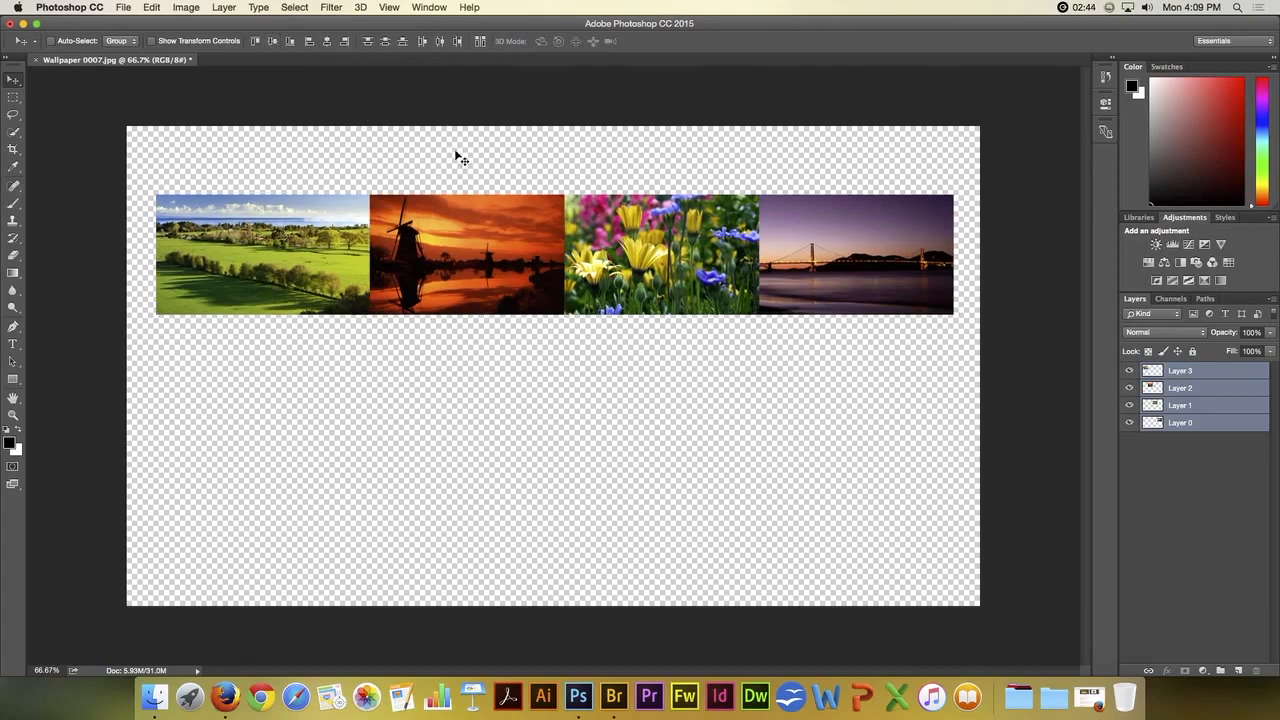
pyautogui.moveTo(518, 195)
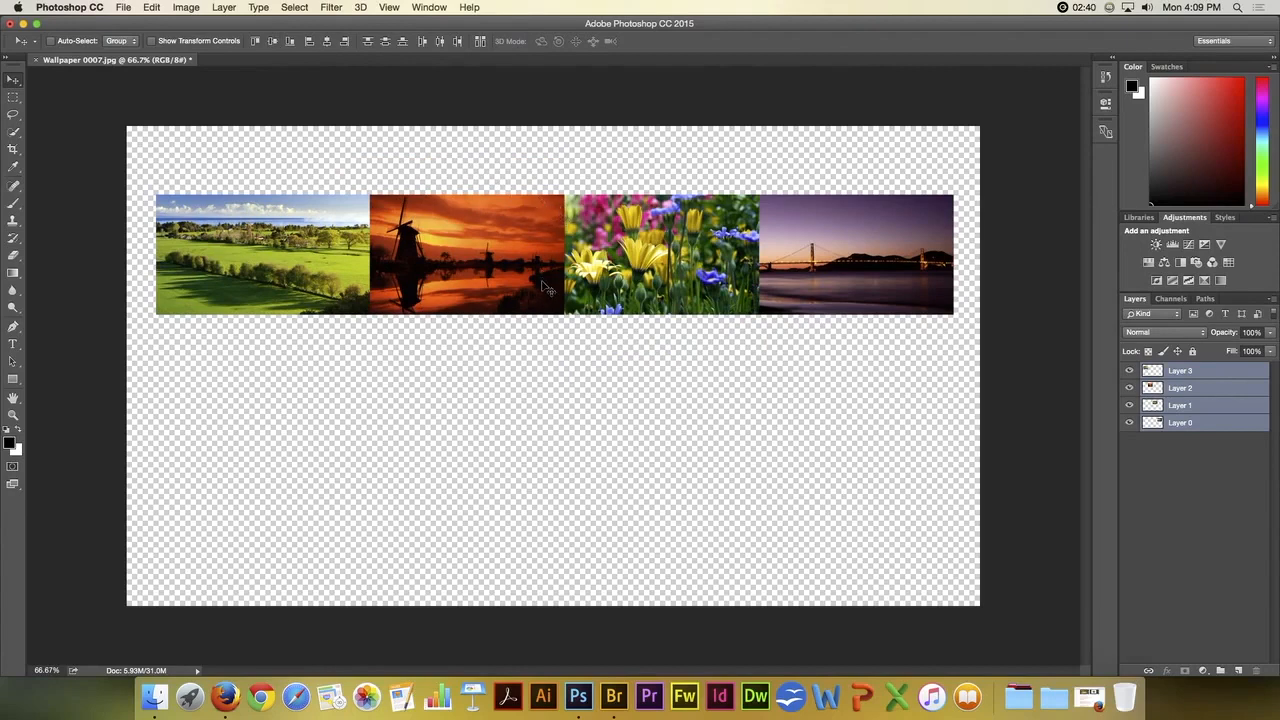
pyautogui.moveTo(567, 360)
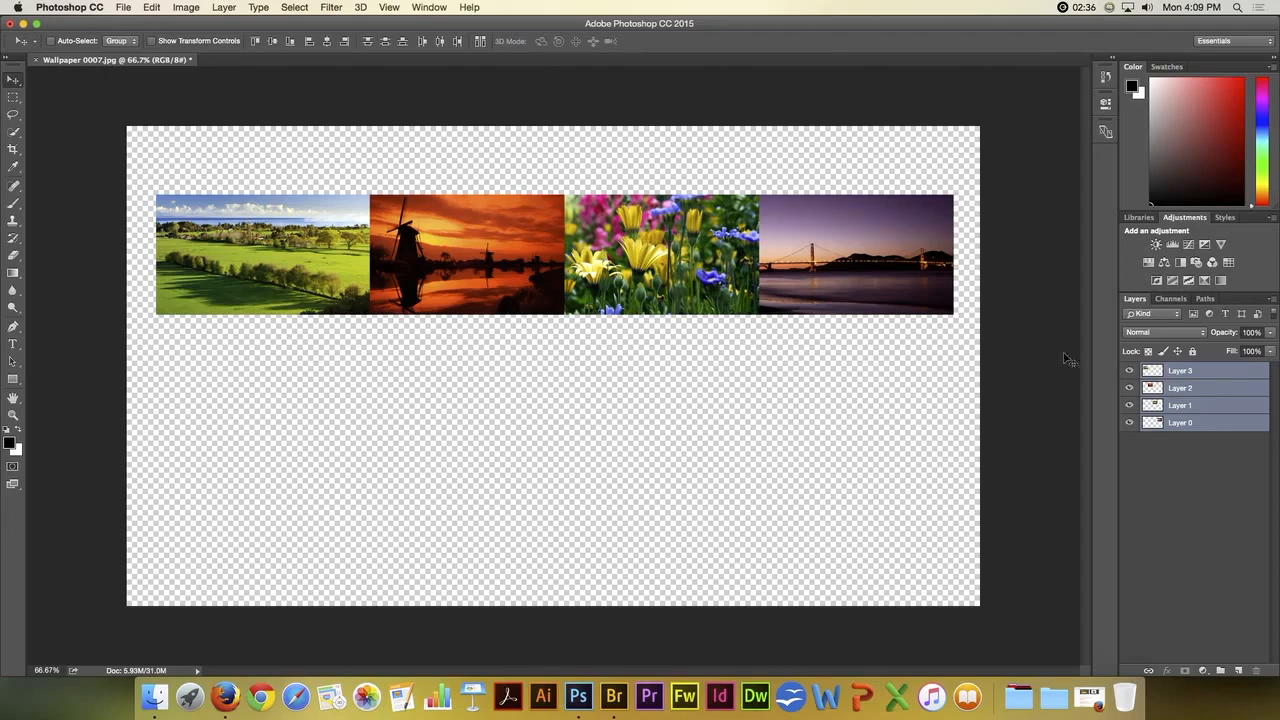
# Shift the field photo up-left, then vertically center-align and horizontally distribute all four photos
pyautogui.click(1180, 370)
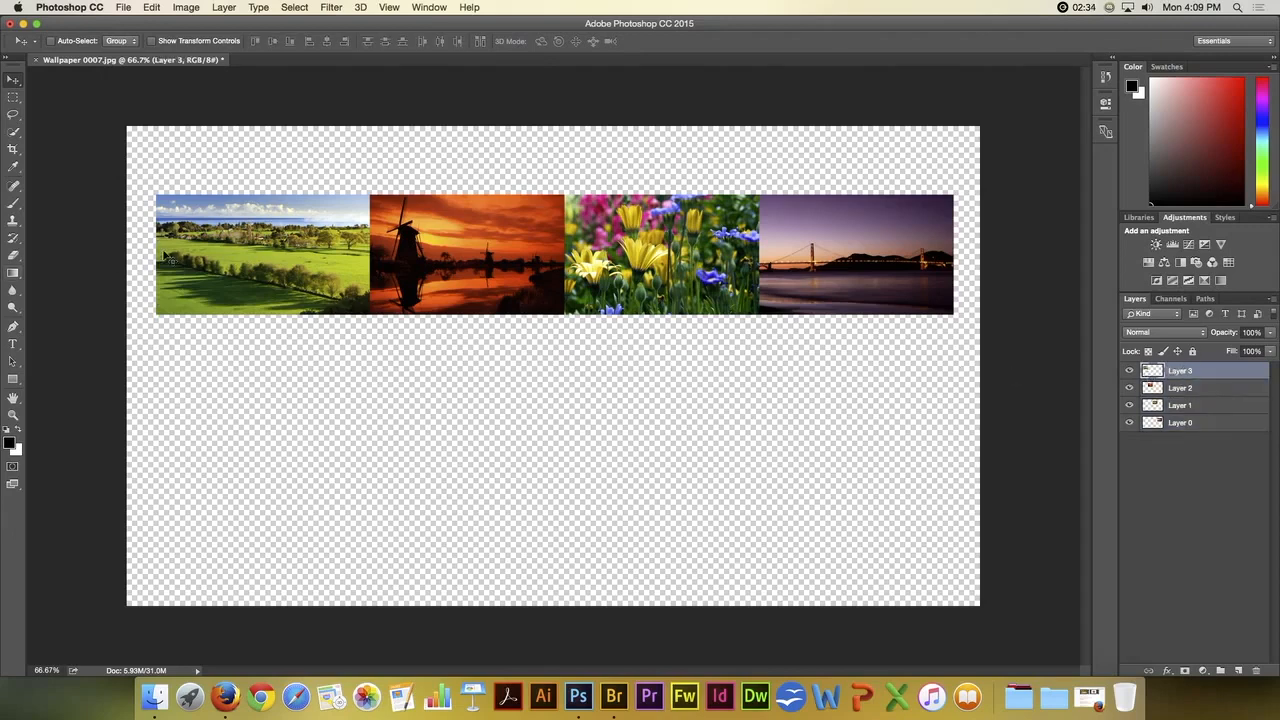
pyautogui.moveTo(260, 255); pyautogui.dragTo(248, 200)
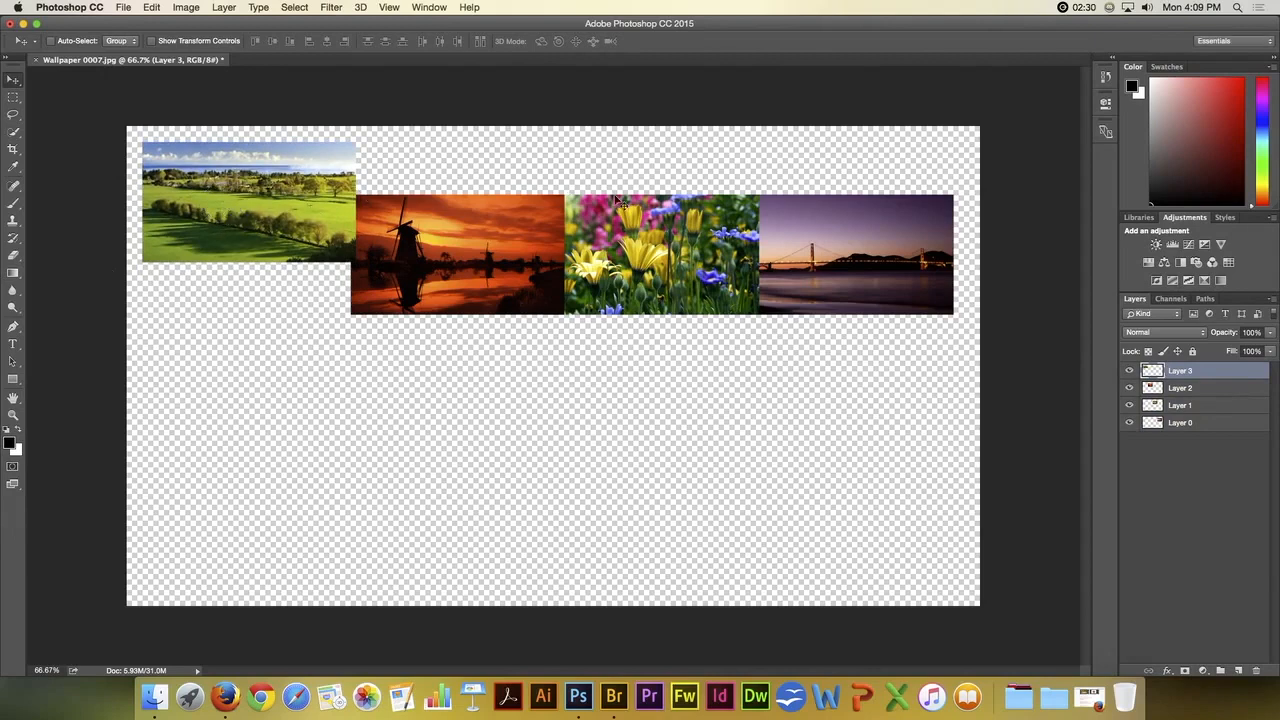
pyautogui.click(1180, 422)
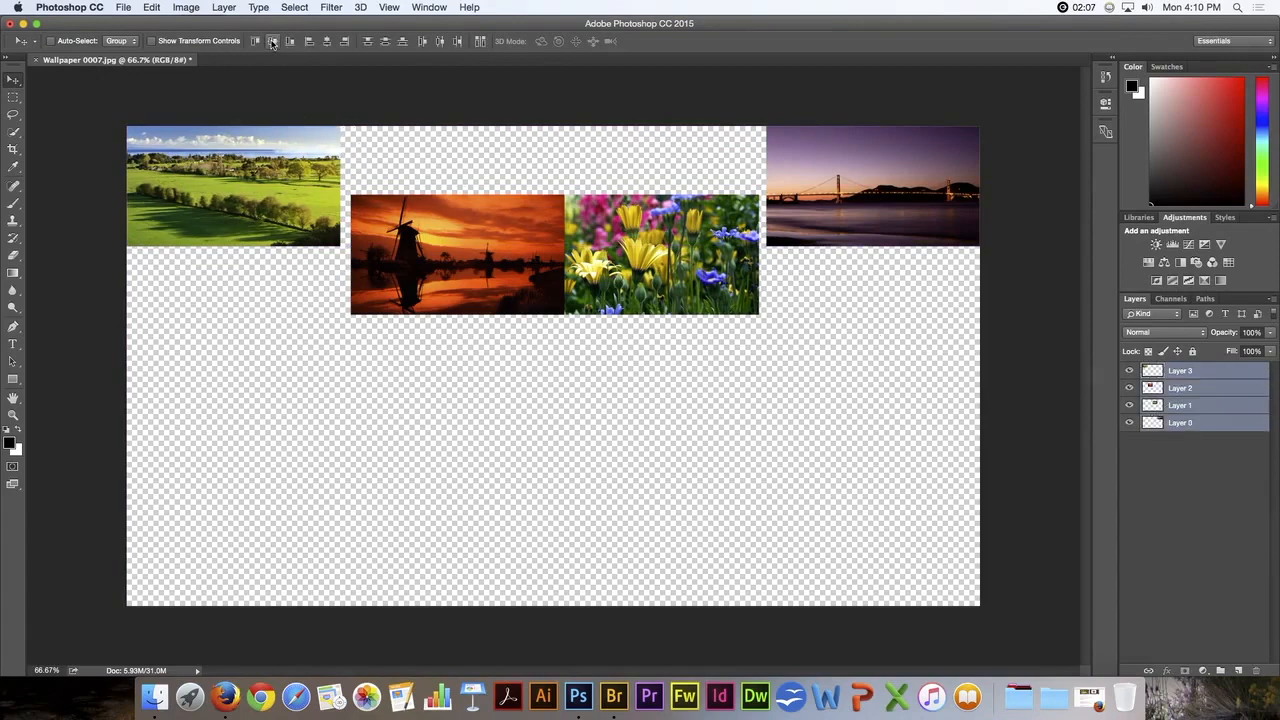
pyautogui.moveTo(273, 41)
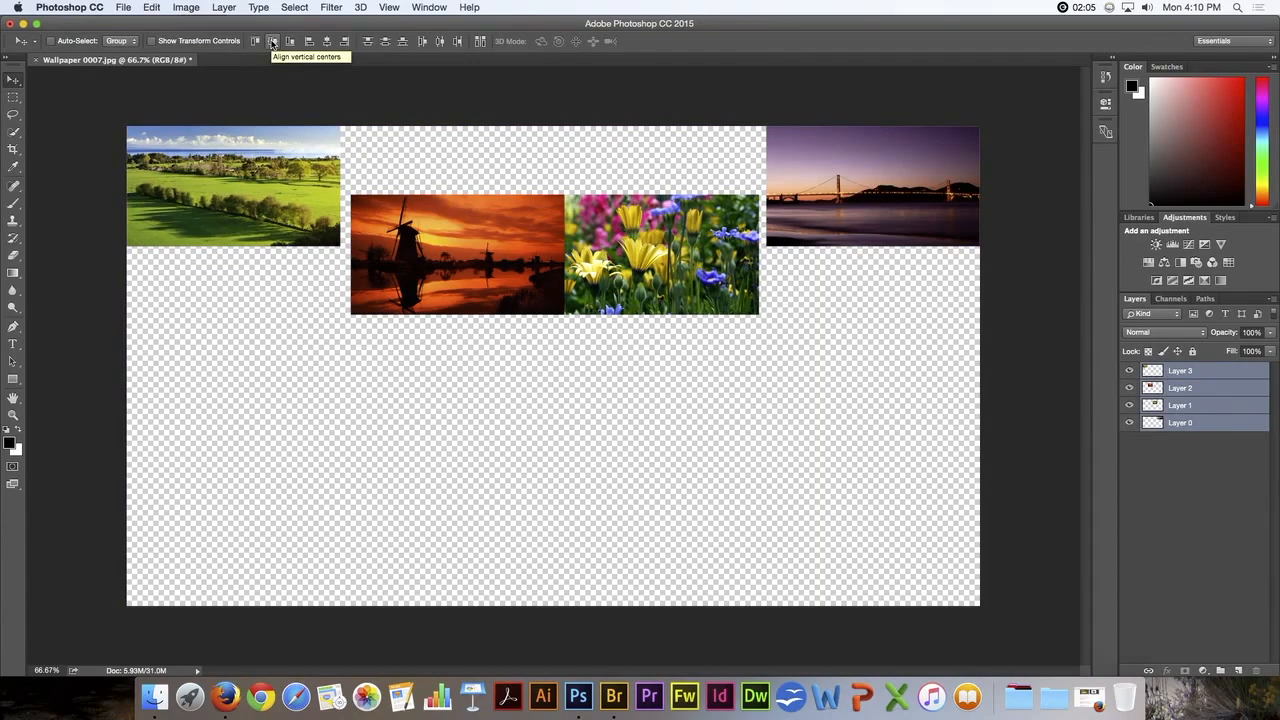
pyautogui.click(273, 41)
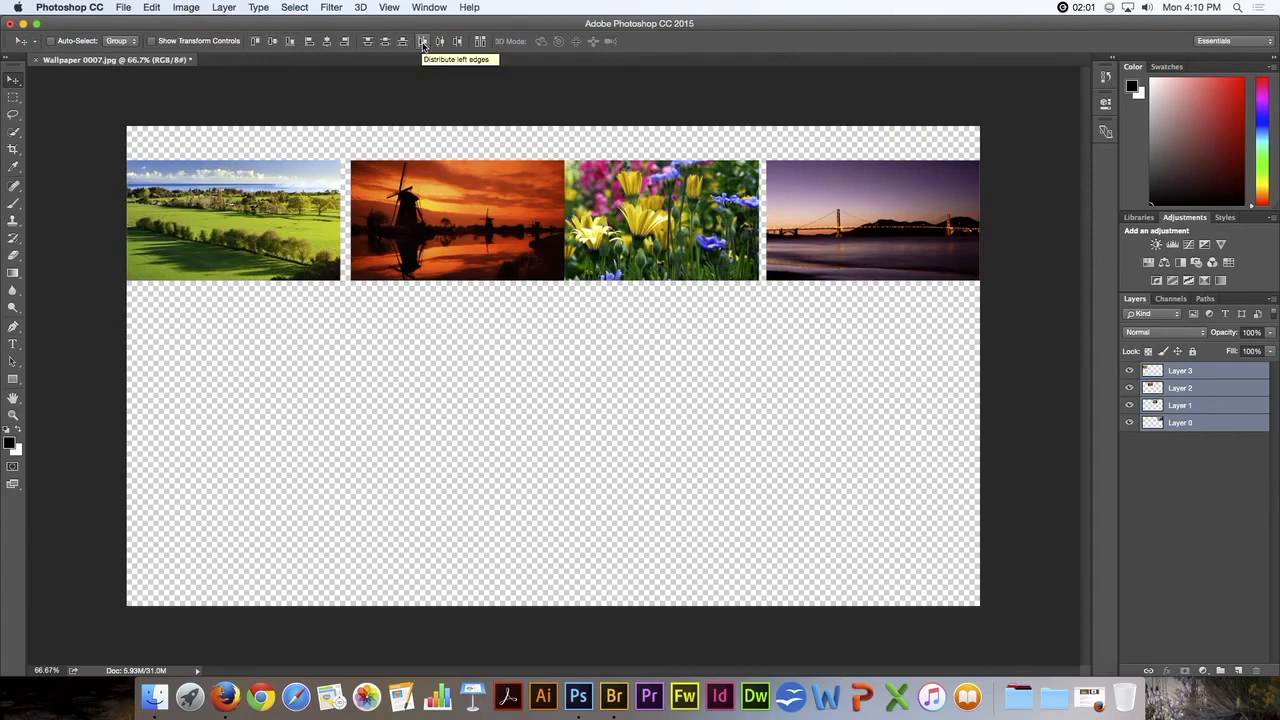
pyautogui.moveTo(440, 41)
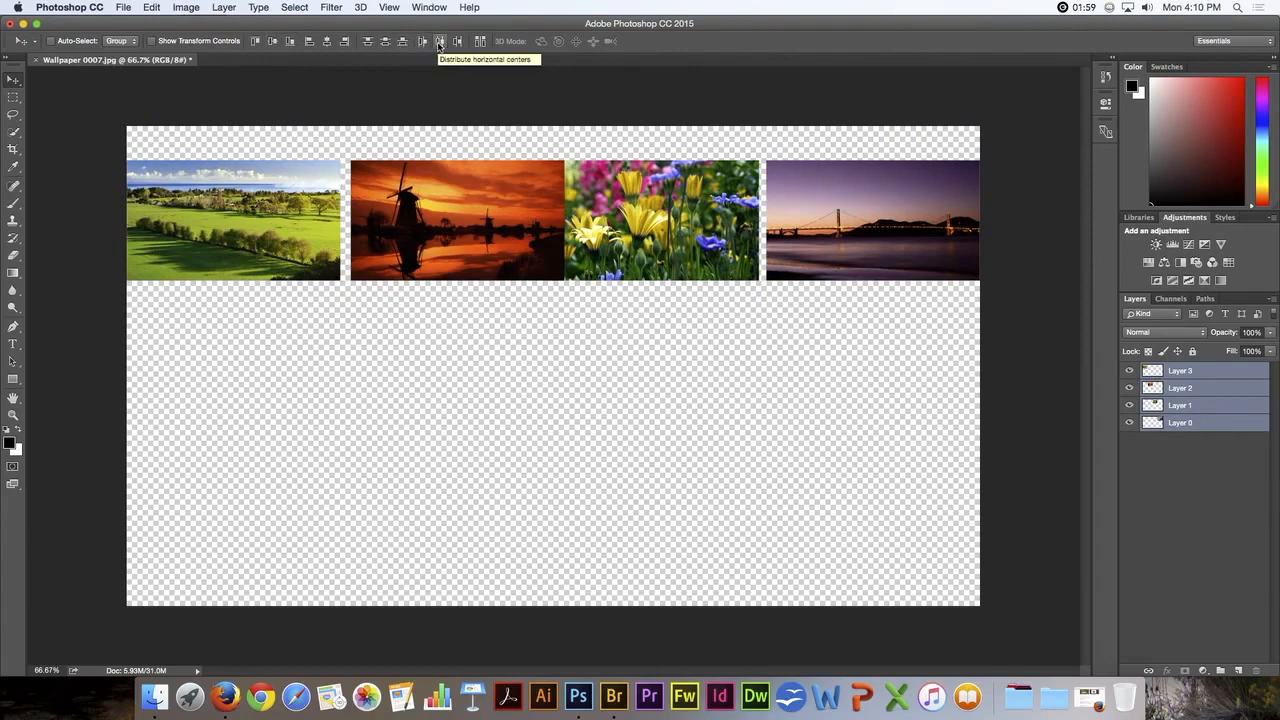
pyautogui.click(438, 41)
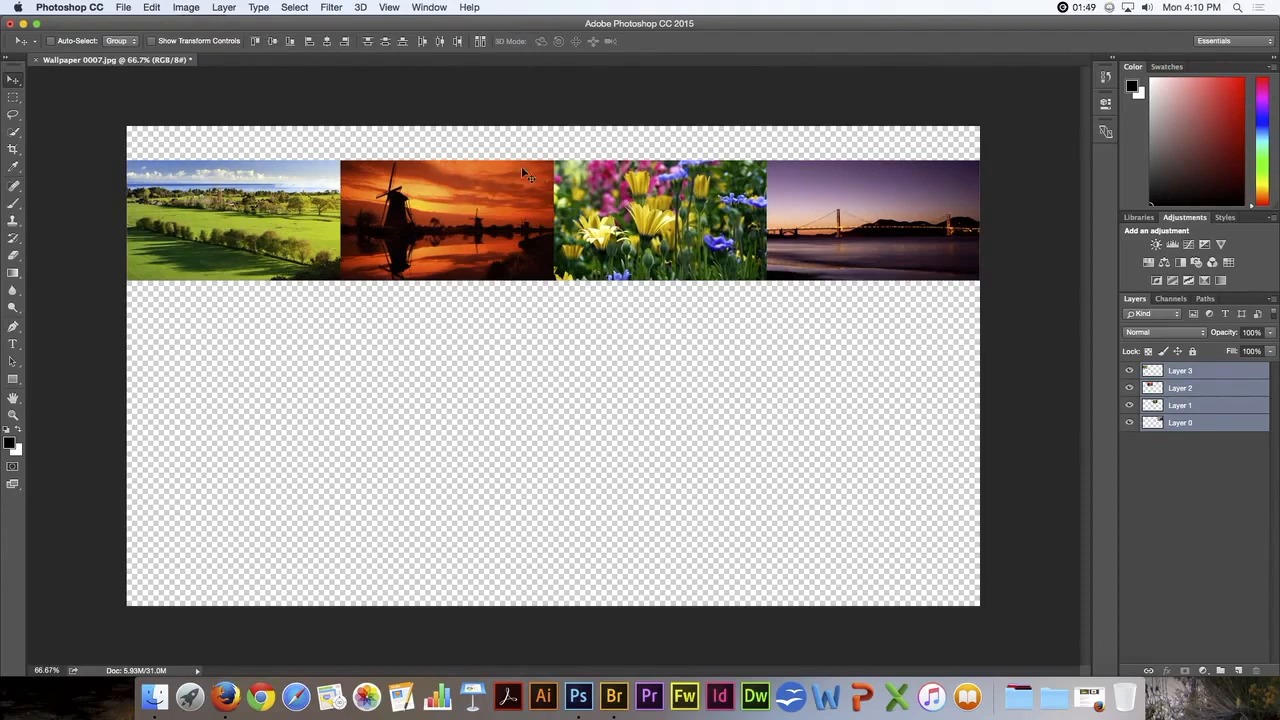
pyautogui.moveTo(84, 91)
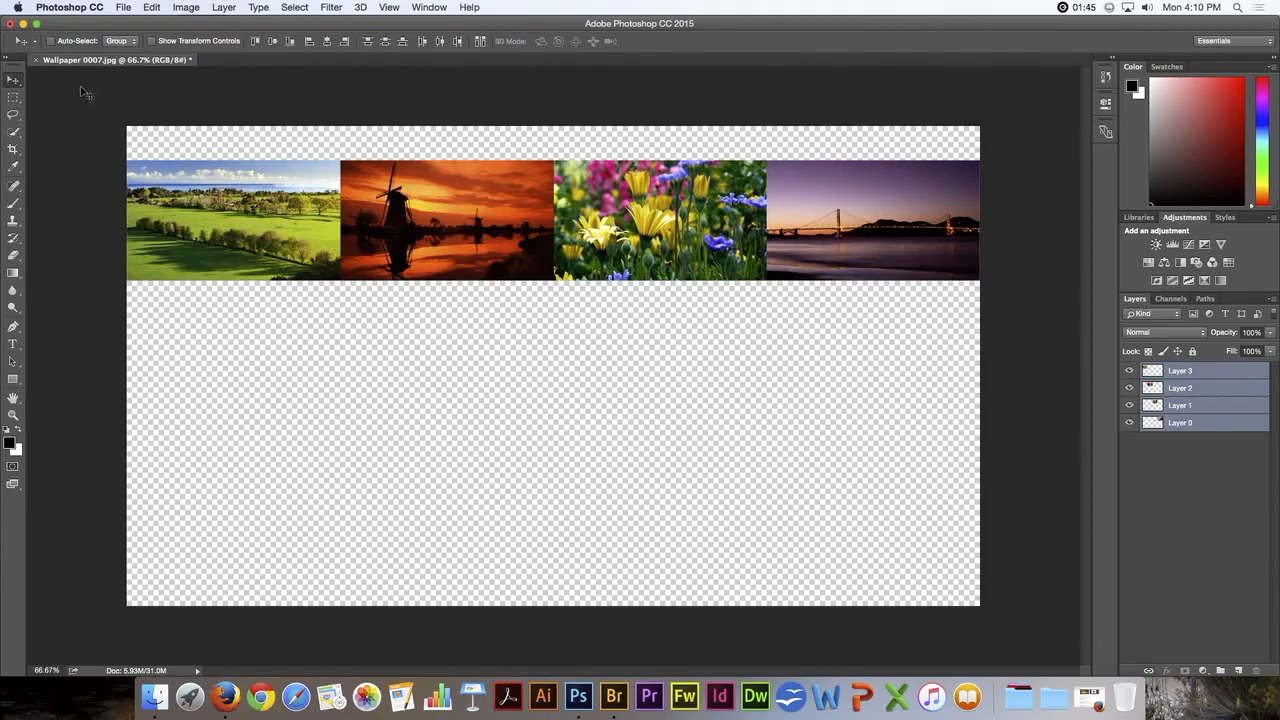